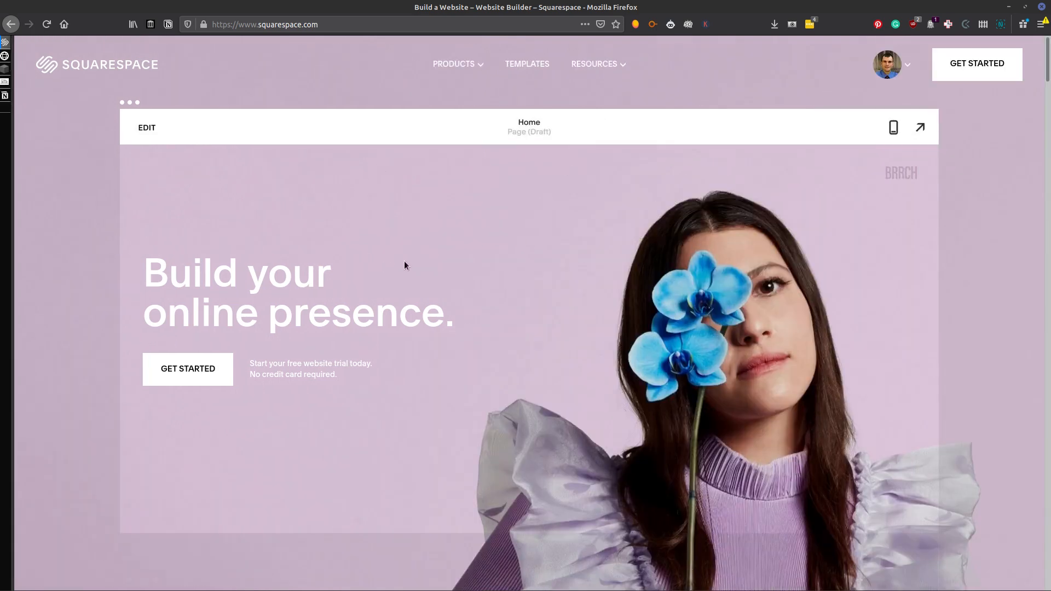
{"action": "mouse_move", "coordinate": [551, 251]}
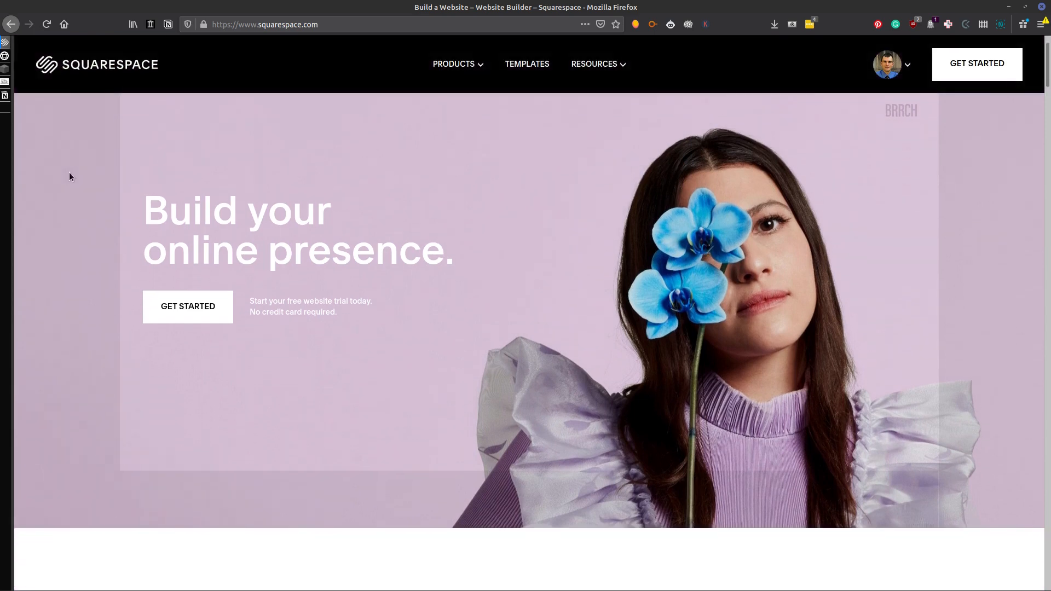
- Read through the photo guide in Notion and highlight the example file name
{"action": "scroll", "scroll_direction": "down", "scroll_amount": 3}
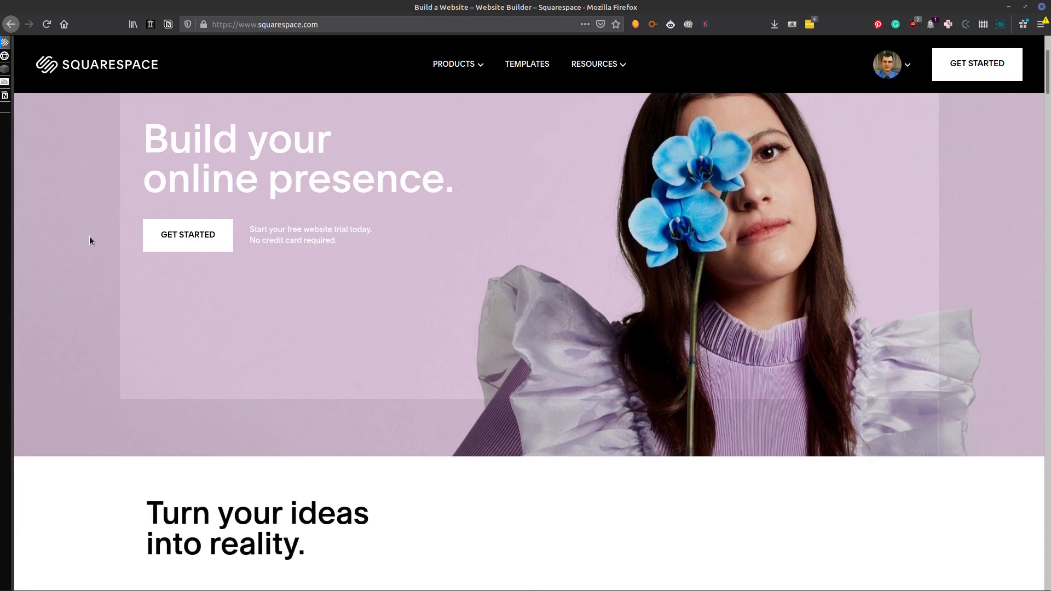
{"action": "scroll", "scroll_direction": "down", "scroll_amount": 3}
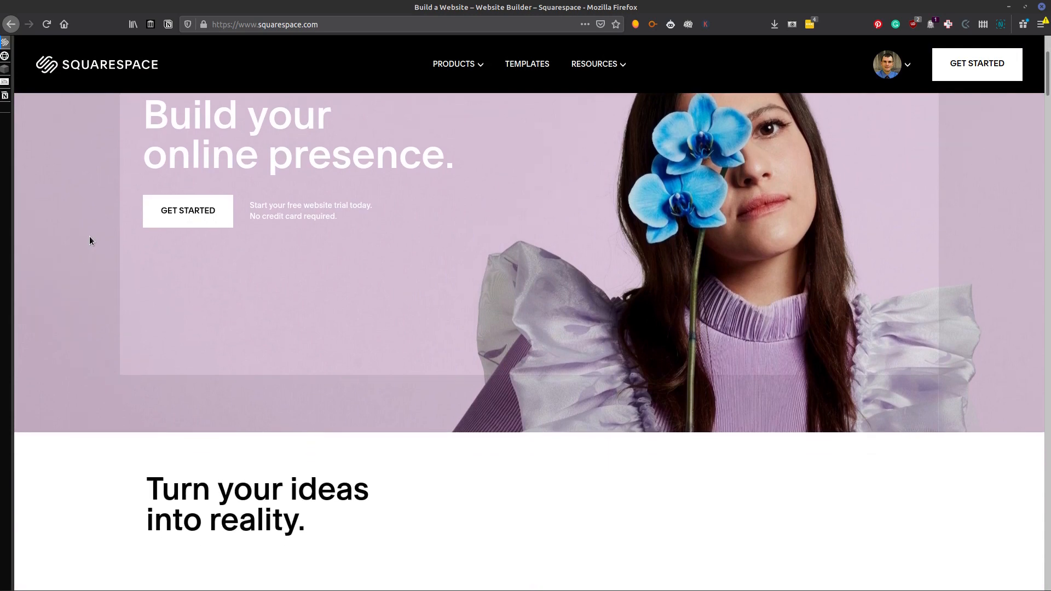
{"action": "scroll", "scroll_direction": "down", "scroll_amount": 3}
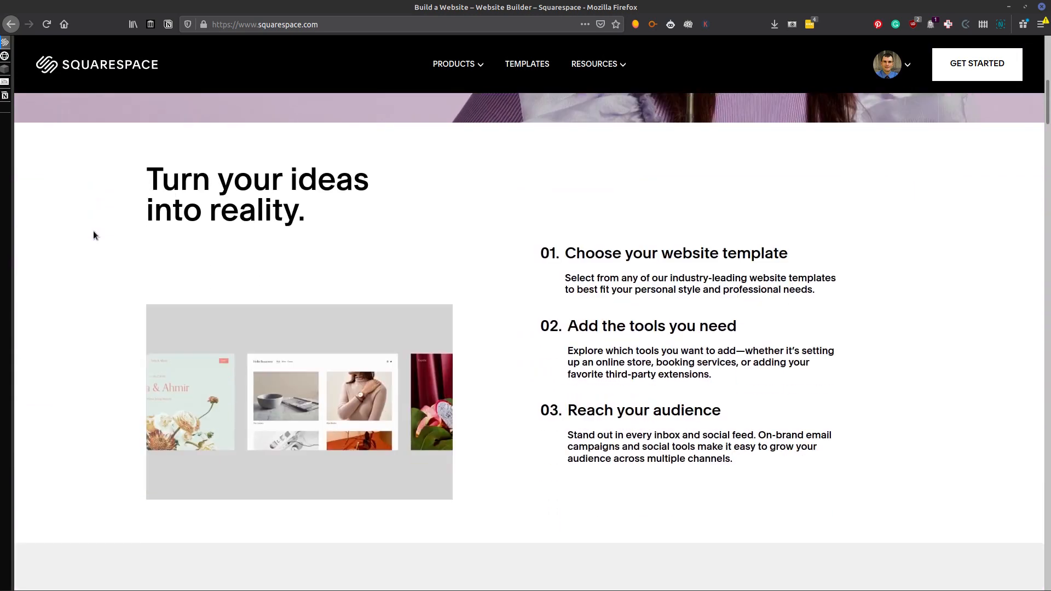
{"action": "scroll", "scroll_direction": "down", "scroll_amount": 3}
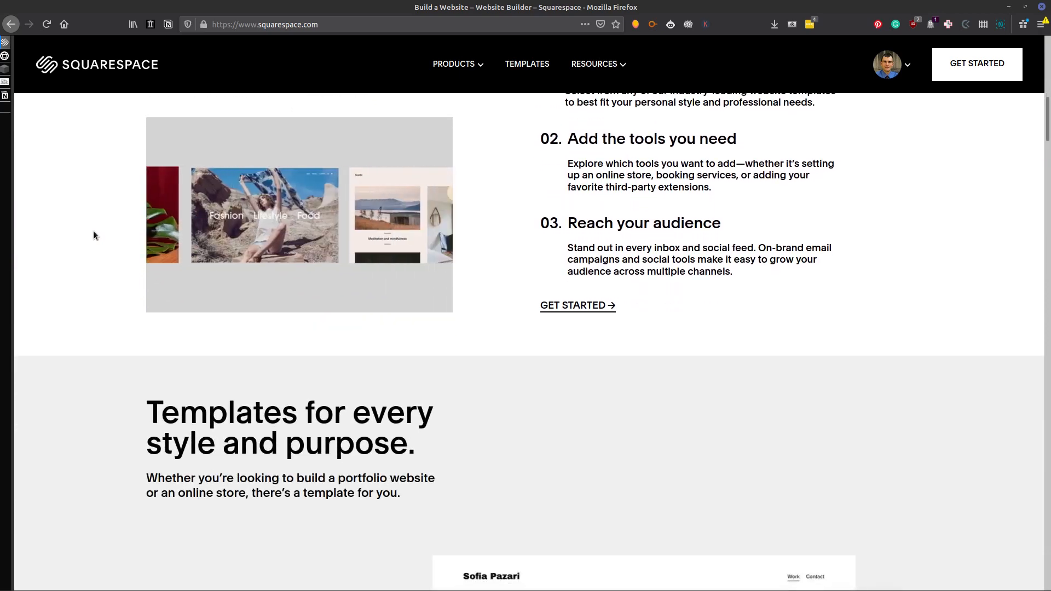
{"action": "scroll", "scroll_direction": "up", "scroll_amount": 3}
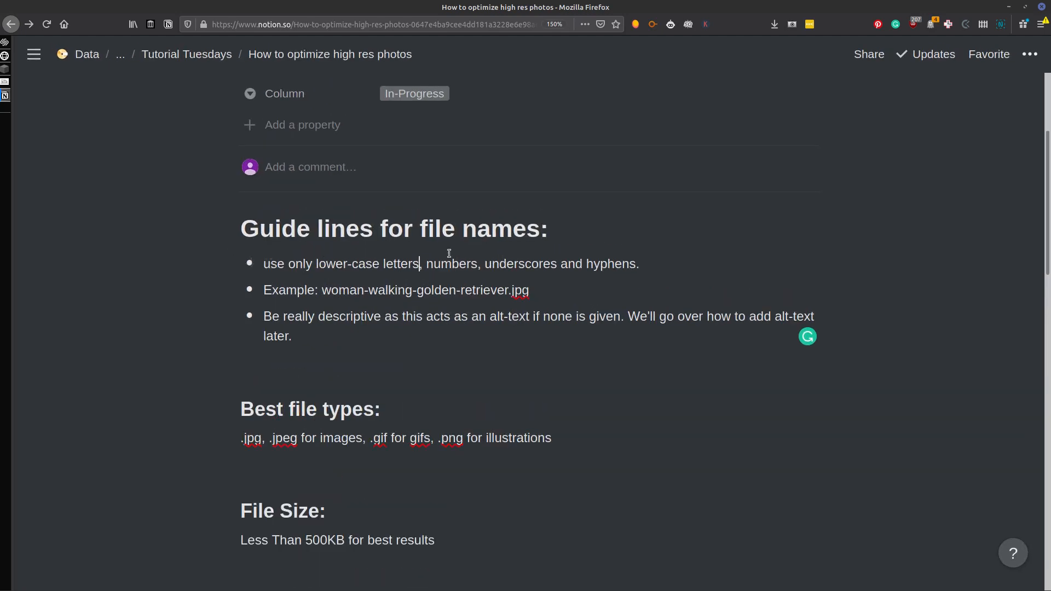
{"action": "scroll", "scroll_direction": "down", "scroll_amount": 3}
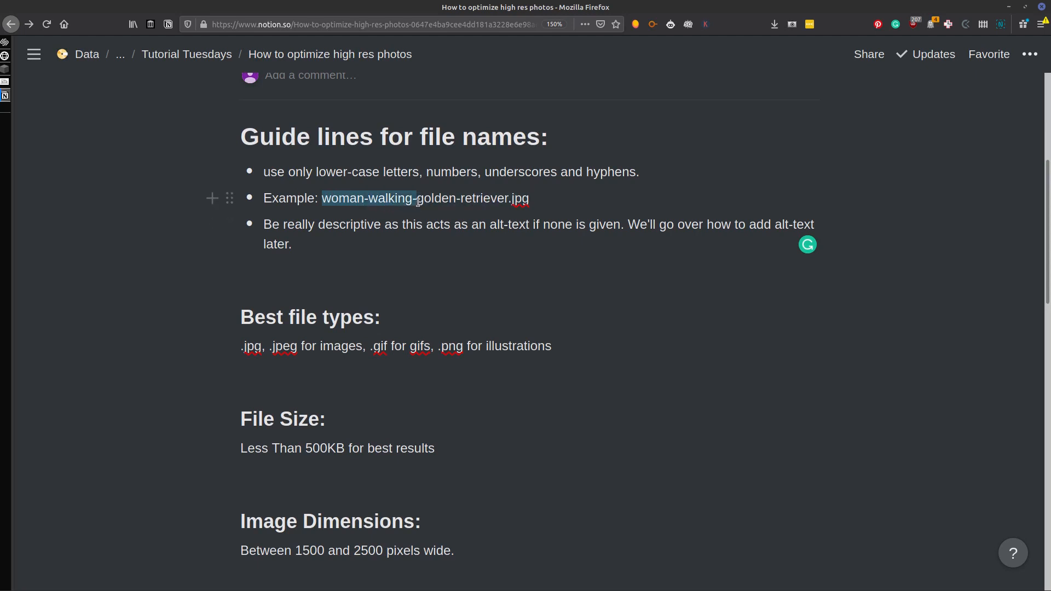
{"action": "left_click_drag", "start_coordinate": [416, 198], "coordinate": [489, 198]}
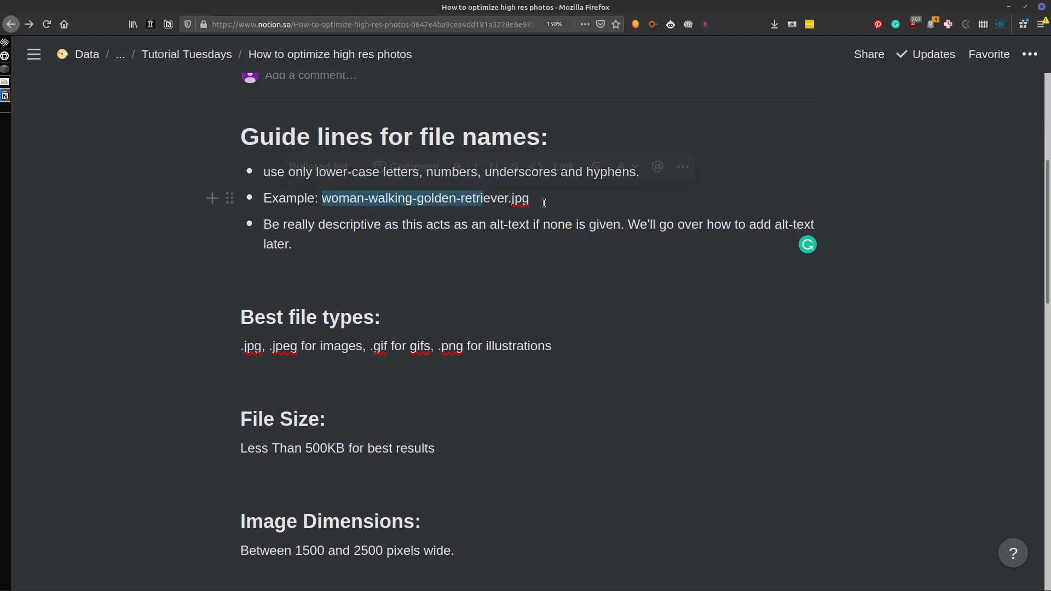
{"action": "left_click", "coordinate": [530, 199]}
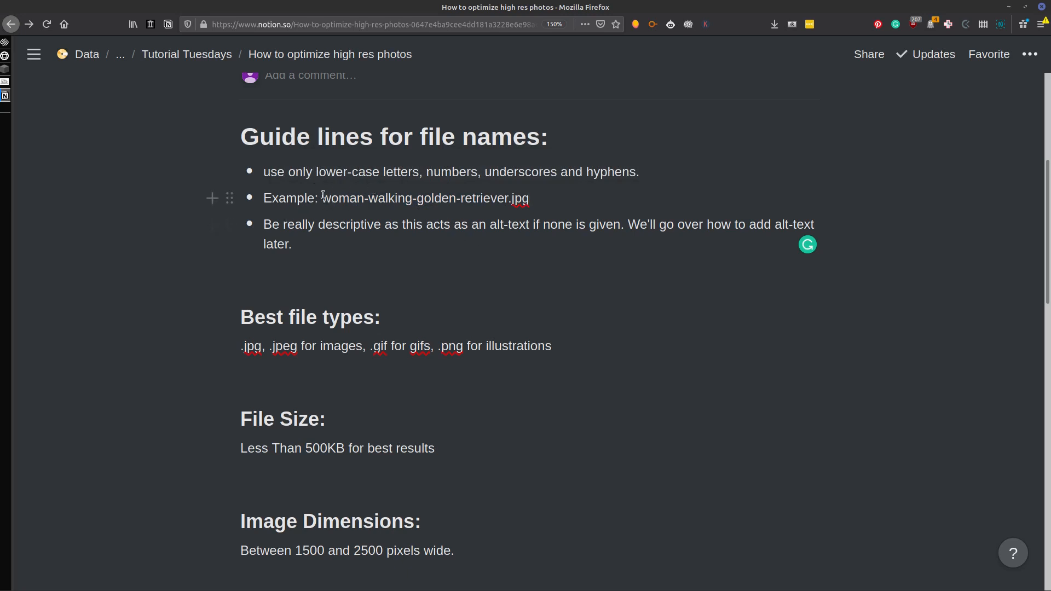
{"action": "left_click_drag", "start_coordinate": [322, 198], "coordinate": [508, 198]}
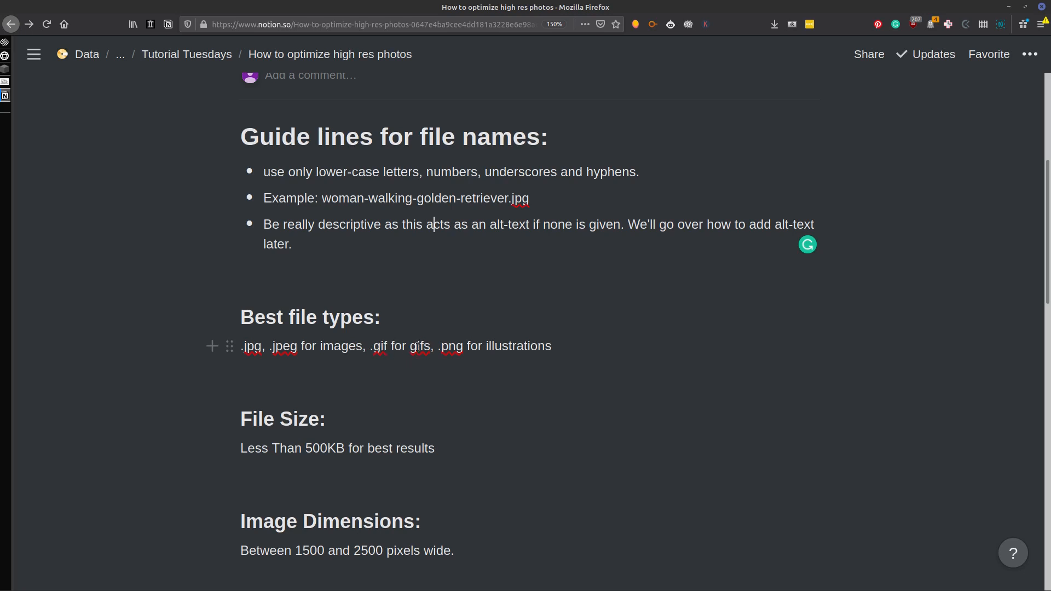
- Highlight the .png file type and continue down the file-format notes
{"action": "double_click", "coordinate": [451, 346]}
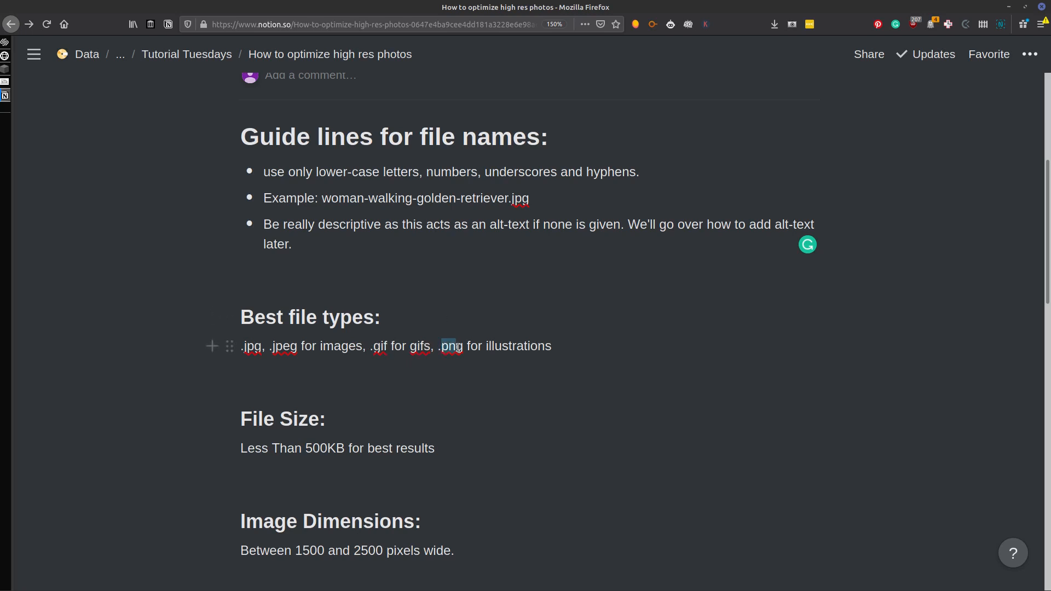
{"action": "left_click", "coordinate": [462, 346]}
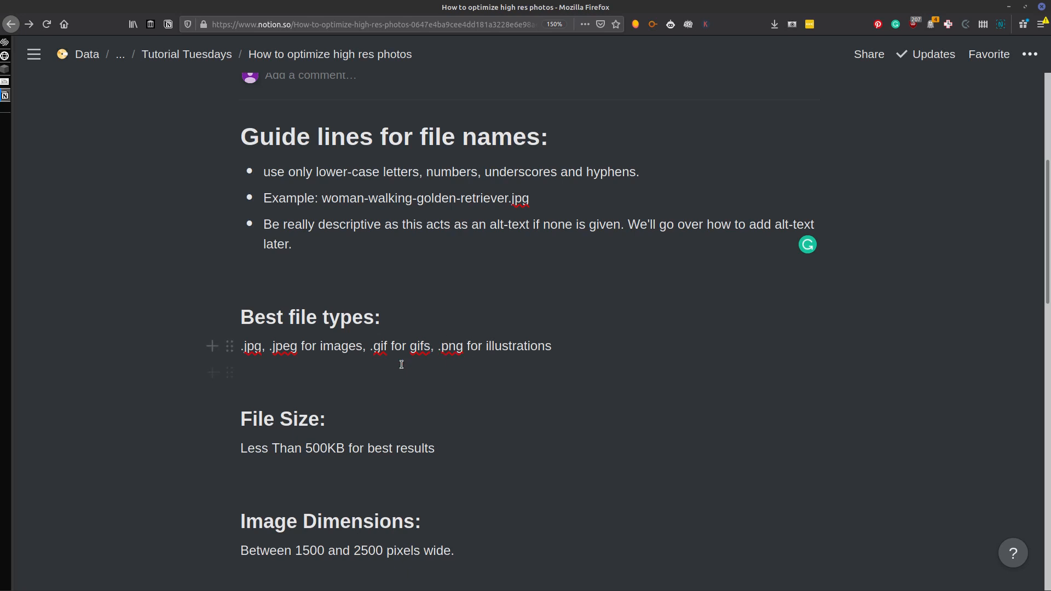
{"action": "mouse_move", "coordinate": [262, 337]}
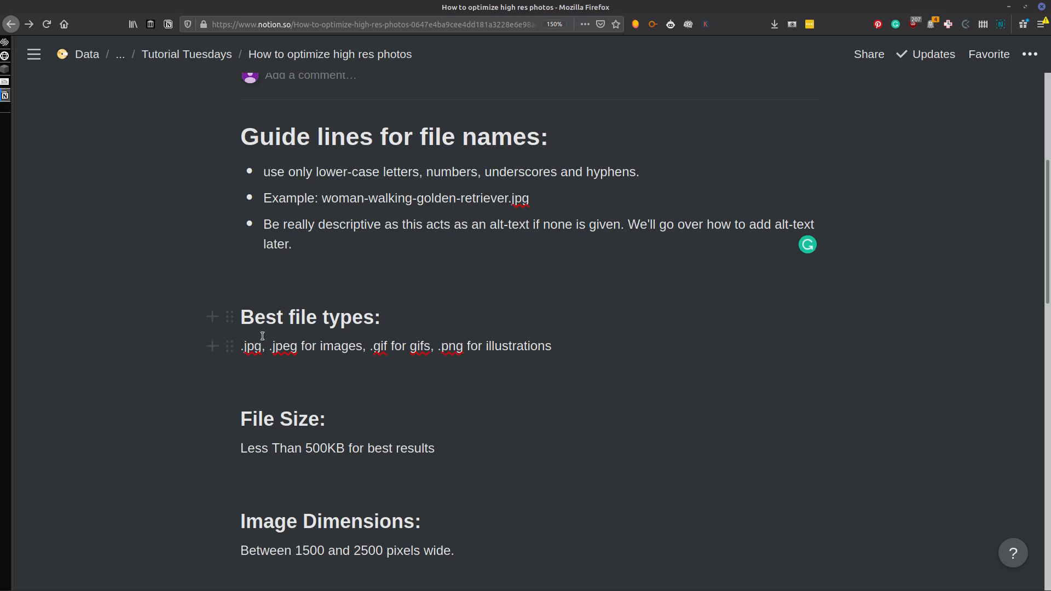
{"action": "scroll", "scroll_direction": "down", "scroll_amount": 3}
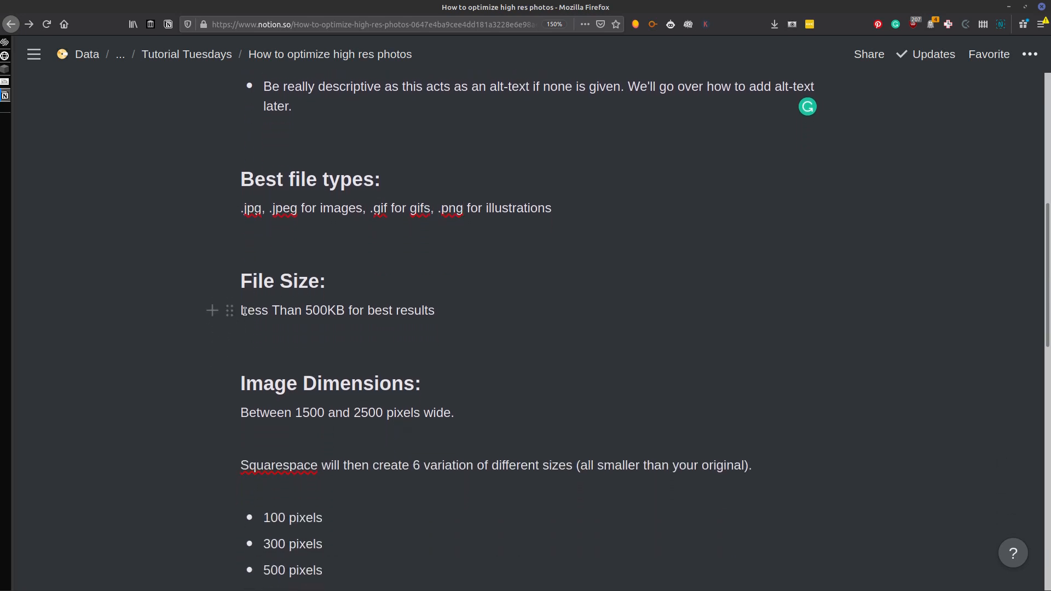
{"action": "left_click_drag", "start_coordinate": [241, 310], "coordinate": [347, 310]}
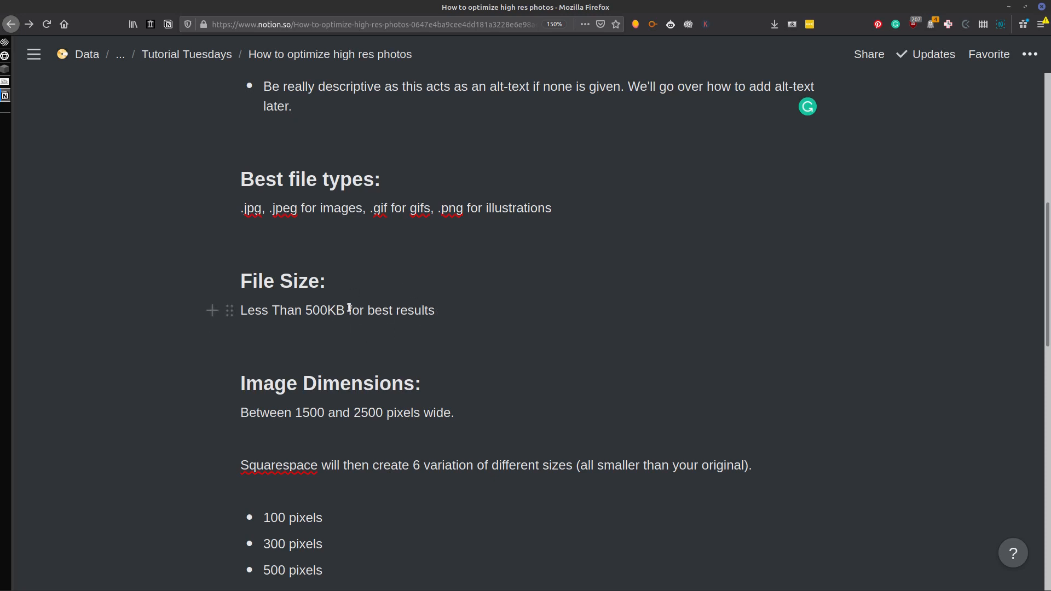
{"action": "mouse_move", "coordinate": [338, 315]}
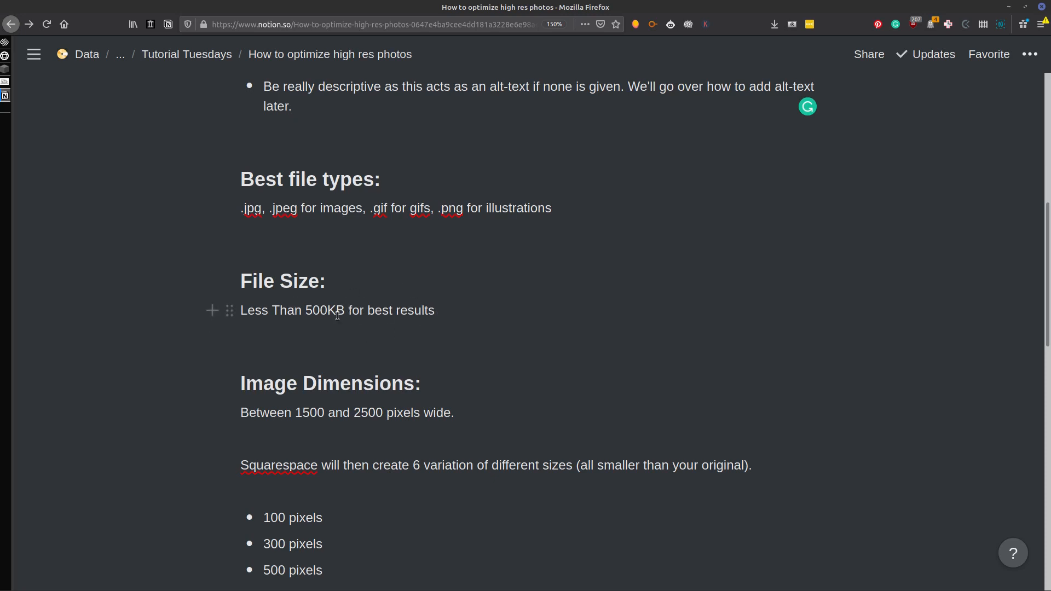
{"action": "scroll", "scroll_direction": "down", "scroll_amount": 3}
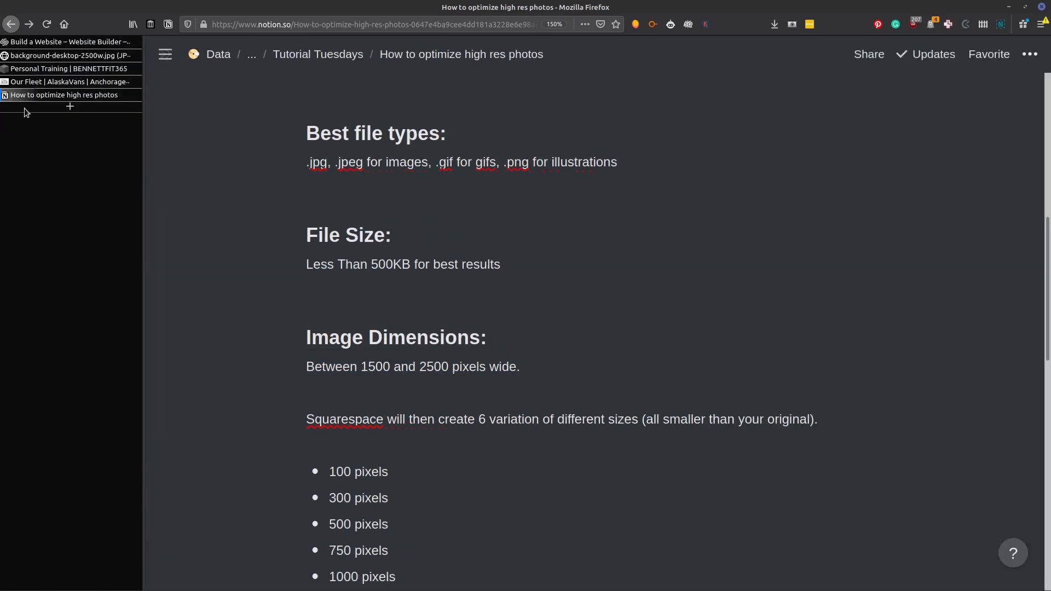
- View the full-size background-desktop-2500w.jpg image, then return to the Squarespace homepage
{"action": "left_click", "coordinate": [68, 41]}
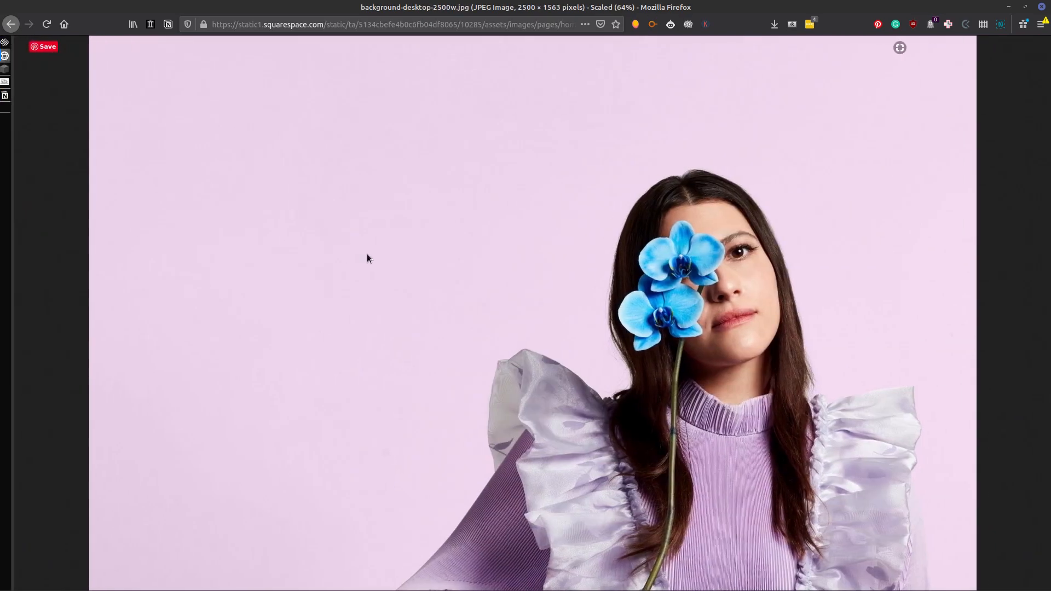
{"action": "mouse_move", "coordinate": [410, 249]}
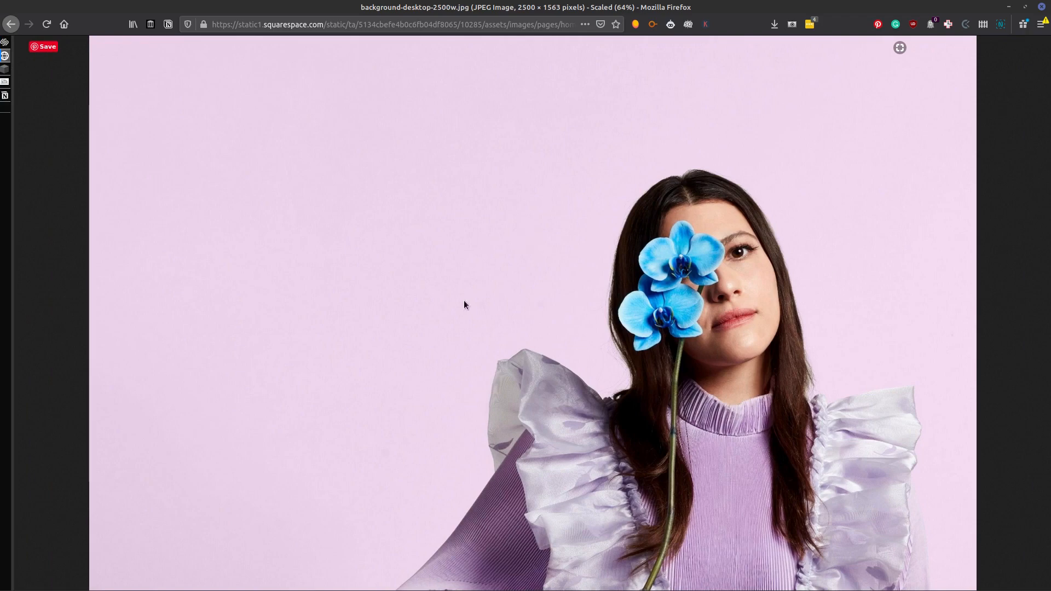
{"action": "left_click", "coordinate": [11, 24]}
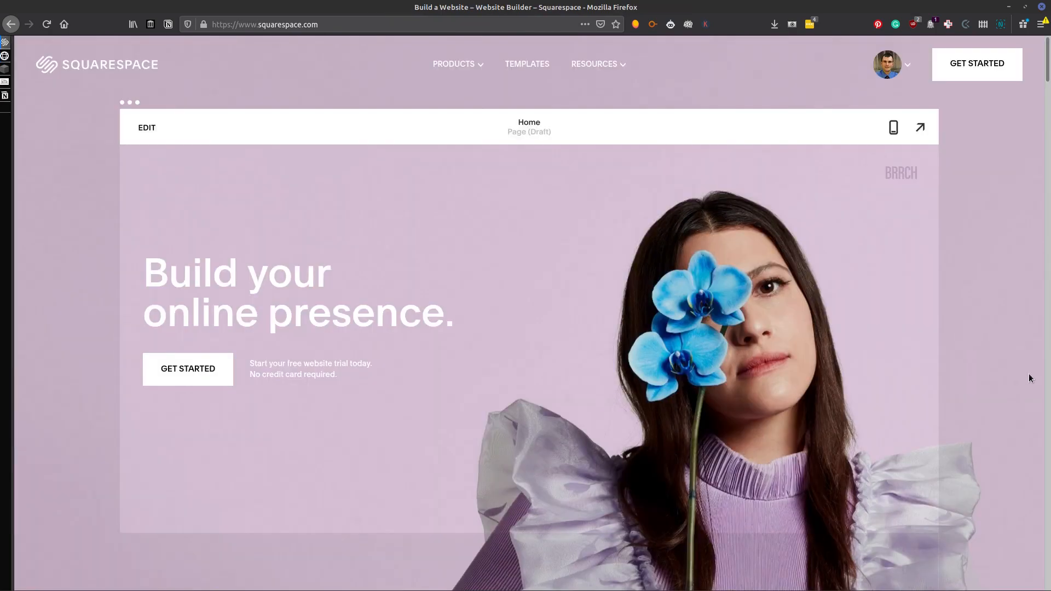
{"action": "mouse_move", "coordinate": [103, 216]}
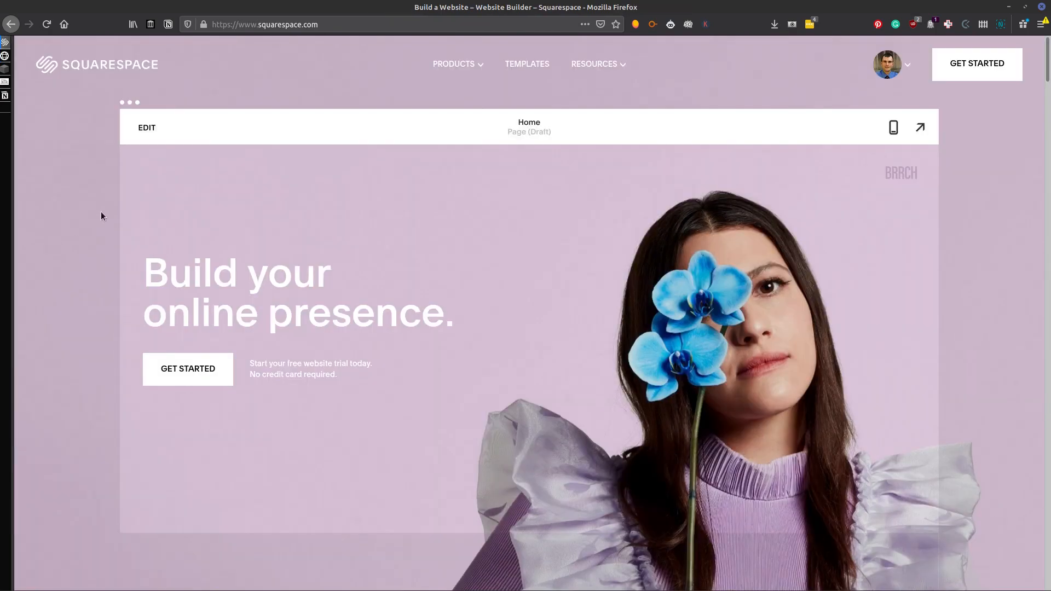
{"action": "mouse_move", "coordinate": [522, 423]}
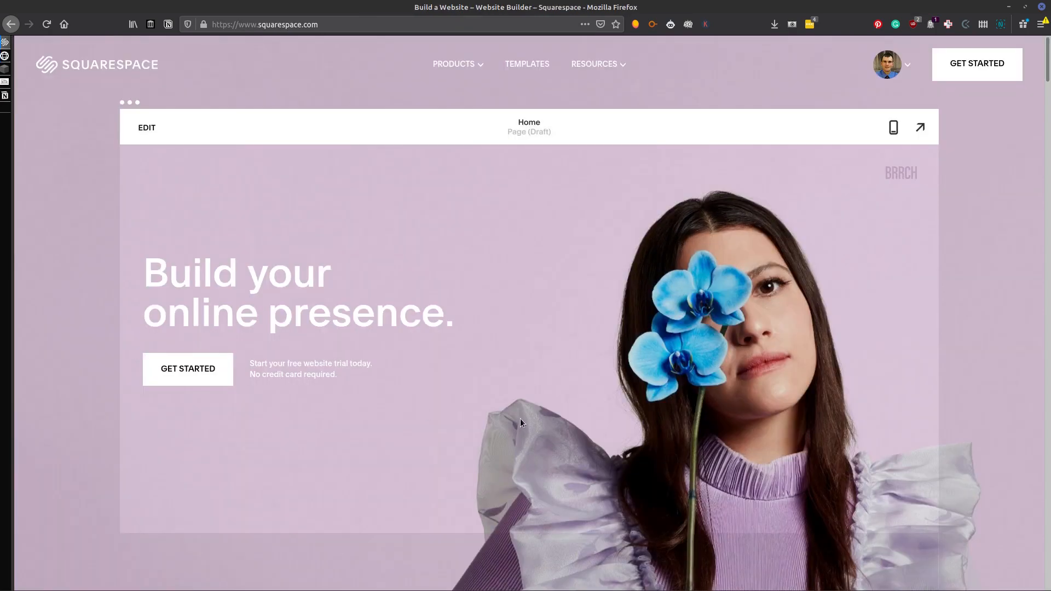
{"action": "scroll", "scroll_direction": "down", "scroll_amount": 3}
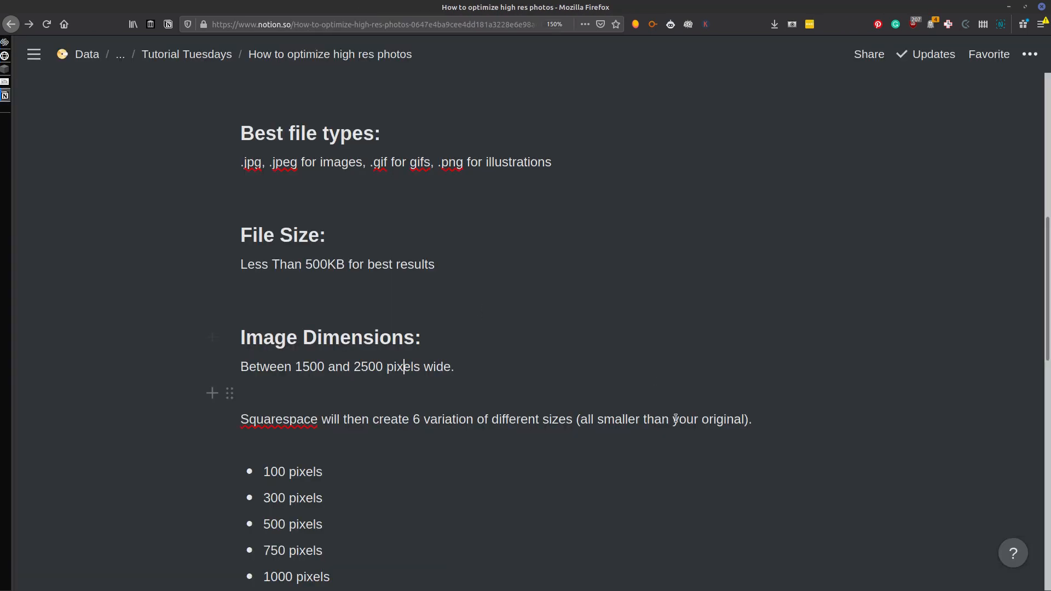
{"action": "mouse_move", "coordinate": [355, 356]}
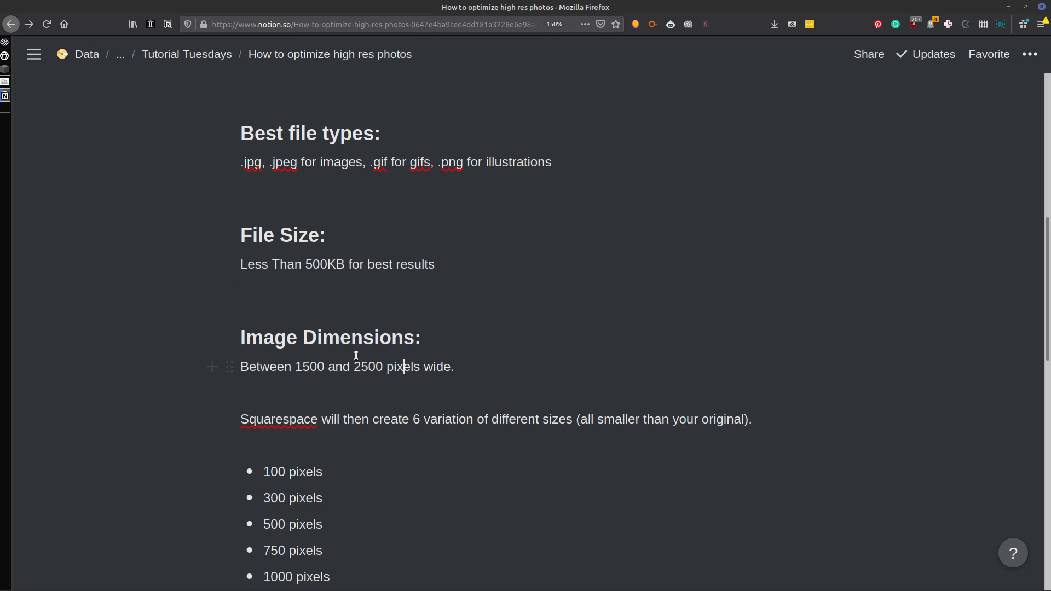
{"action": "left_click_drag", "start_coordinate": [353, 367], "coordinate": [452, 367]}
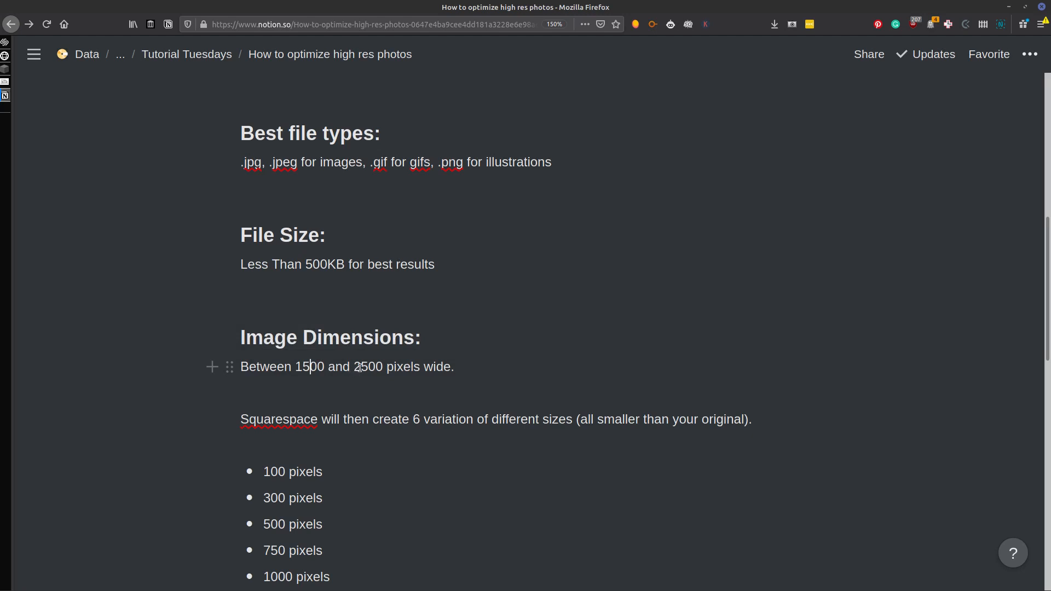
{"action": "scroll", "scroll_direction": "down", "scroll_amount": 3}
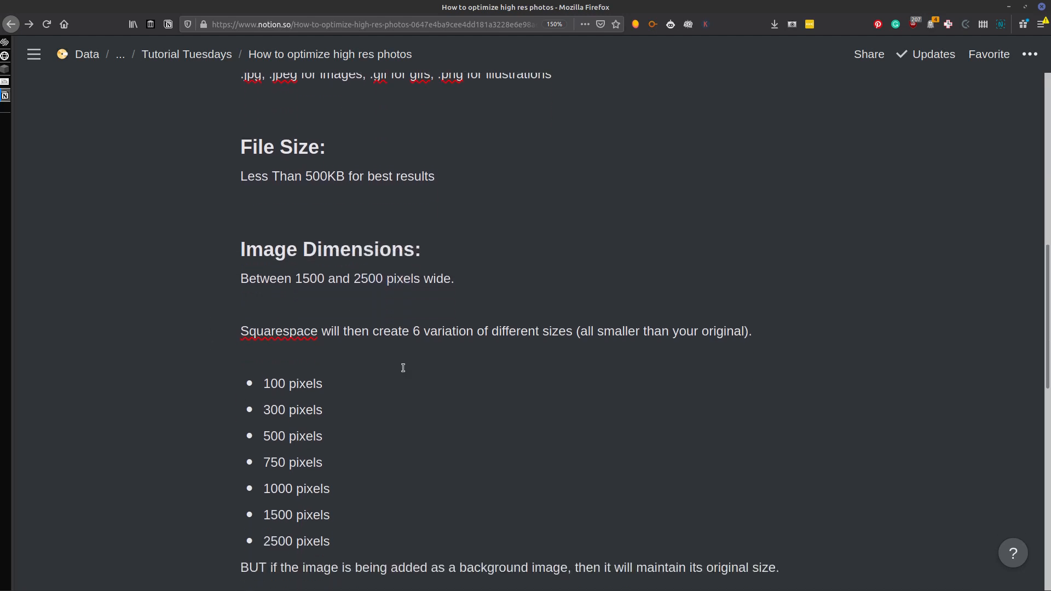
{"action": "scroll", "scroll_direction": "down", "scroll_amount": 3}
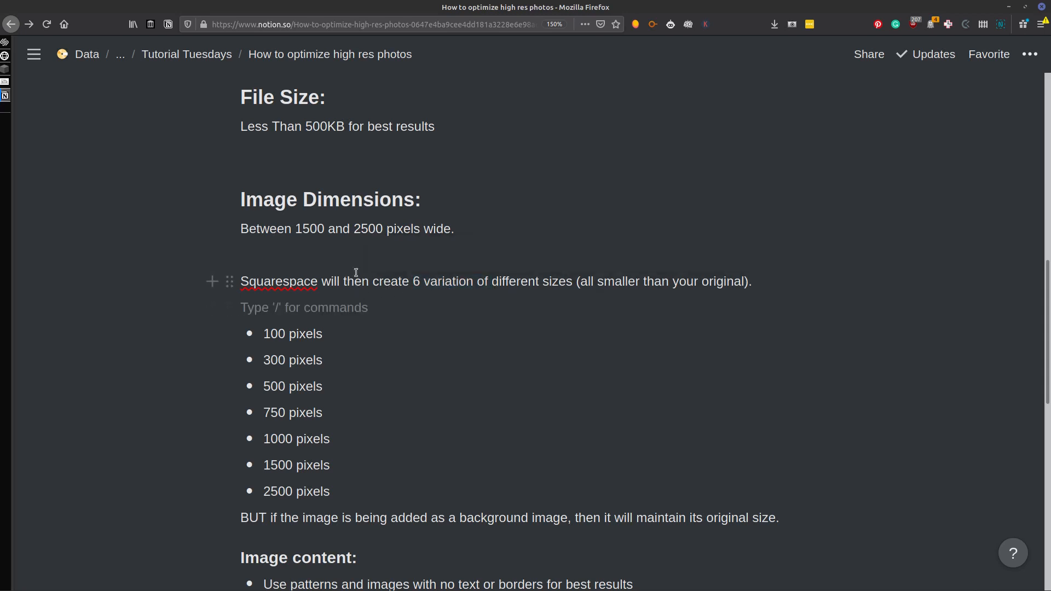
{"action": "double_click", "coordinate": [368, 229]}
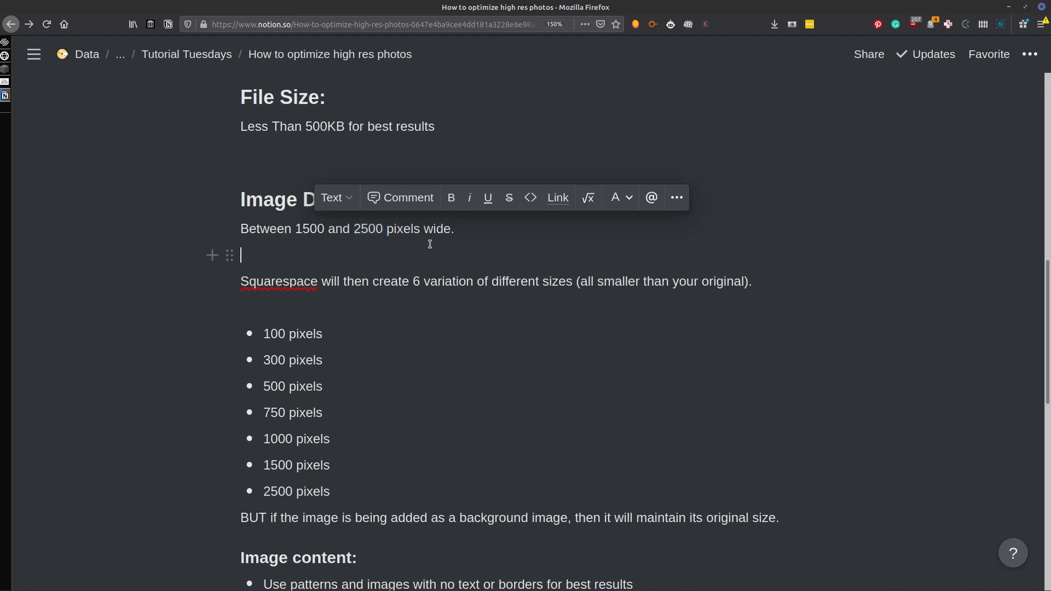
{"action": "scroll", "scroll_direction": "down", "scroll_amount": 3}
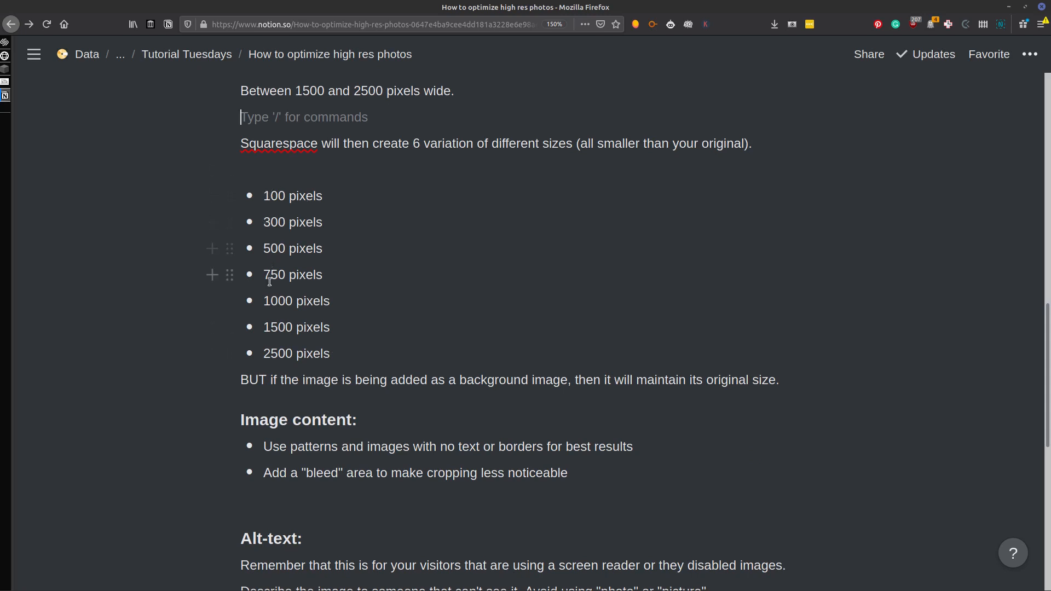
{"action": "mouse_move", "coordinate": [285, 227]}
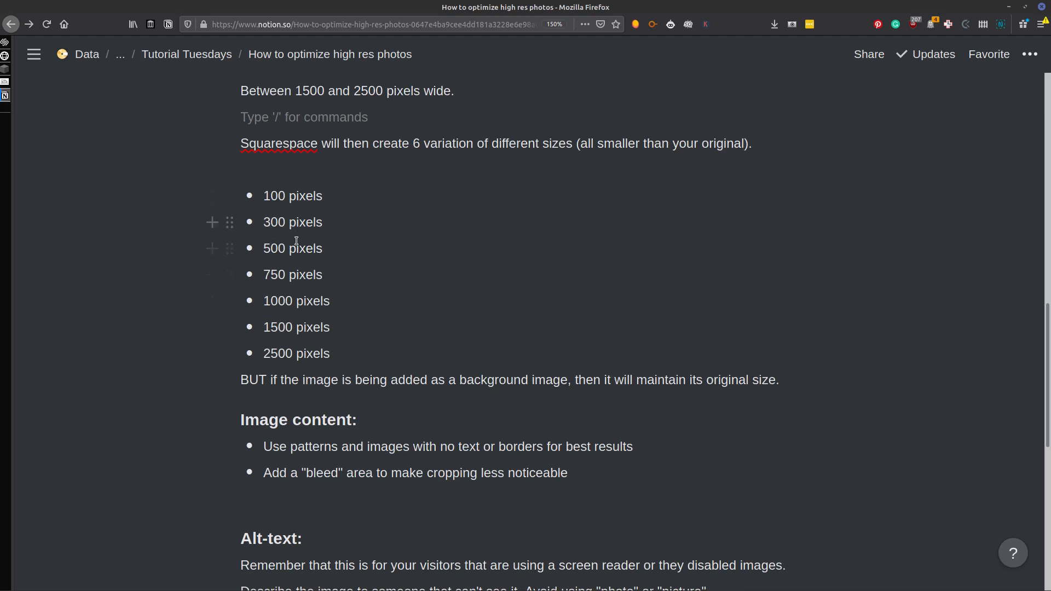
{"action": "mouse_move", "coordinate": [279, 297]}
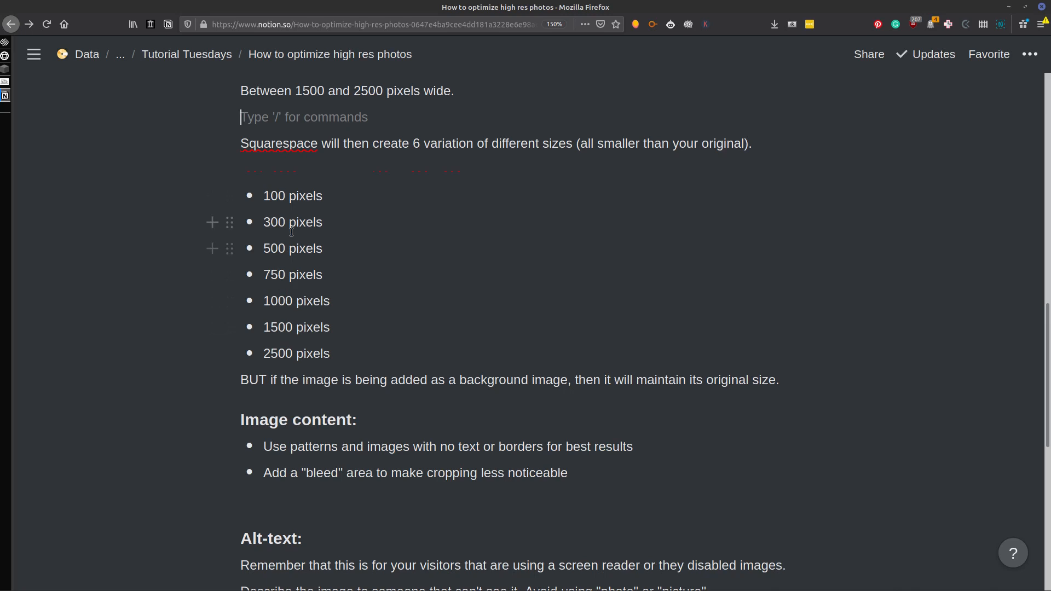
{"action": "scroll", "scroll_direction": "down", "scroll_amount": 3}
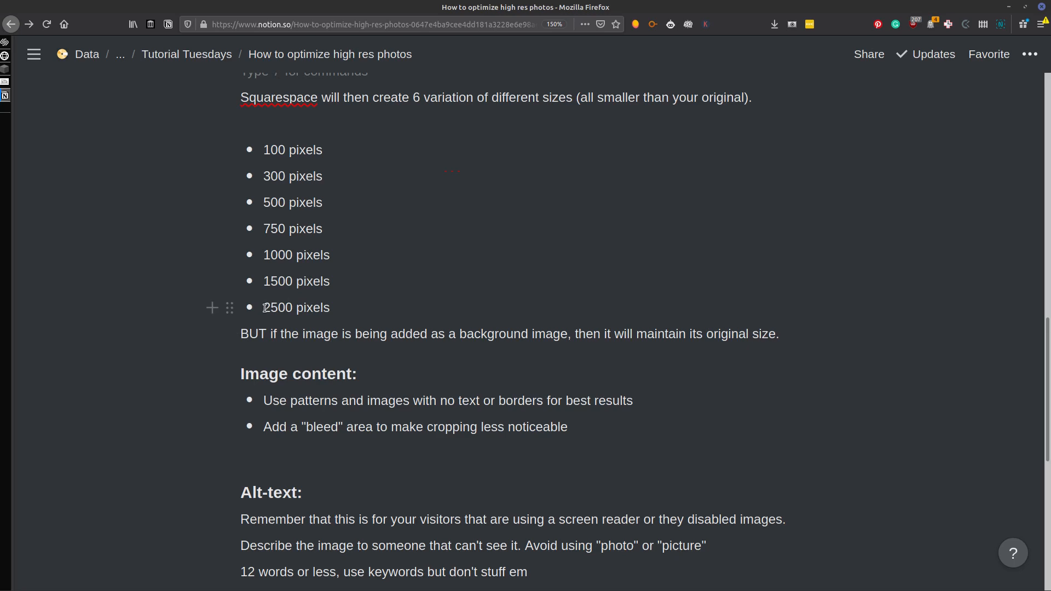
{"action": "double_click", "coordinate": [277, 307]}
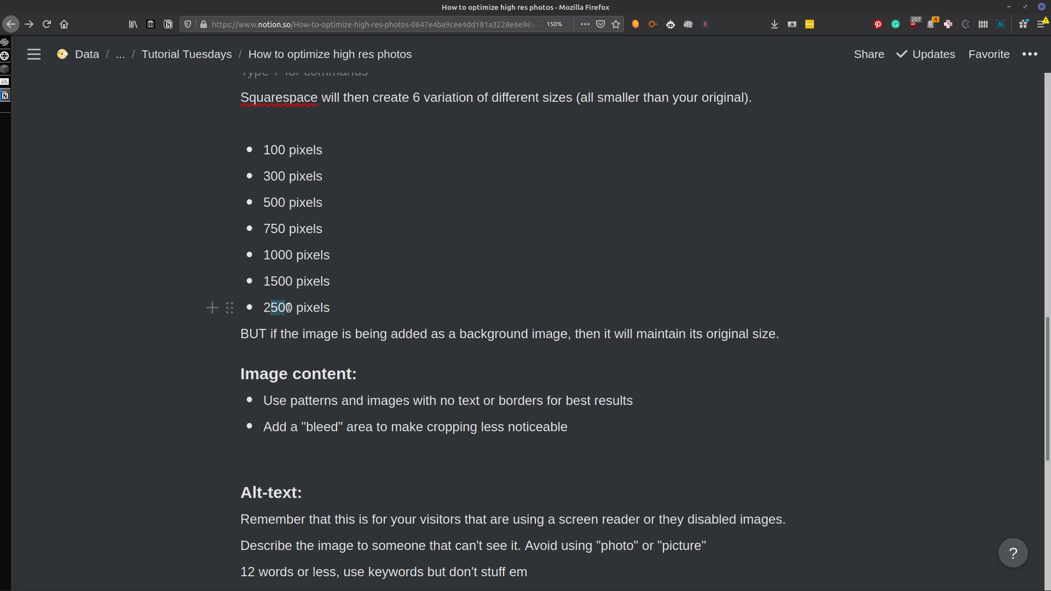
{"action": "left_click_drag", "start_coordinate": [286, 307], "coordinate": [267, 308]}
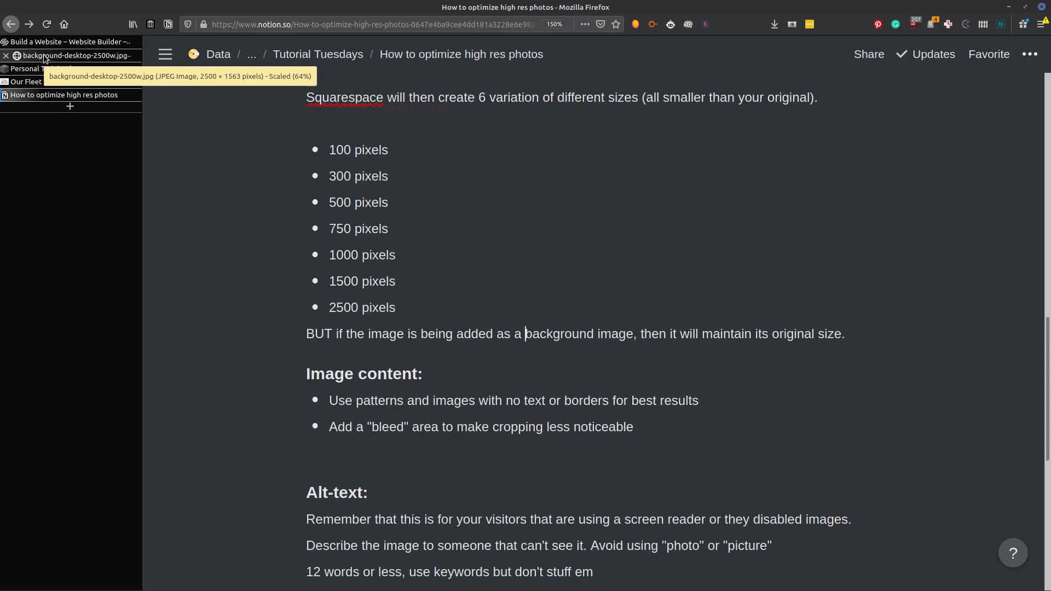
{"action": "left_click", "coordinate": [73, 56]}
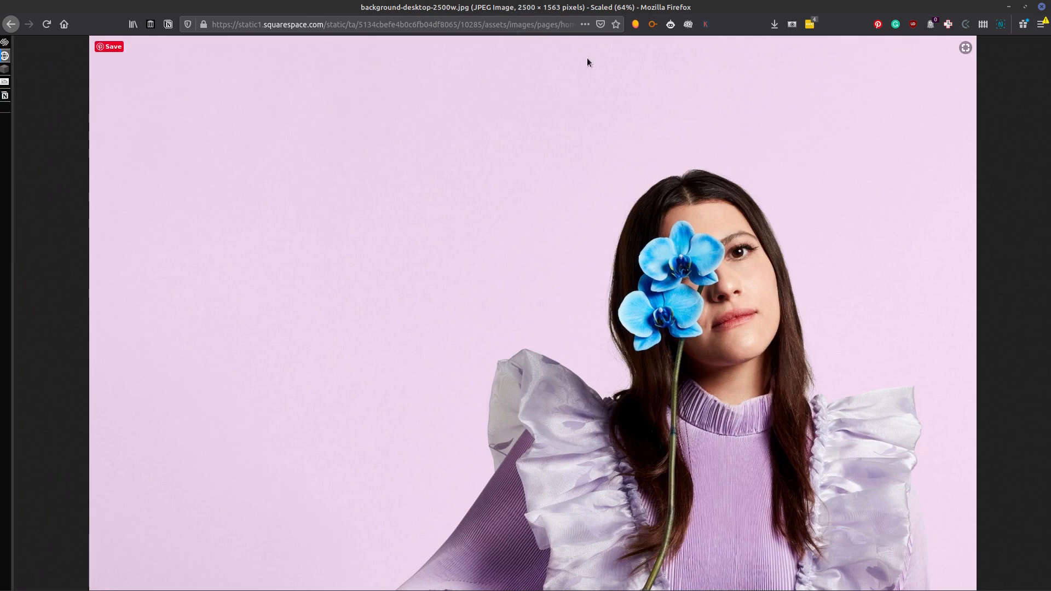
{"action": "mouse_move", "coordinate": [496, 247]}
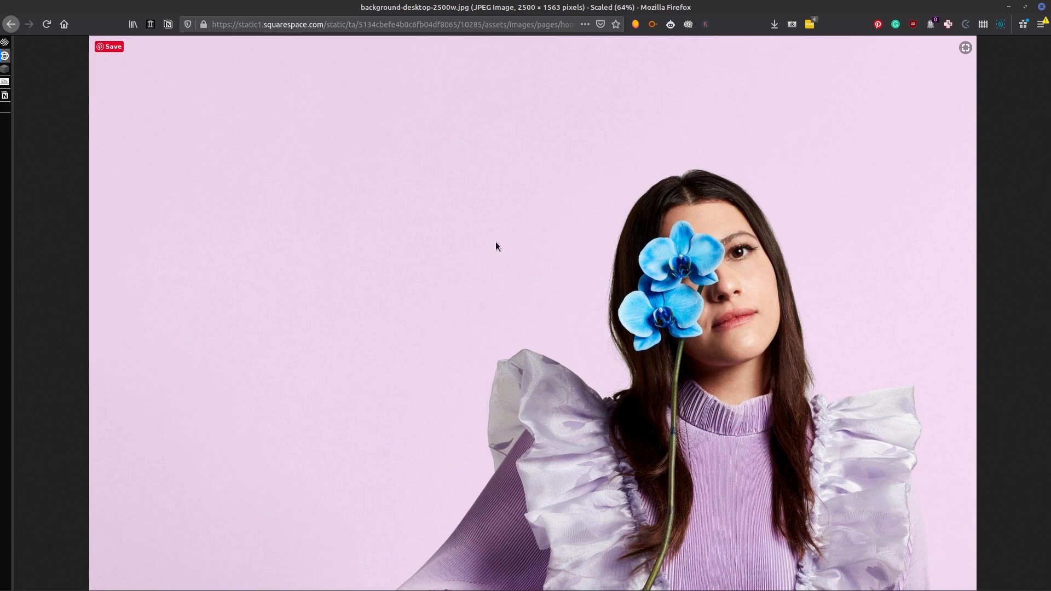
{"action": "mouse_move", "coordinate": [479, 67]}
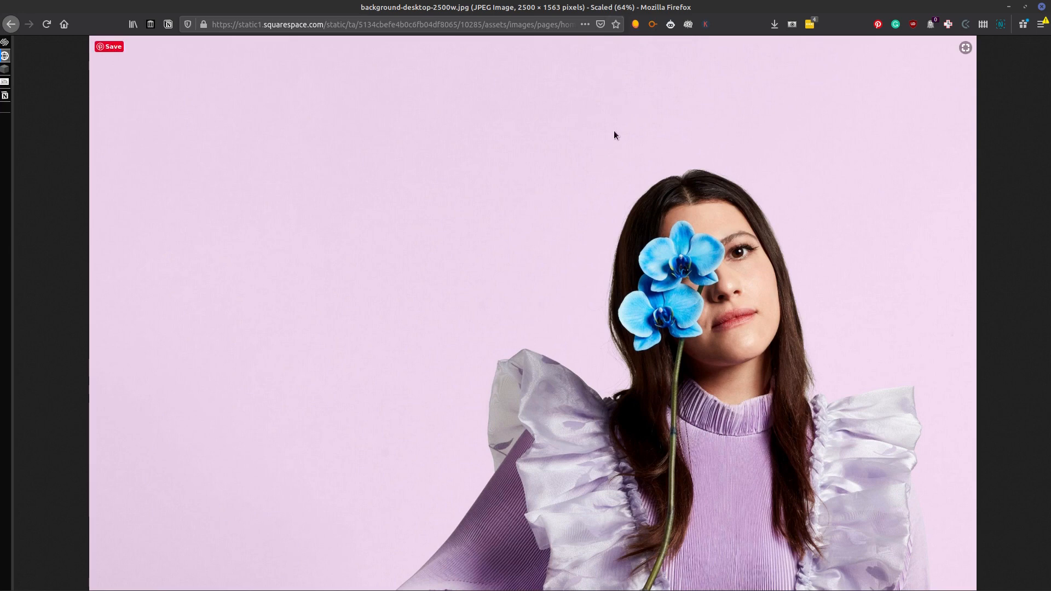
{"action": "mouse_move", "coordinate": [594, 215]}
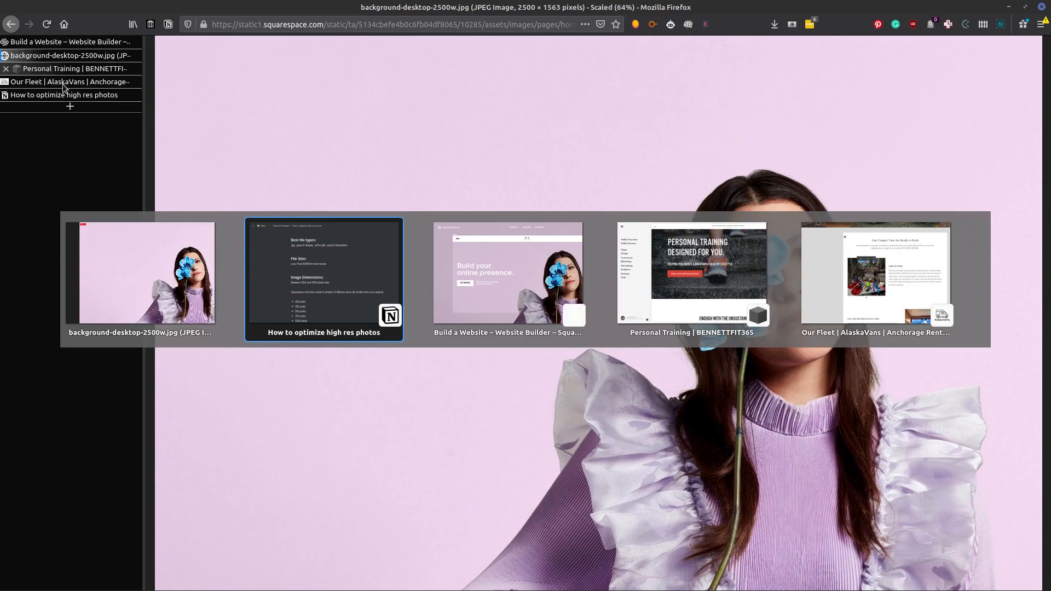
{"action": "left_click", "coordinate": [511, 278]}
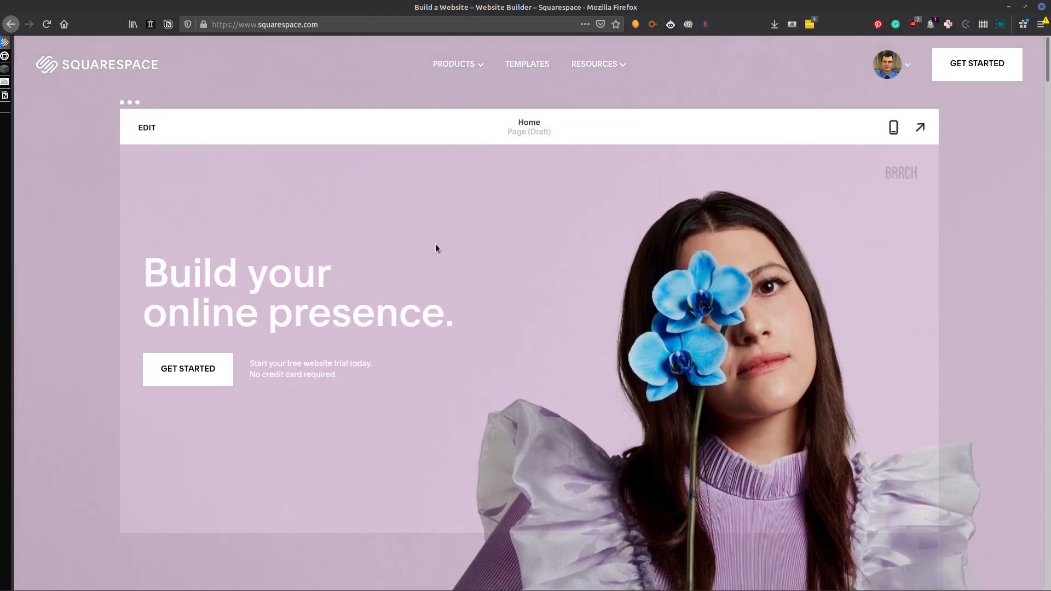
{"action": "mouse_move", "coordinate": [393, 218]}
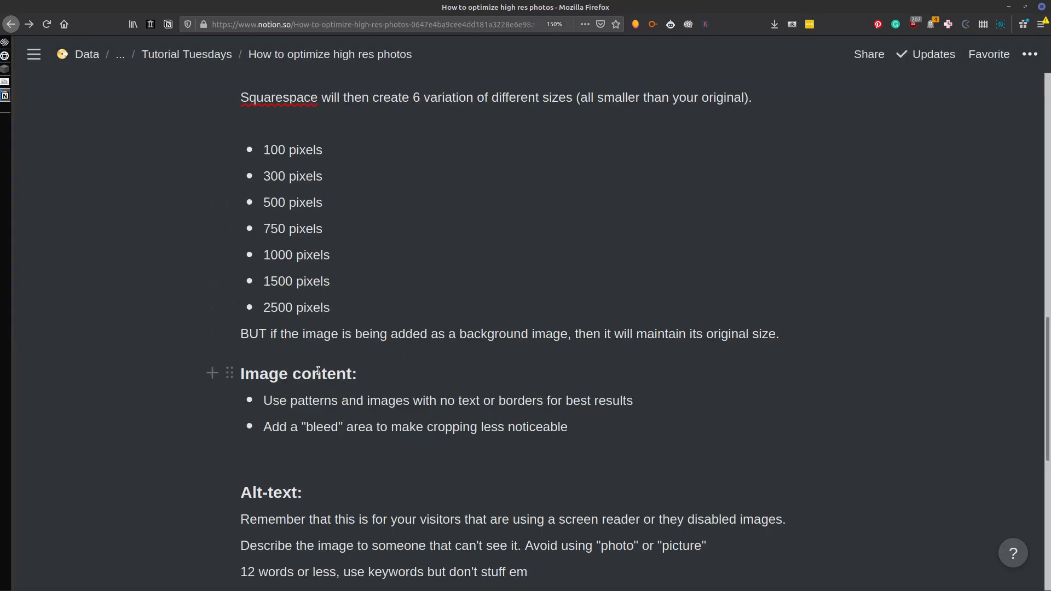
{"action": "scroll", "scroll_direction": "down", "scroll_amount": 3}
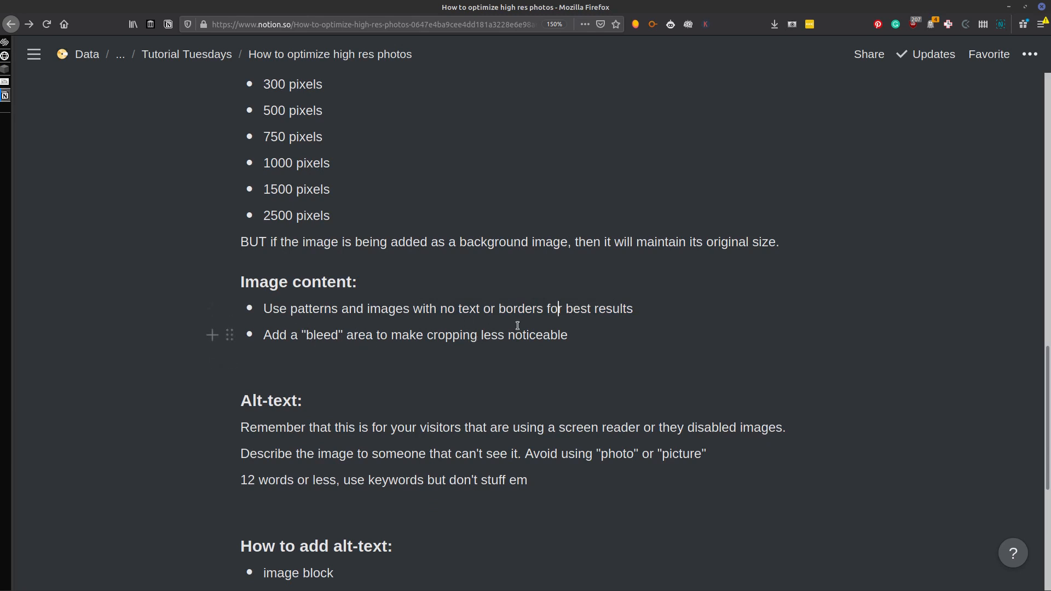
{"action": "mouse_move", "coordinate": [509, 337]}
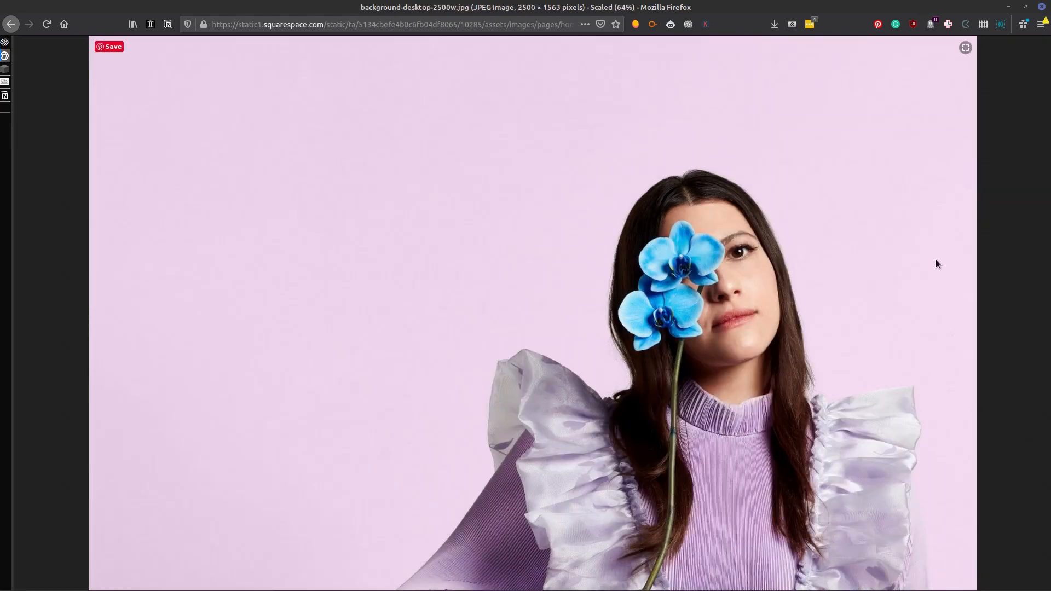
{"action": "mouse_move", "coordinate": [983, 421]}
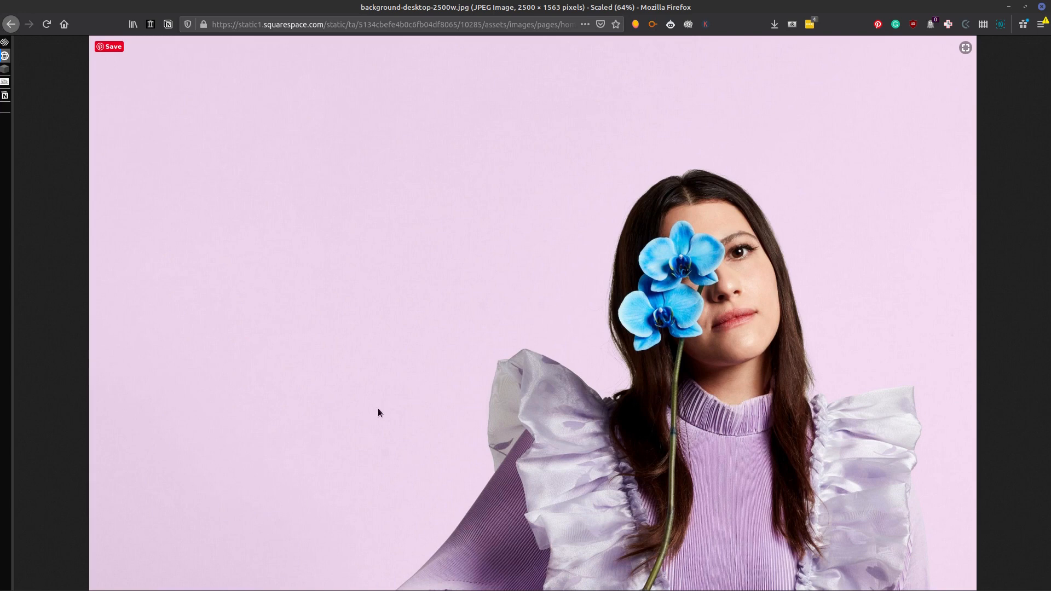
{"action": "mouse_move", "coordinate": [831, 564]}
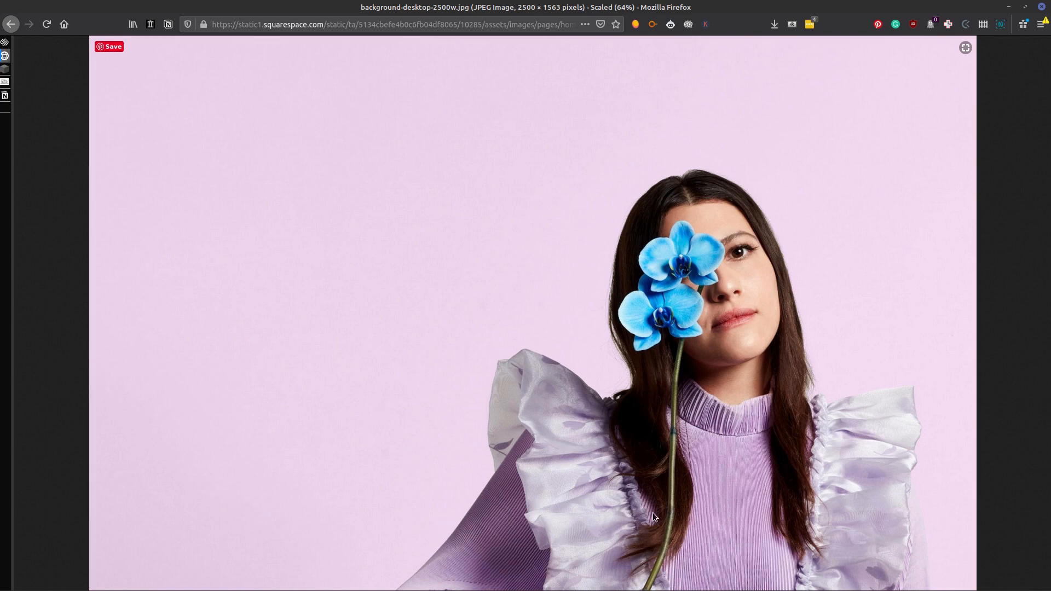
{"action": "mouse_move", "coordinate": [650, 578]}
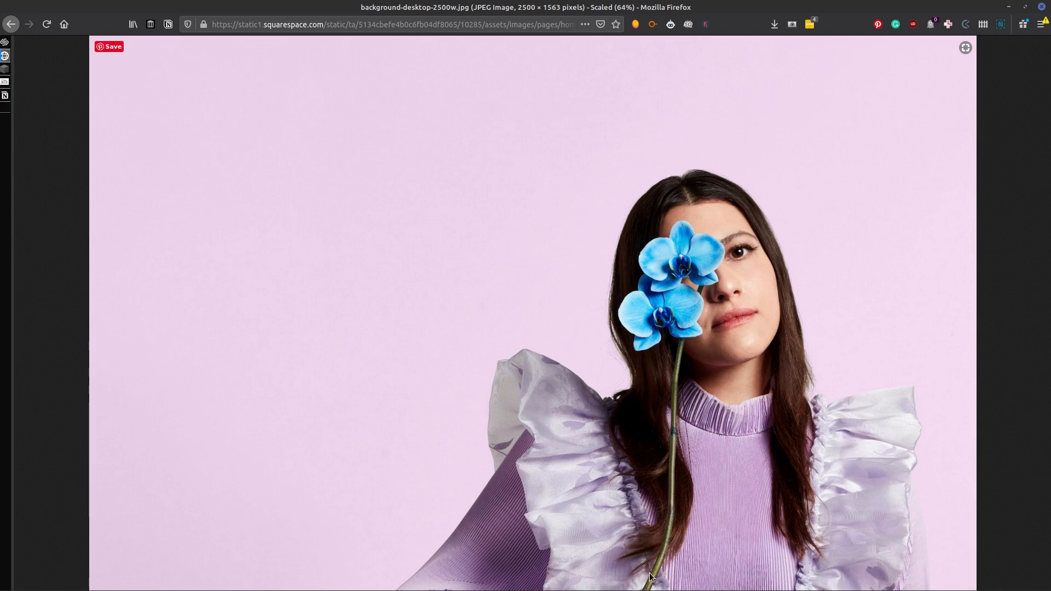
{"action": "mouse_move", "coordinate": [803, 561]}
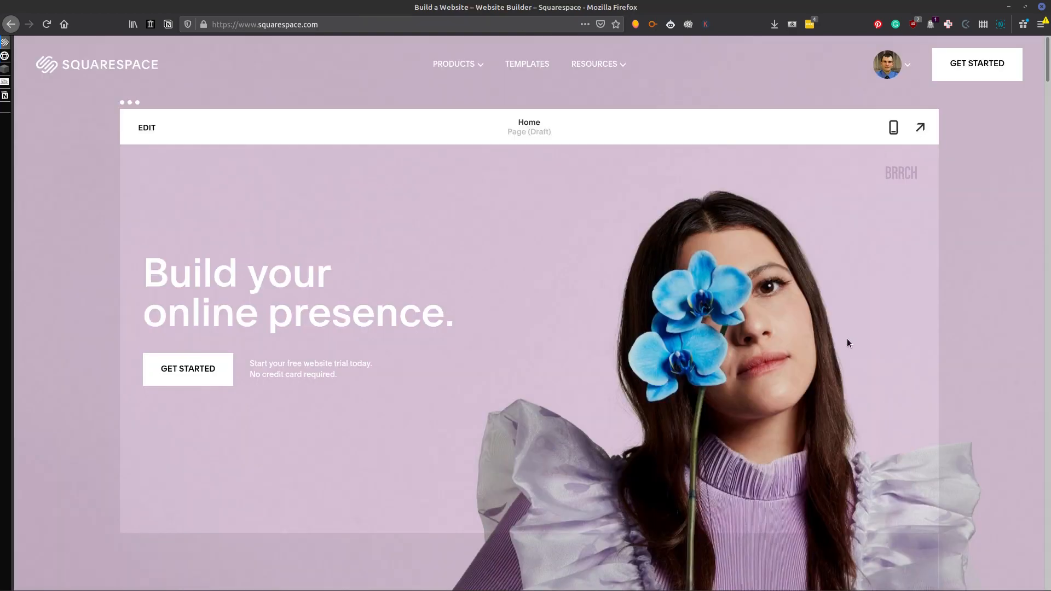
{"action": "mouse_move", "coordinate": [749, 301]}
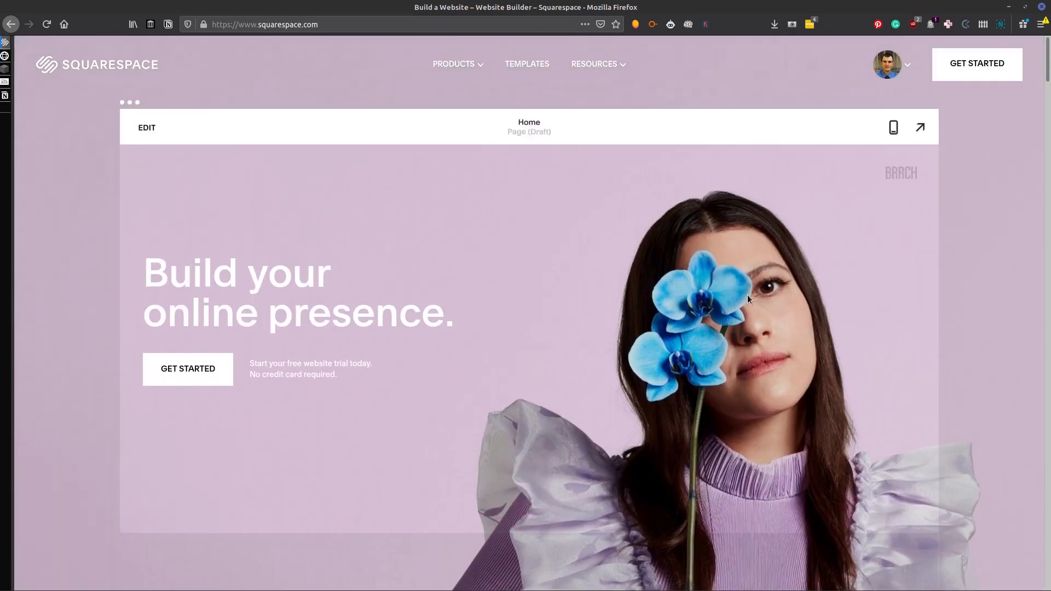
{"action": "mouse_move", "coordinate": [523, 291]}
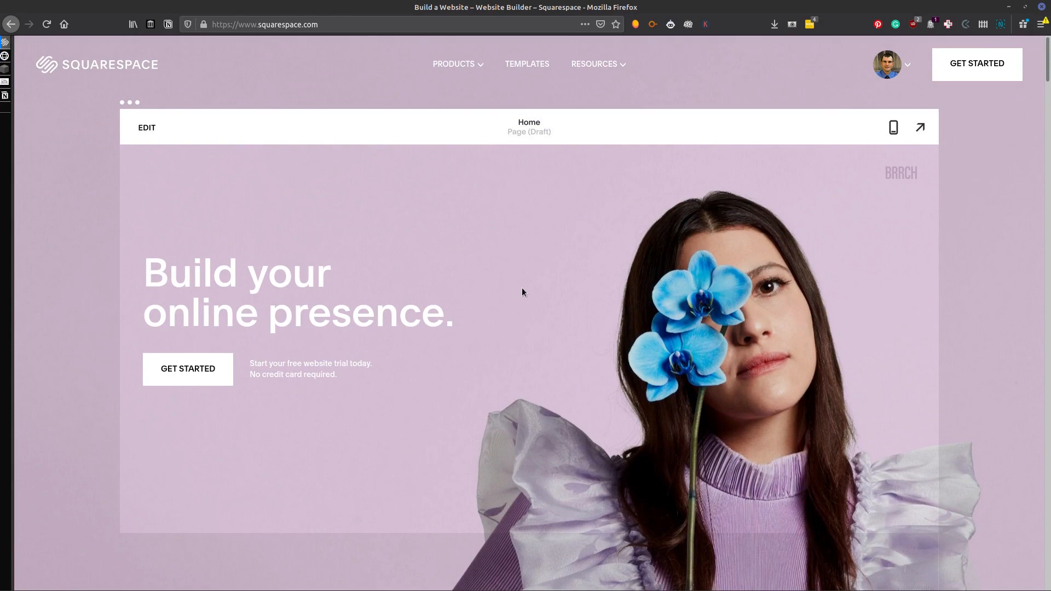
{"action": "mouse_move", "coordinate": [663, 316]}
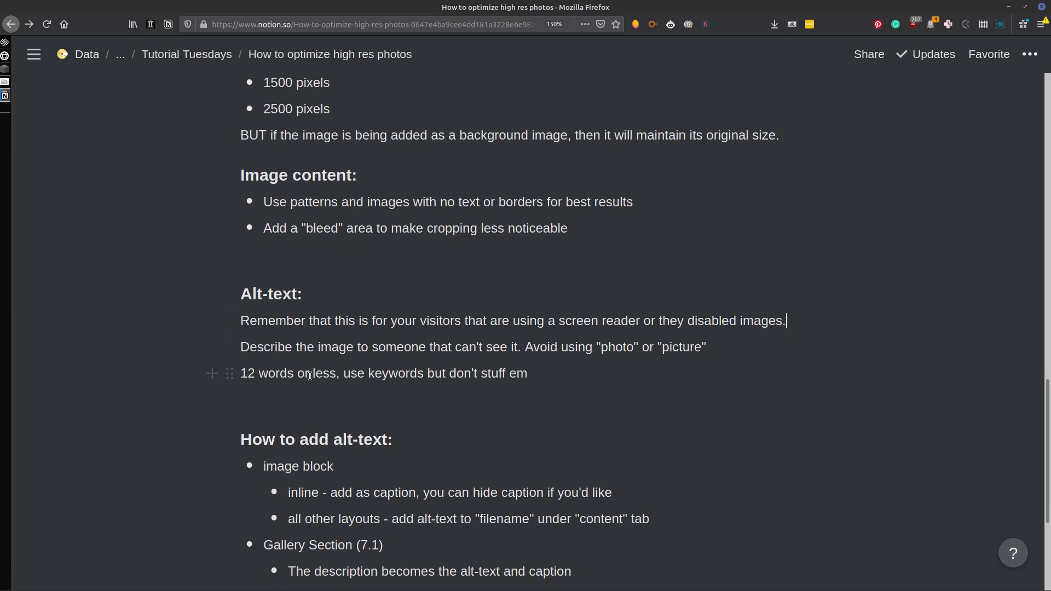
- Reach the How to add alt-text section, then switch to the AlaskaVans Our Fleet page
{"action": "scroll", "scroll_direction": "down", "scroll_amount": 3}
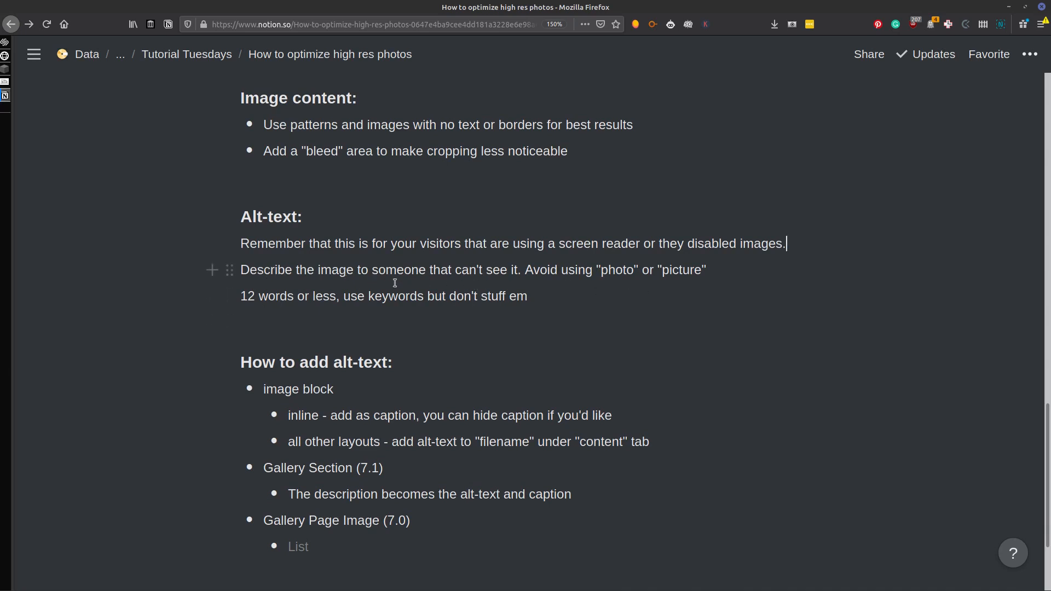
{"action": "mouse_move", "coordinate": [386, 287]}
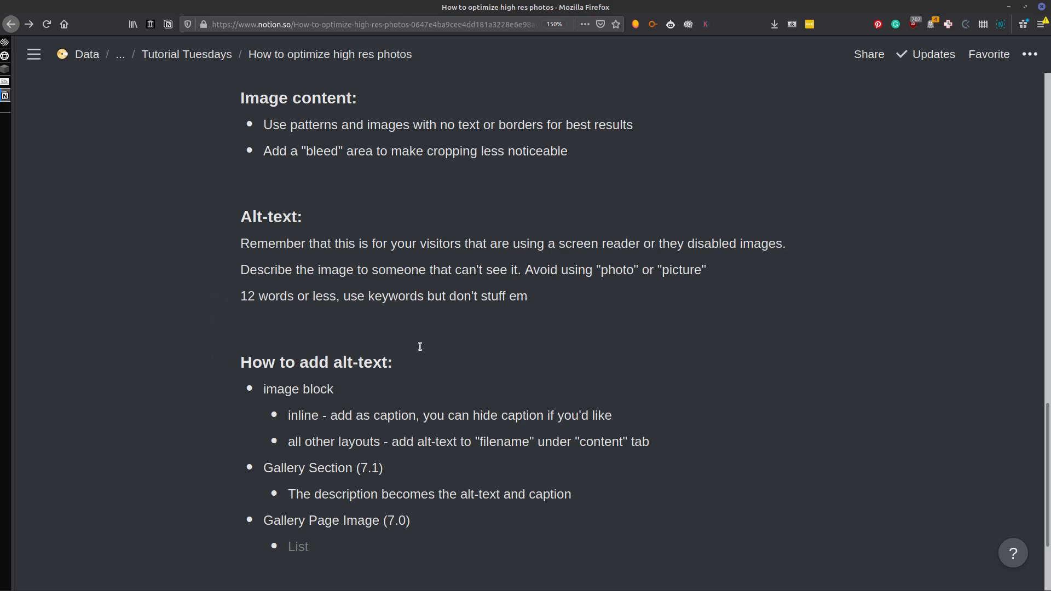
{"action": "mouse_move", "coordinate": [328, 387]}
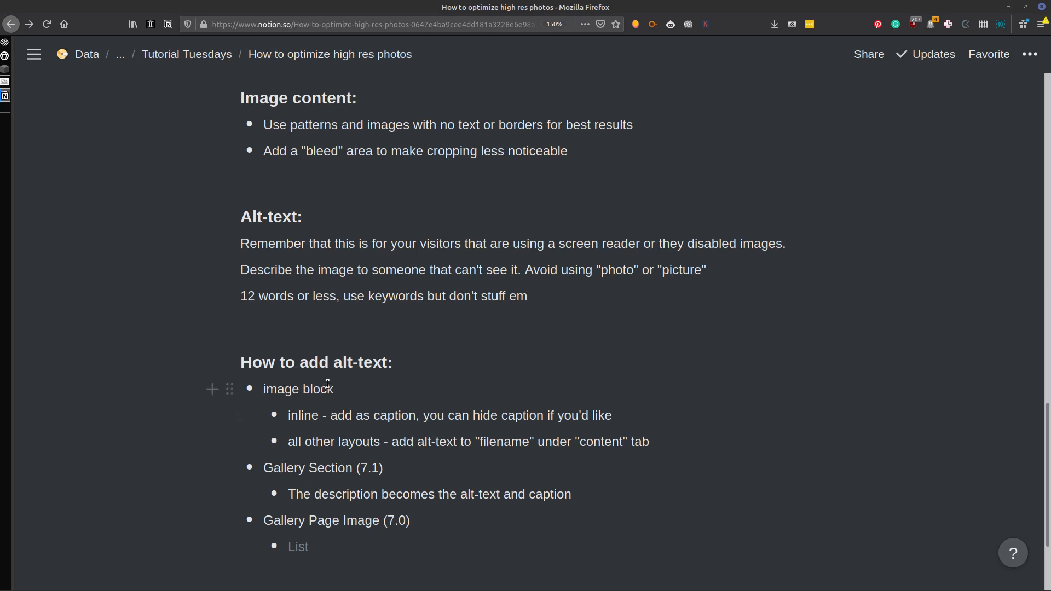
{"action": "scroll", "scroll_direction": "down", "scroll_amount": 3}
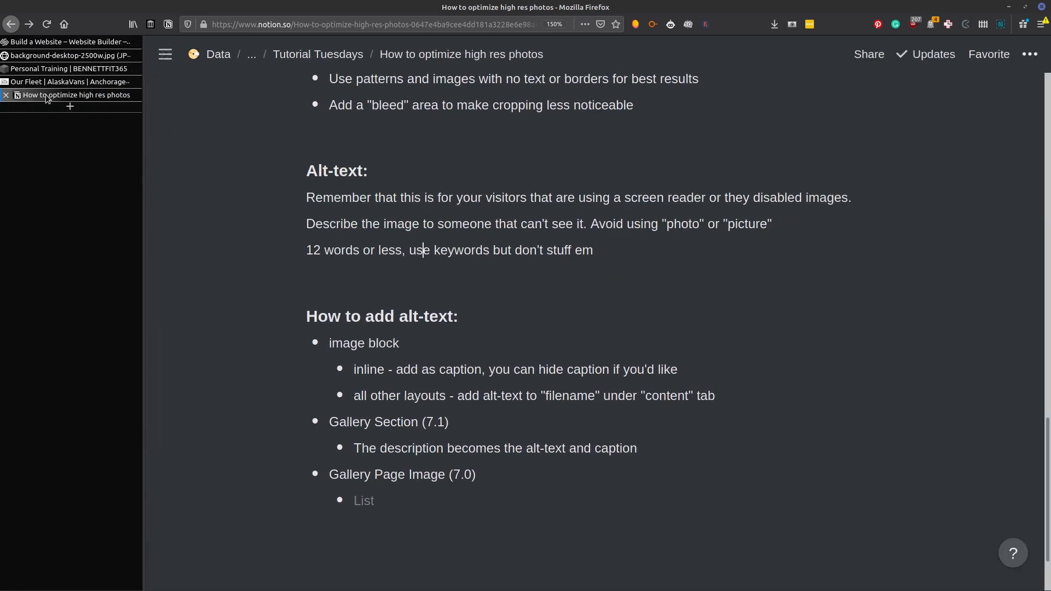
{"action": "mouse_move", "coordinate": [73, 82]}
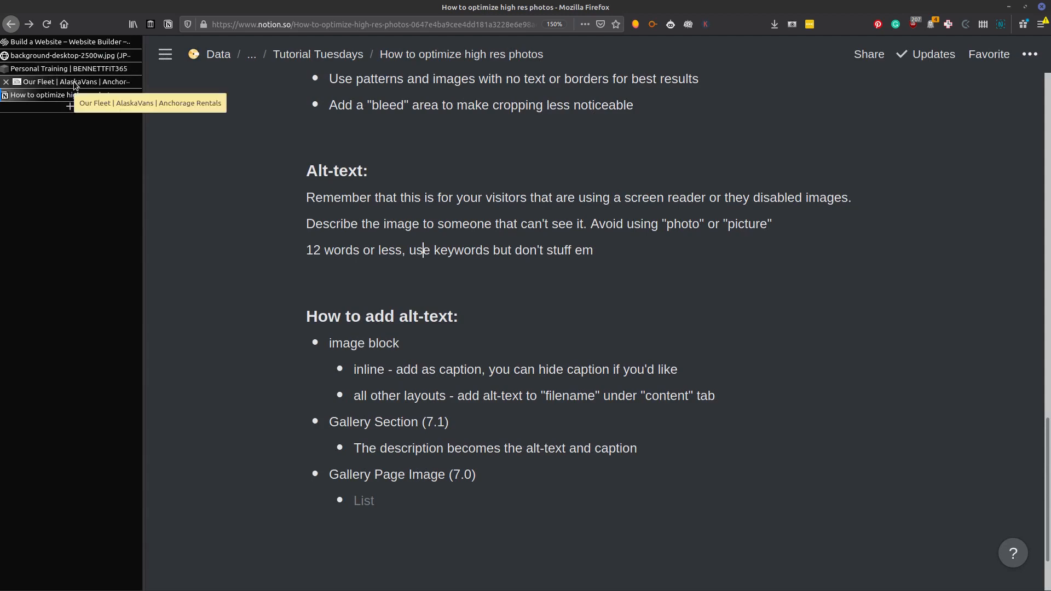
{"action": "left_click", "coordinate": [67, 82]}
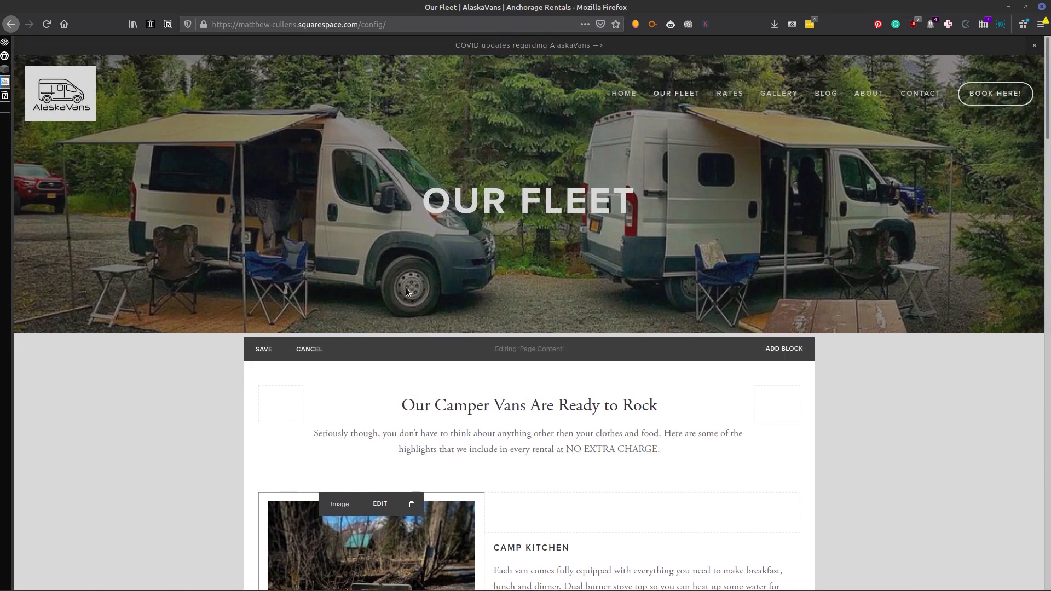
- Bring up the camp kitchen image's Design settings in the Squarespace editor
{"action": "scroll", "scroll_direction": "down", "scroll_amount": 3}
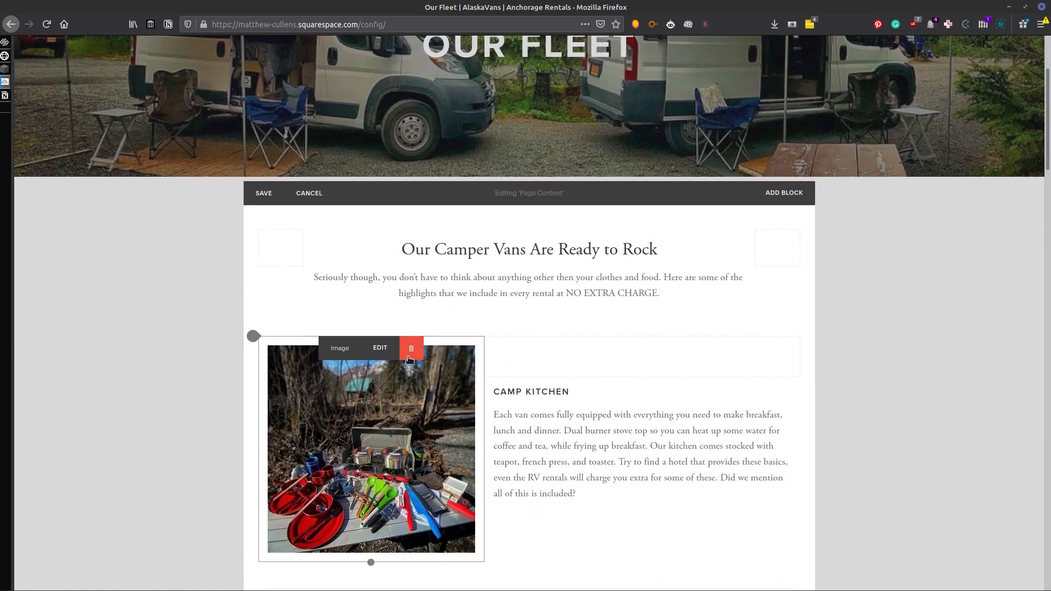
{"action": "scroll", "scroll_direction": "down", "scroll_amount": 3}
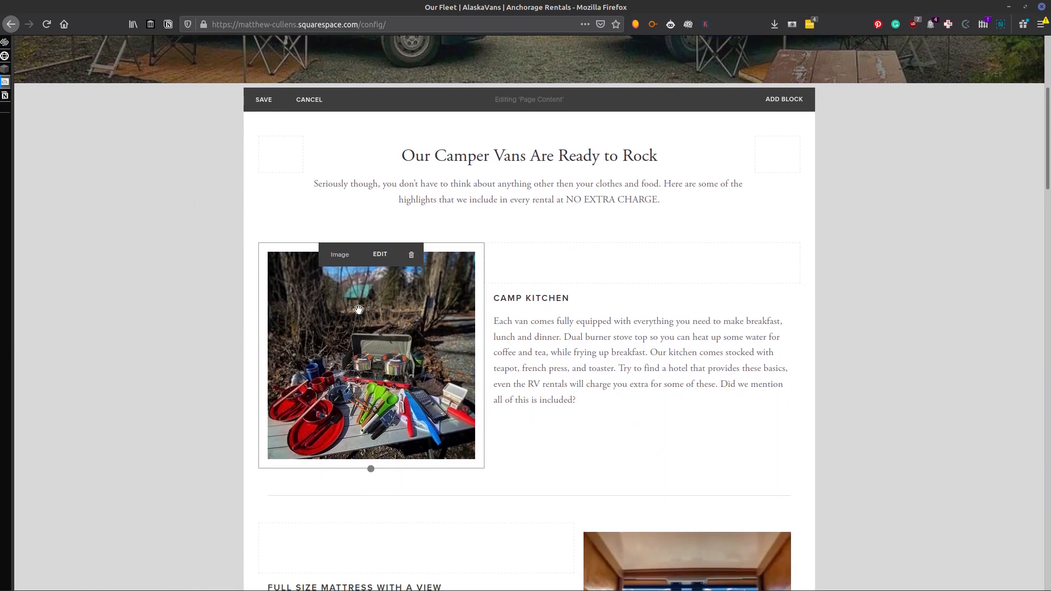
{"action": "left_click", "coordinate": [380, 254]}
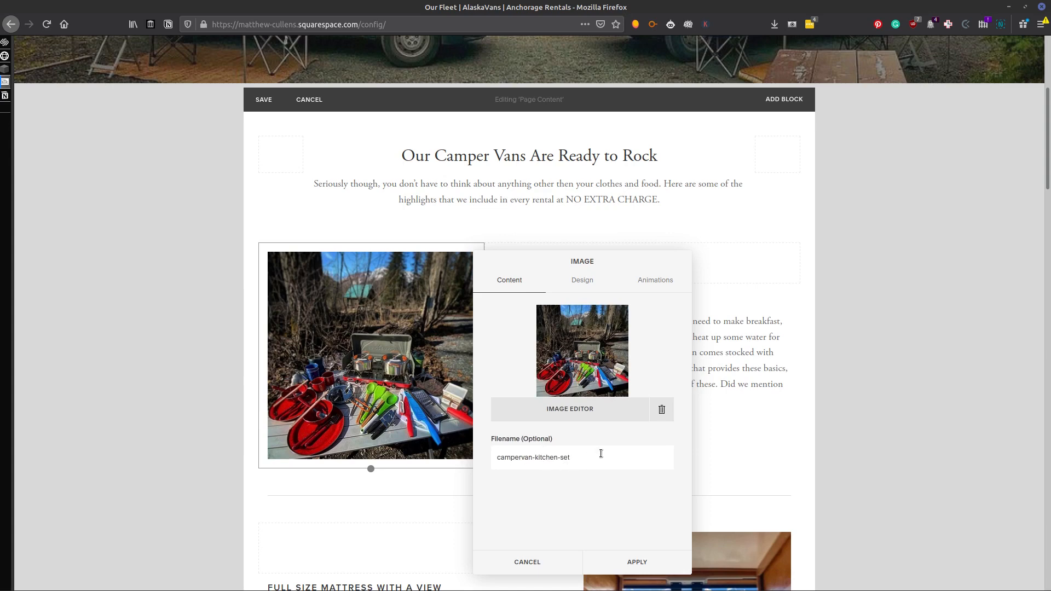
{"action": "left_click", "coordinate": [581, 279]}
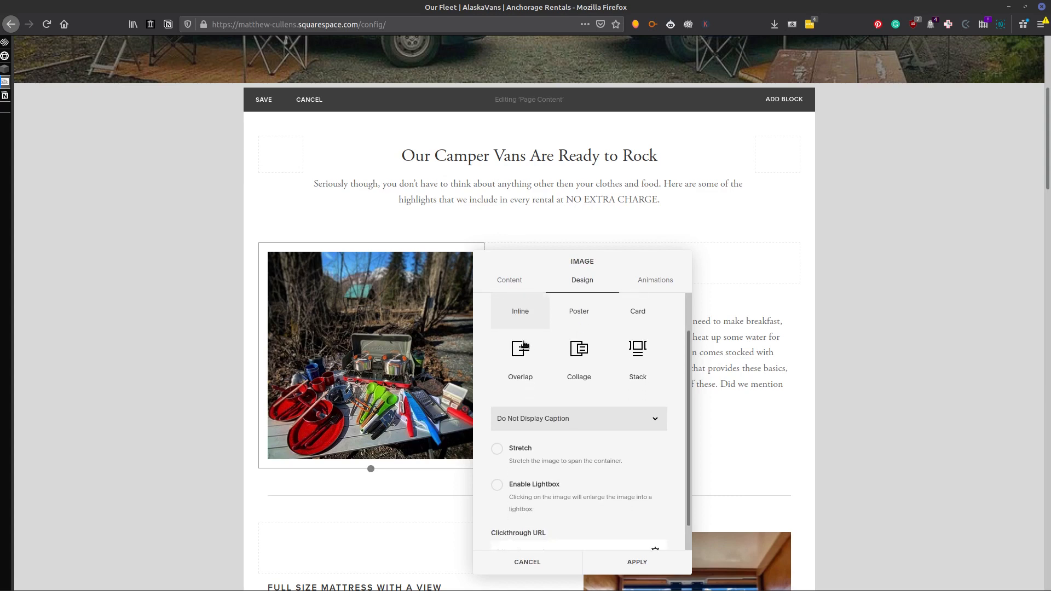
- Demonstrate Caption Below, then keep Inline with Do Not Display Caption and apply
{"action": "left_click", "coordinate": [579, 418]}
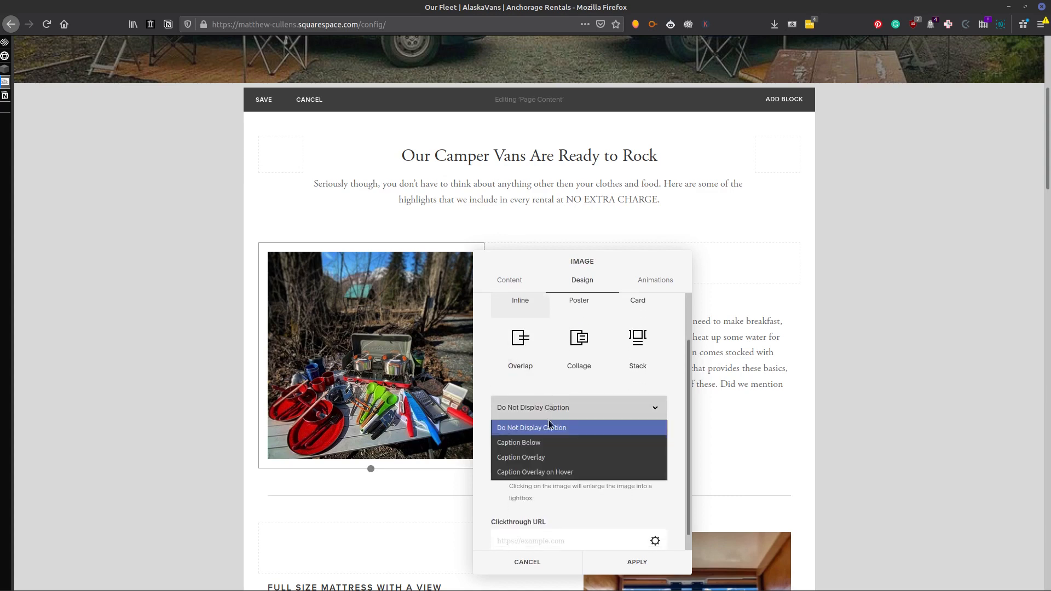
{"action": "left_click", "coordinate": [518, 443]}
{"action": "type", "text": "Campervan Kitchen Set"}
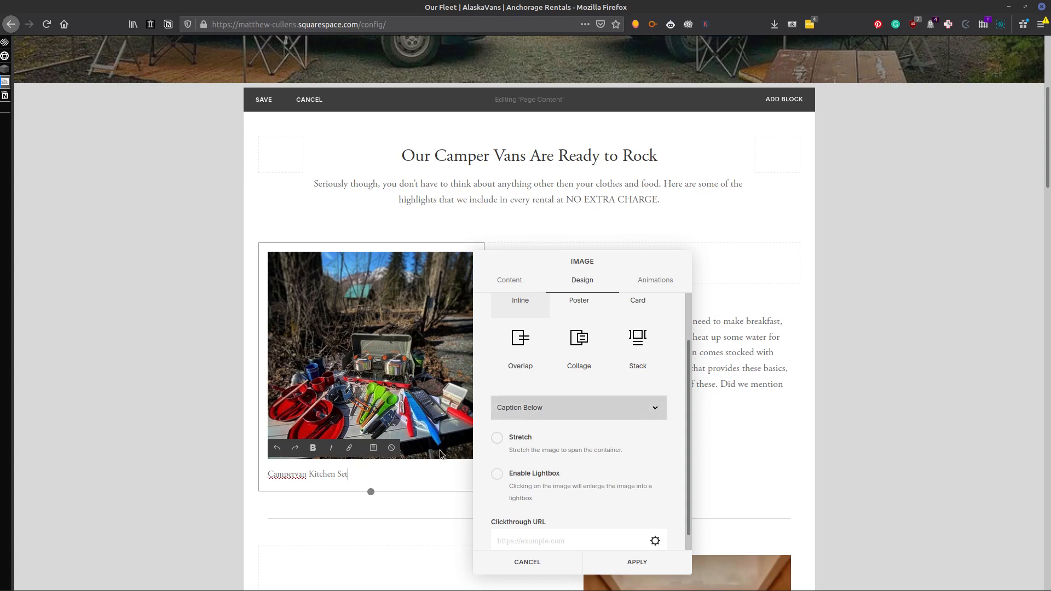
{"action": "left_click", "coordinate": [578, 407]}
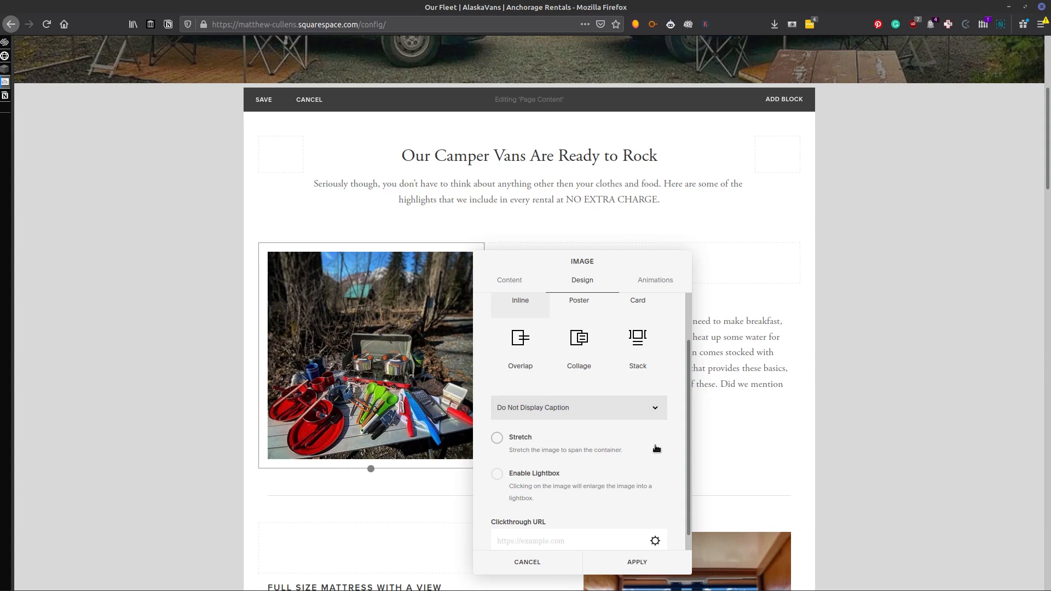
{"action": "mouse_move", "coordinate": [628, 439]}
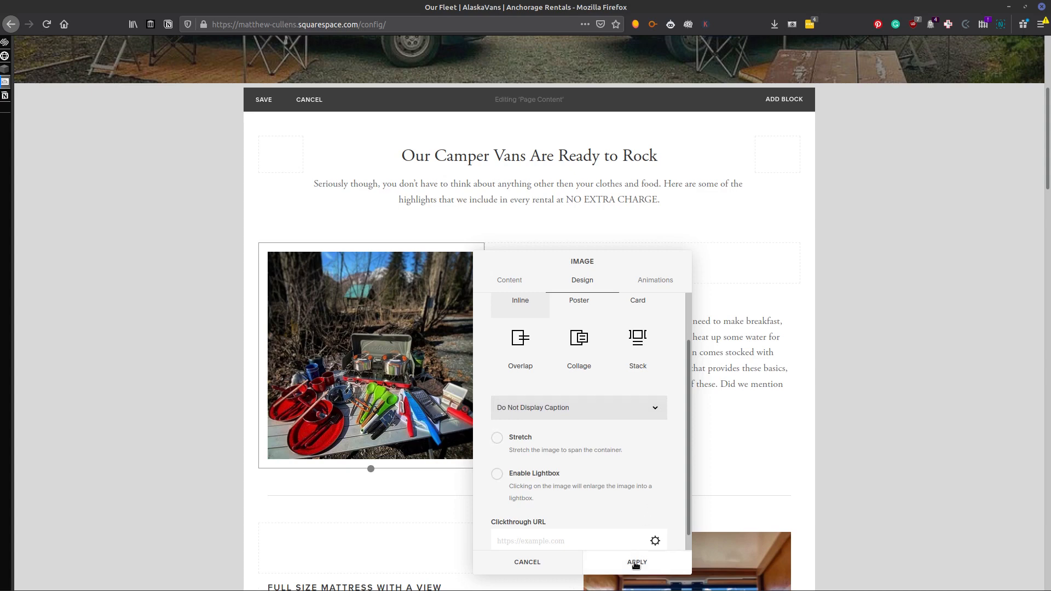
{"action": "left_click", "coordinate": [635, 562]}
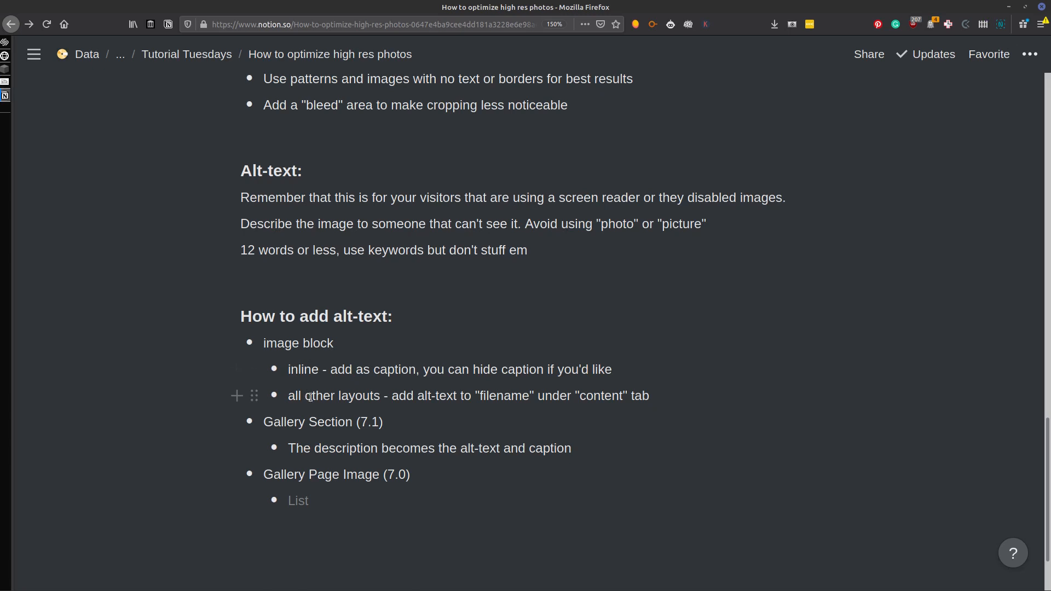
- Highlight a line in the How to add alt-text bullets in Notion
{"action": "left_click_drag", "start_coordinate": [288, 396], "coordinate": [384, 395]}
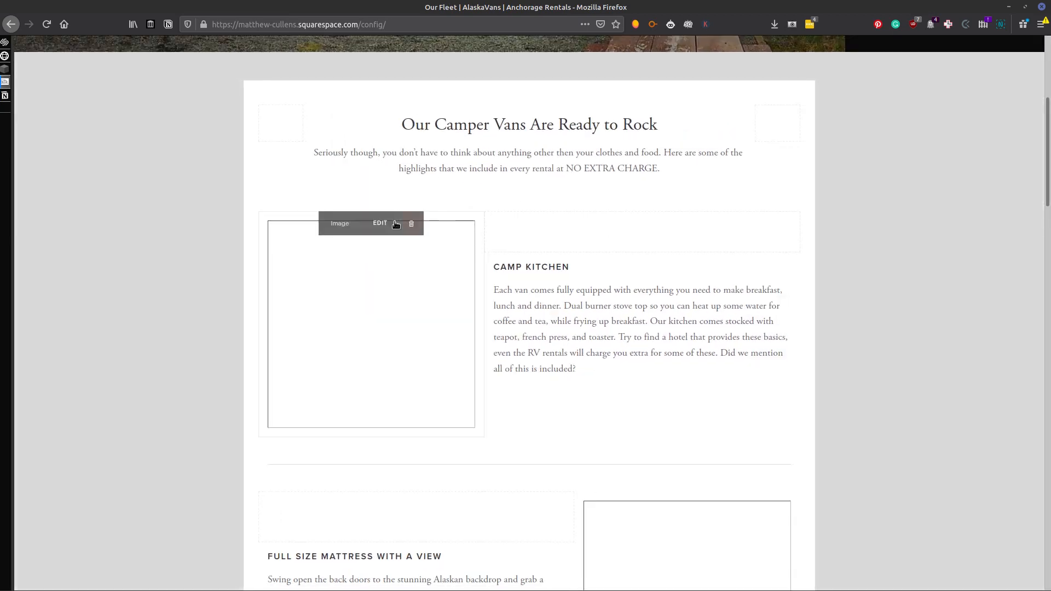
- Reach the camp kitchen image's Filename field after glancing at the Design options
{"action": "left_click", "coordinate": [379, 223]}
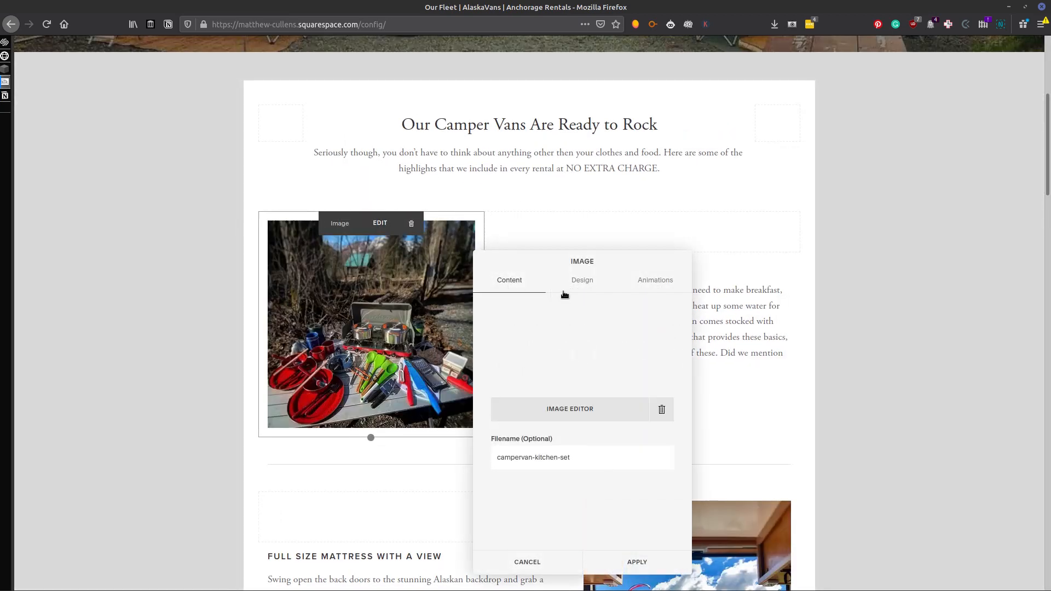
{"action": "left_click", "coordinate": [582, 280]}
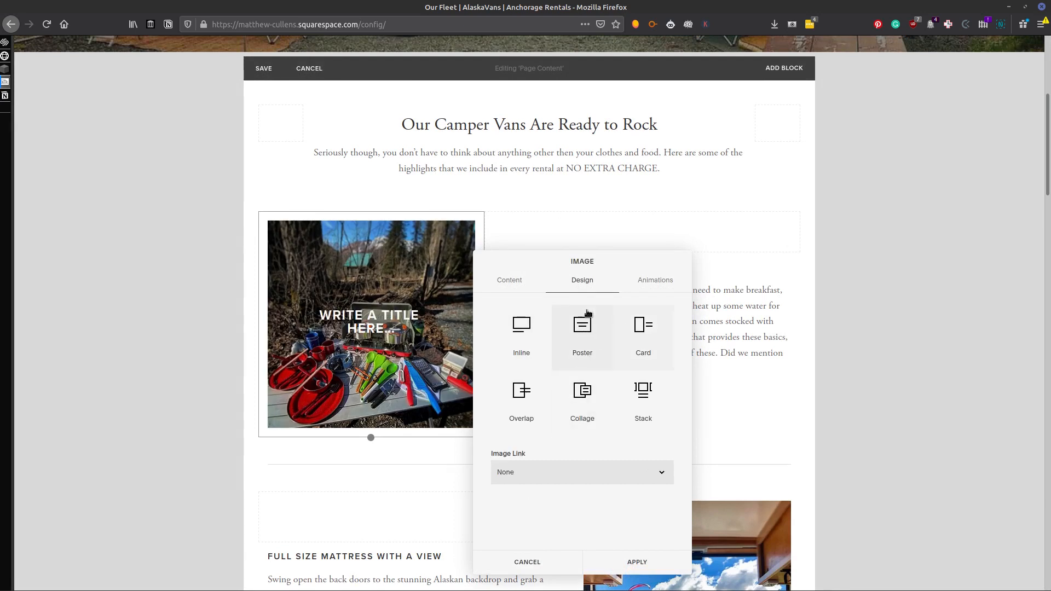
{"action": "left_click", "coordinate": [509, 280]}
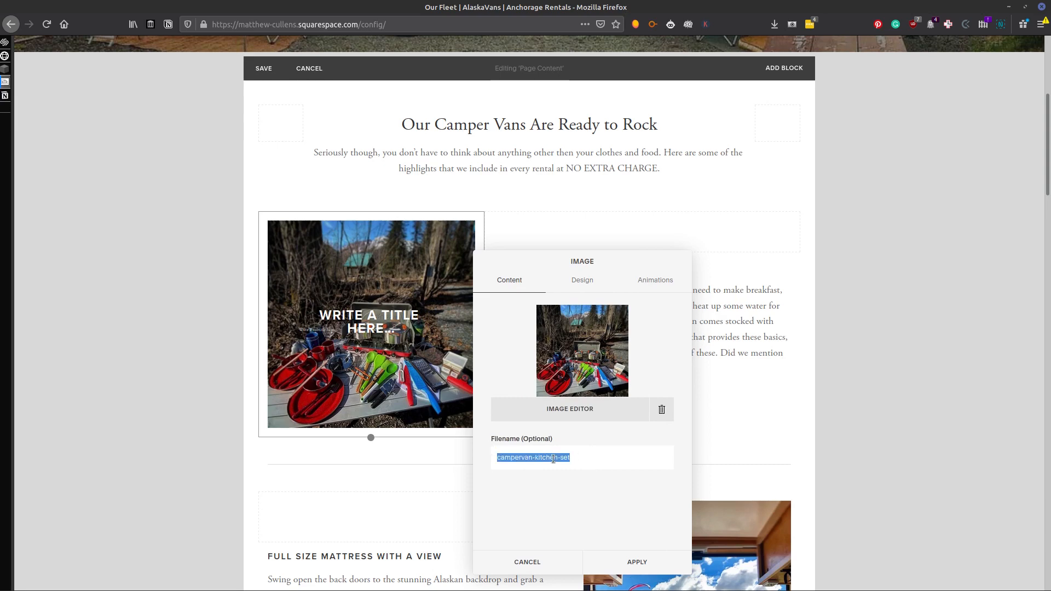
- Replace the filename with 'campervan kitchen set' and apply it
{"action": "type", "text": "camperva"}
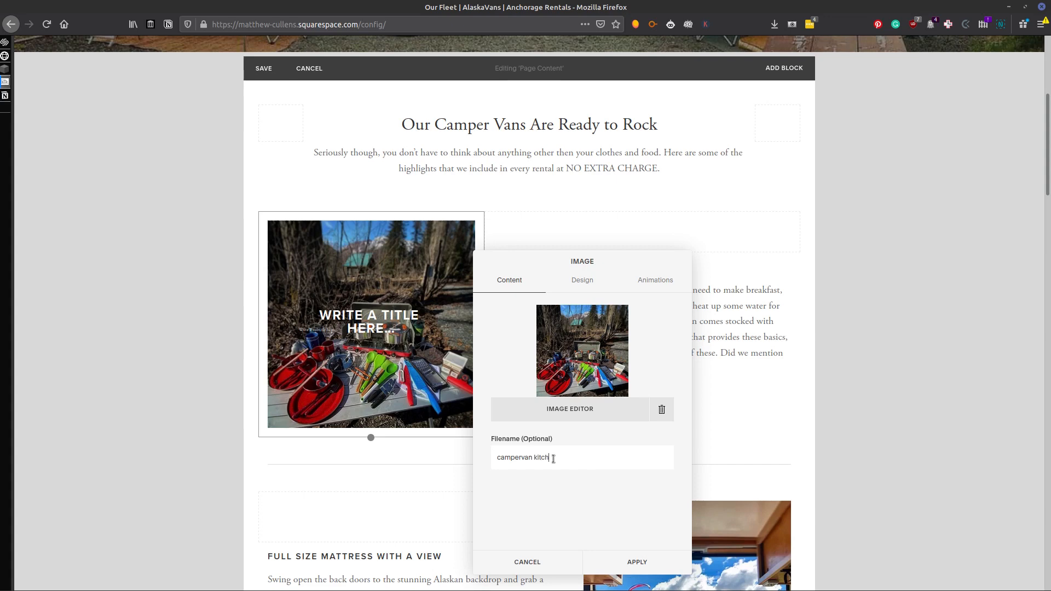
{"action": "type", "text": "en"}
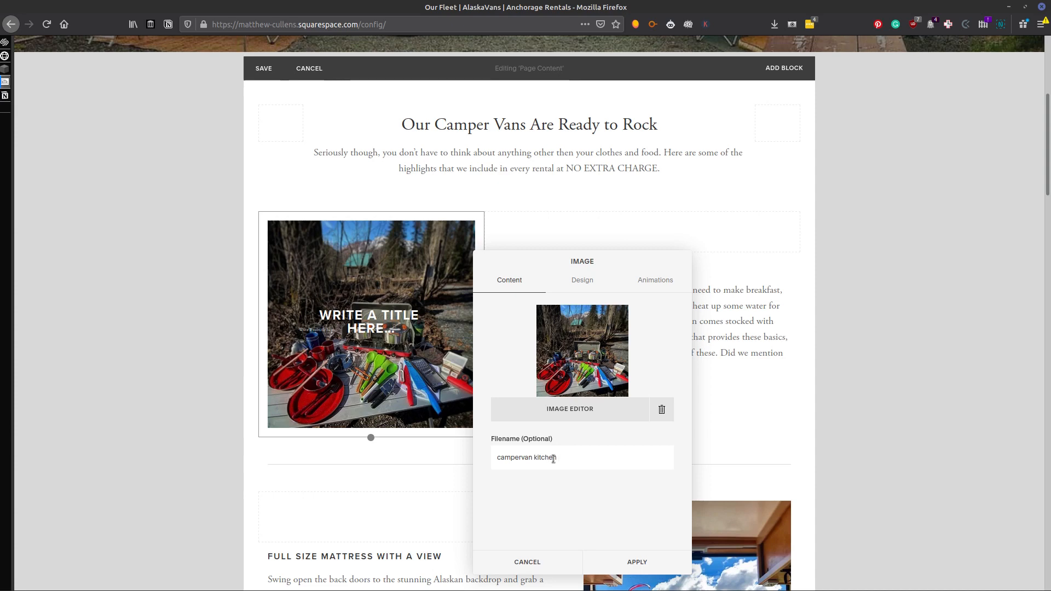
{"action": "type", "text": "set"}
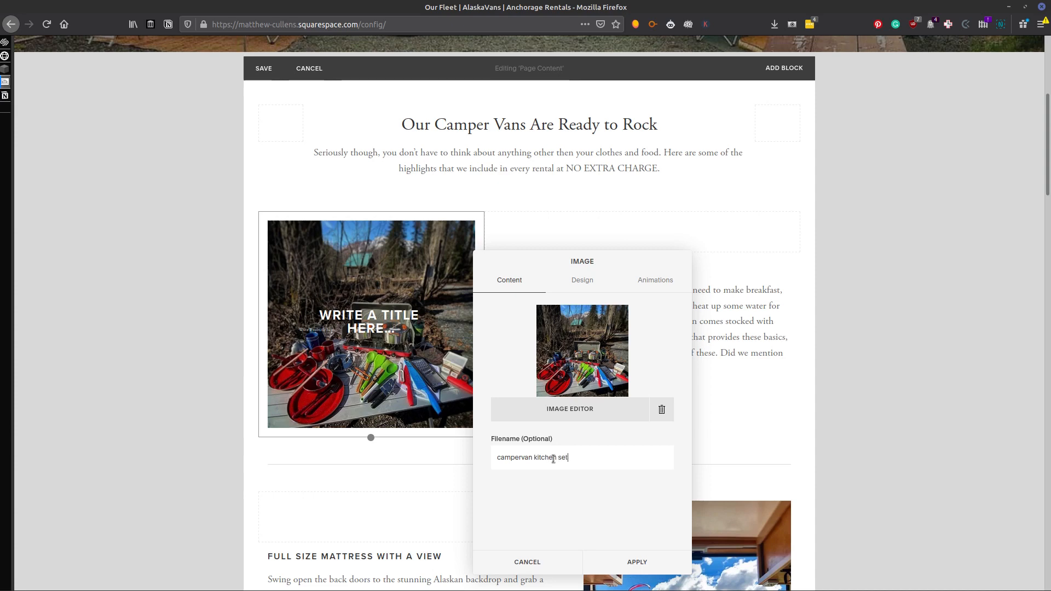
{"action": "left_click", "coordinate": [636, 561]}
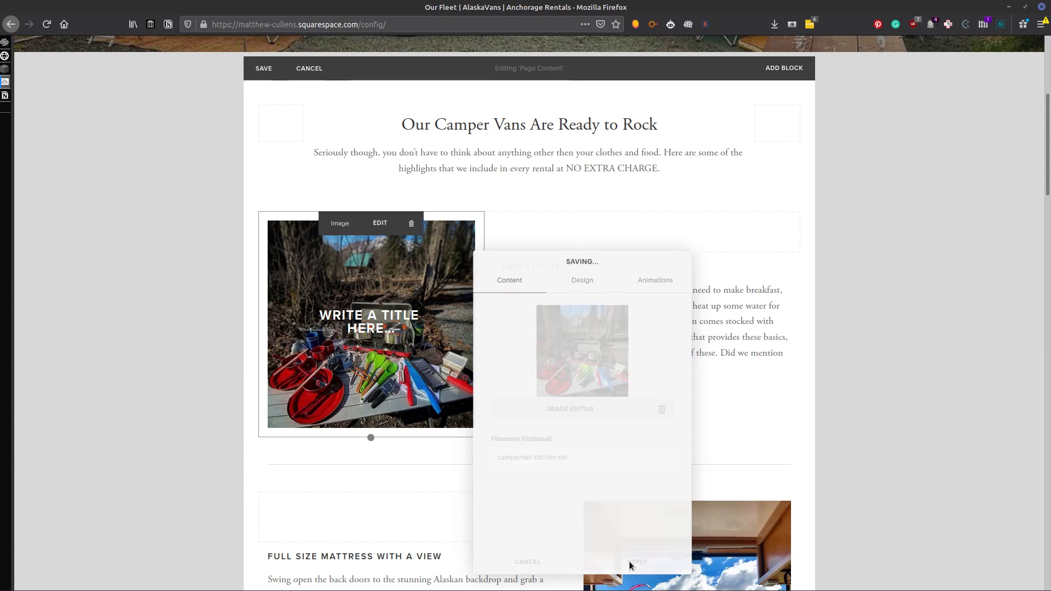
{"action": "left_click", "coordinate": [637, 562]}
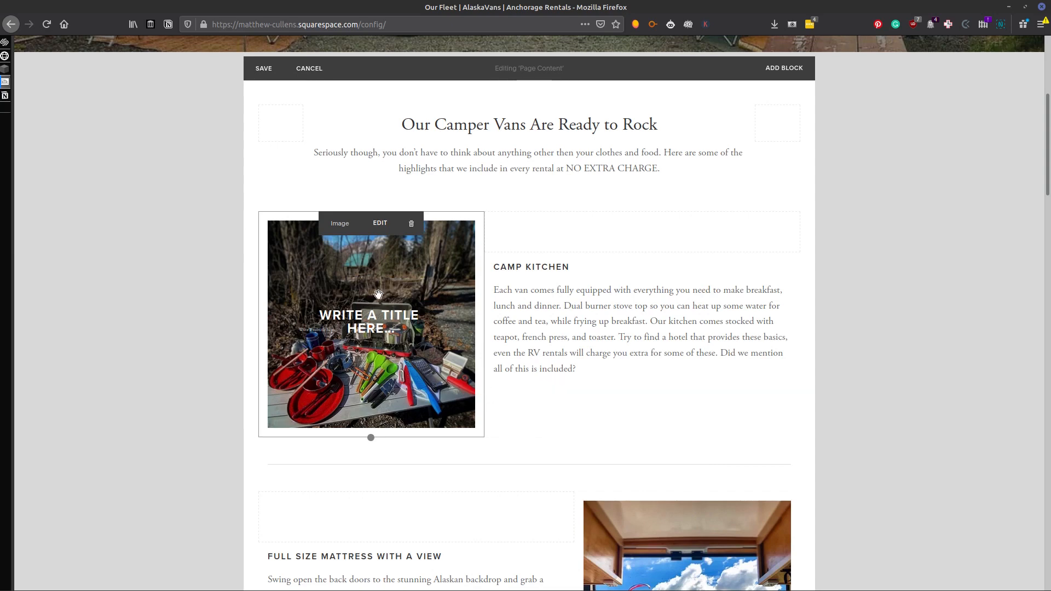
- Preview the Collage, Overlap and Stack layouts on the camp kitchen image
{"action": "left_click", "coordinate": [380, 224]}
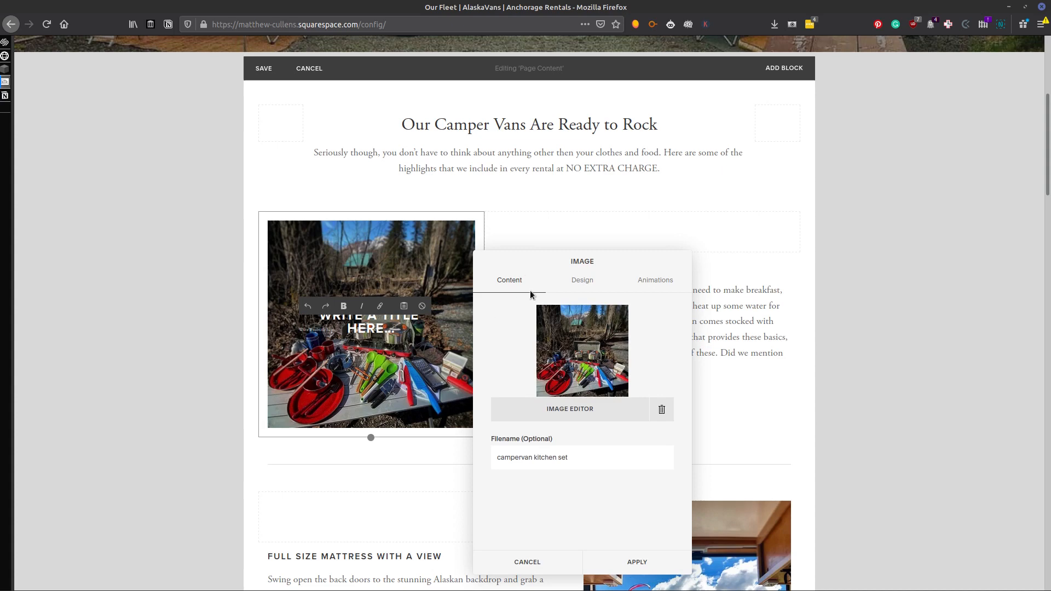
{"action": "left_click", "coordinate": [582, 279]}
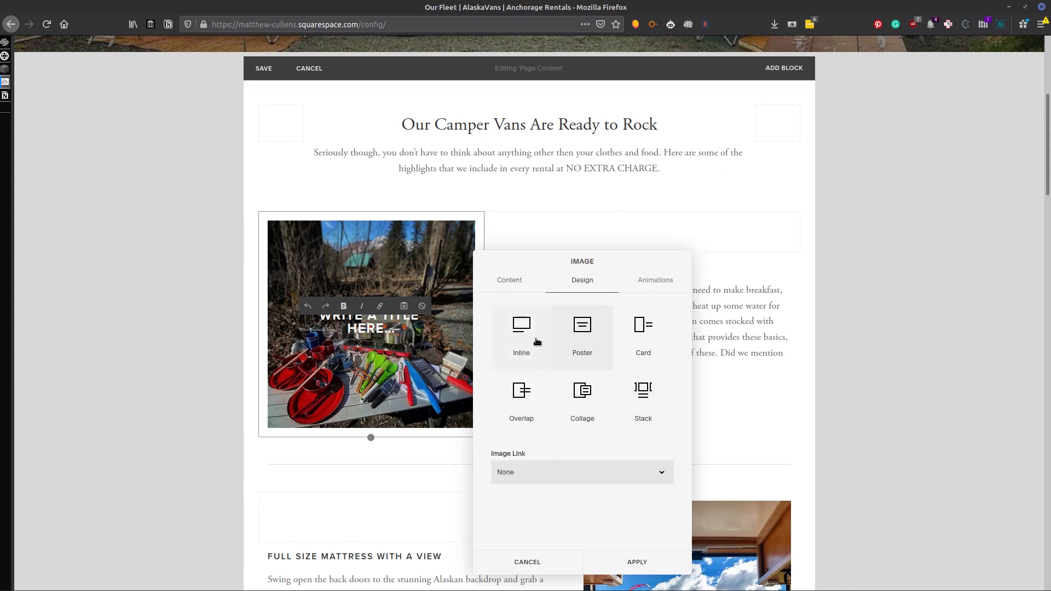
{"action": "left_click", "coordinate": [581, 398]}
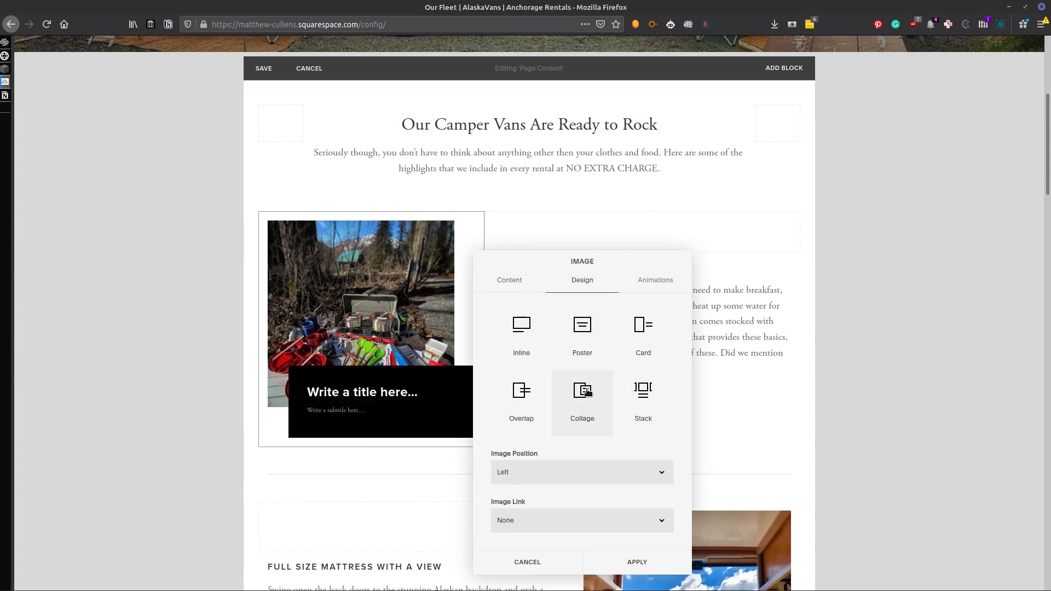
{"action": "left_click", "coordinate": [521, 392]}
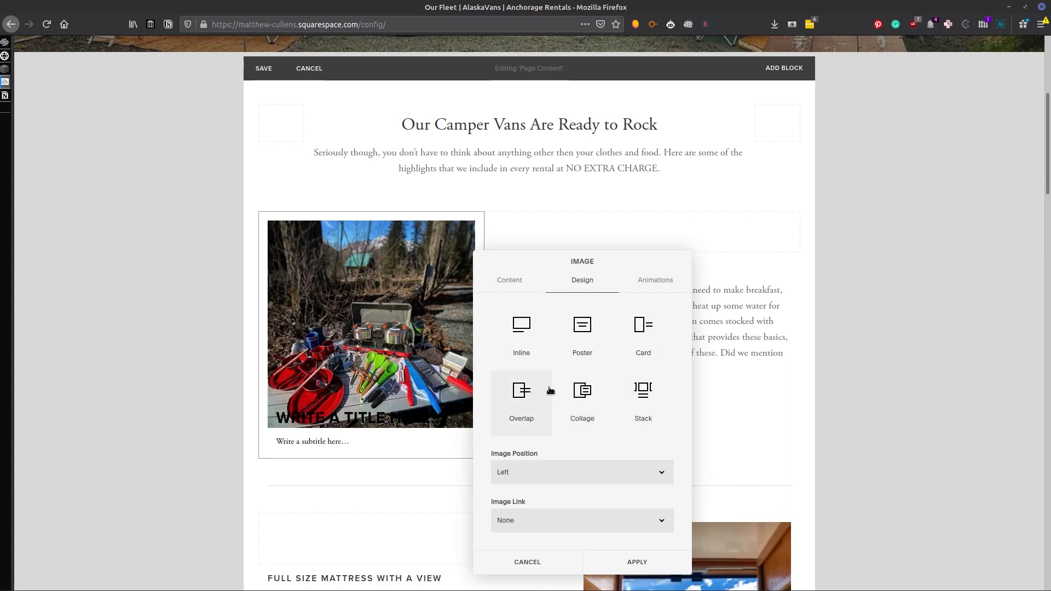
{"action": "mouse_move", "coordinate": [586, 414]}
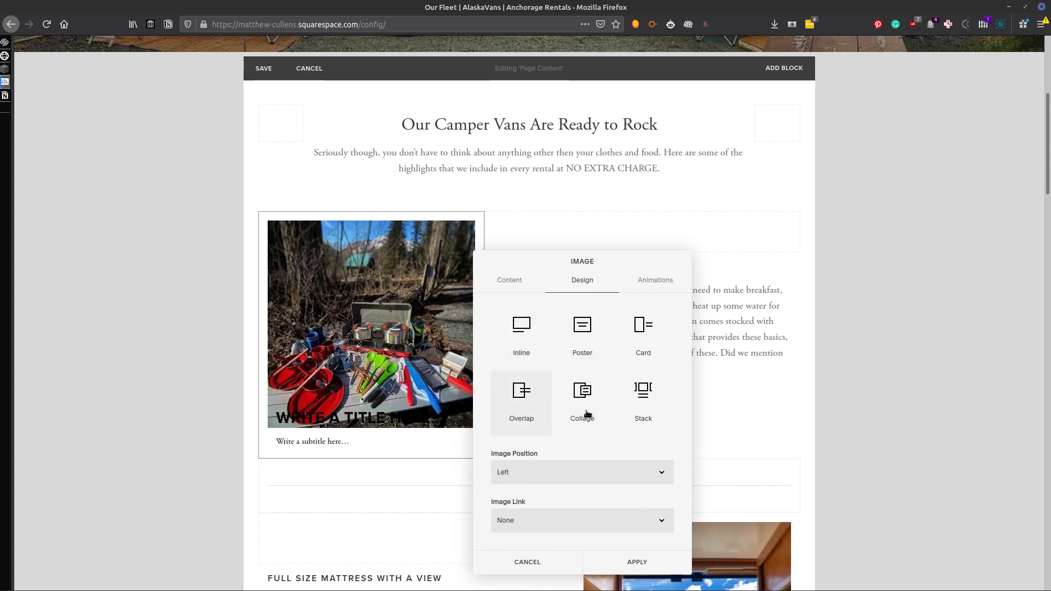
{"action": "left_click", "coordinate": [643, 395]}
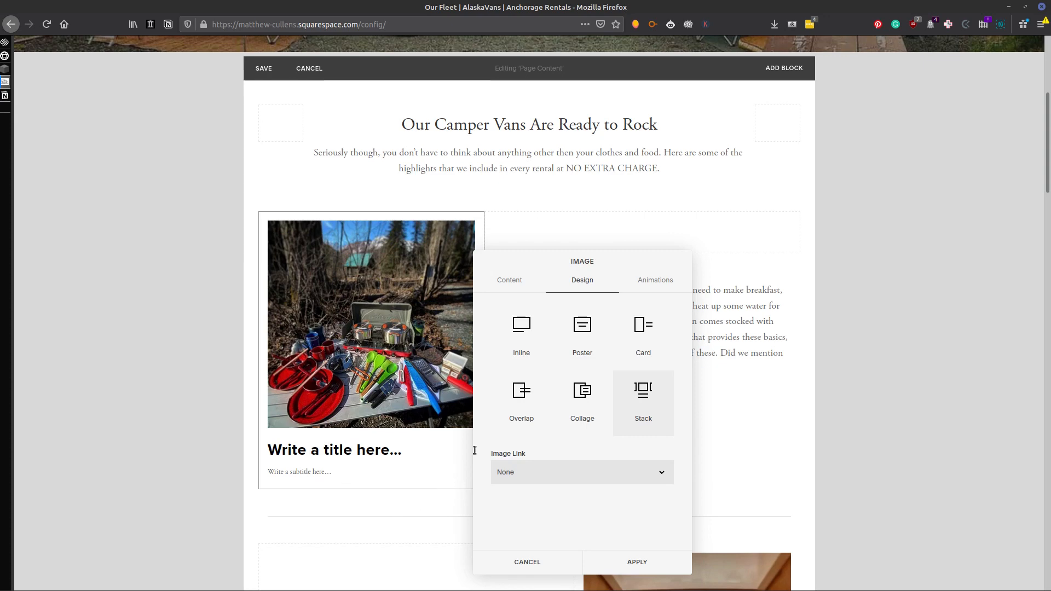
{"action": "mouse_move", "coordinate": [581, 389]}
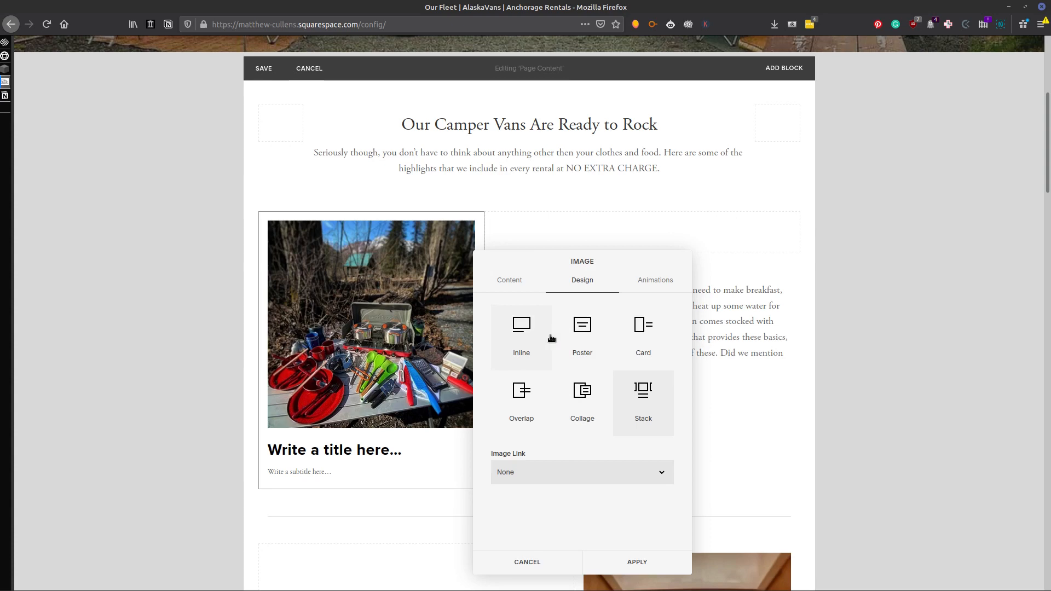
{"action": "mouse_move", "coordinate": [581, 335]}
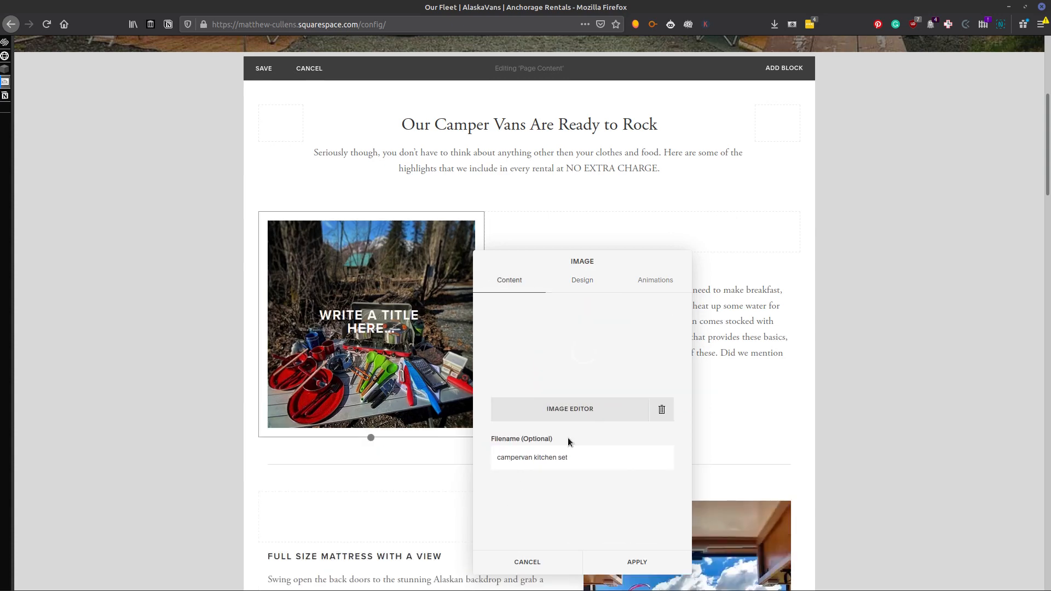
- Set the camp kitchen image back to the Inline layout and apply it
{"action": "left_click", "coordinate": [581, 279]}
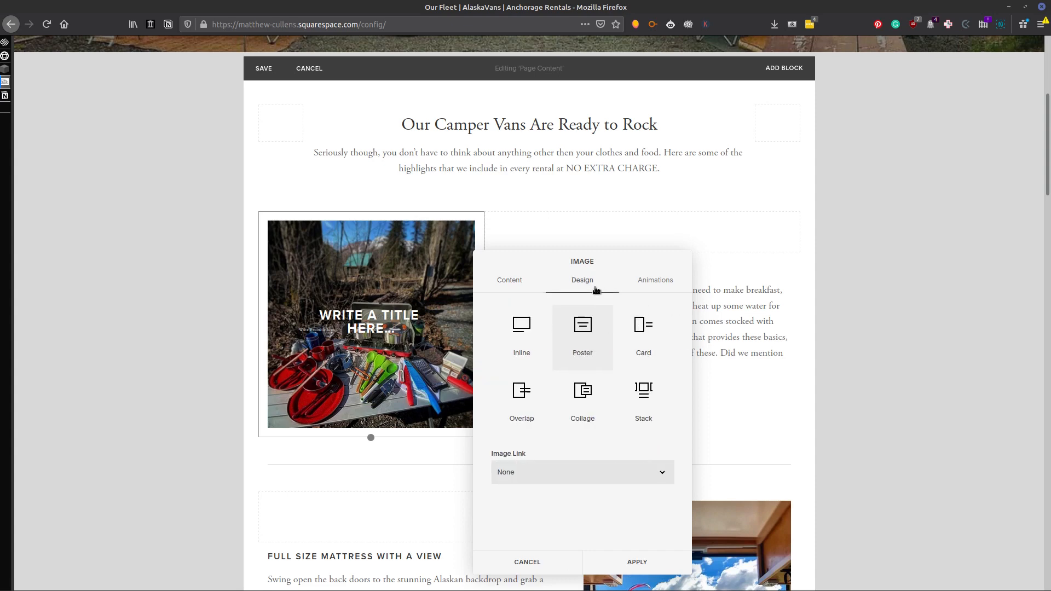
{"action": "left_click", "coordinate": [520, 332]}
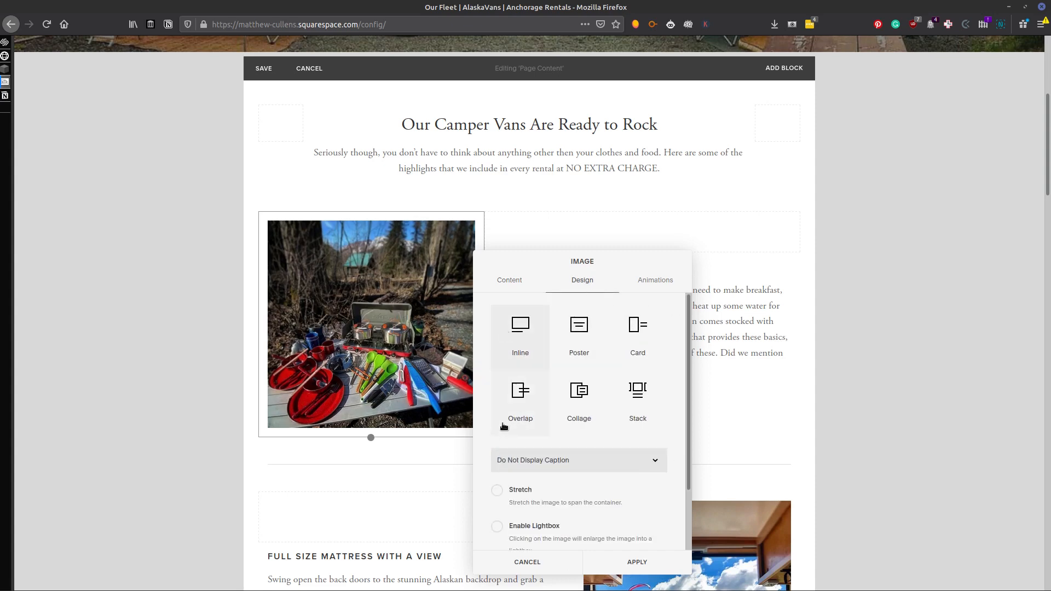
{"action": "left_click", "coordinate": [169, 24]}
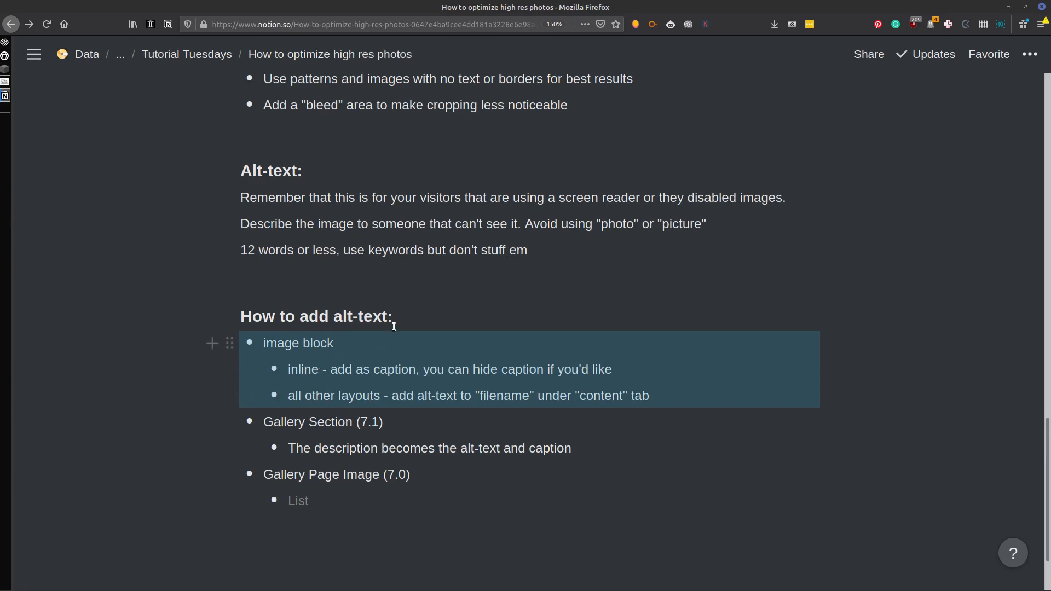
{"action": "left_click", "coordinate": [67, 81]}
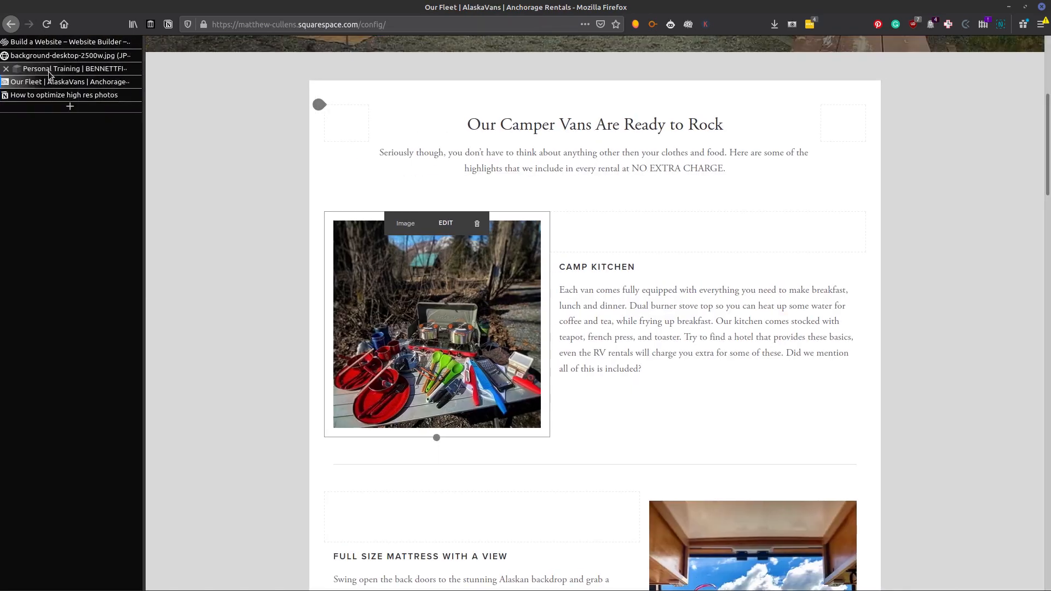
- Switch to the BennettFit365 site and edit its battle-rope image block
{"action": "left_click", "coordinate": [67, 68]}
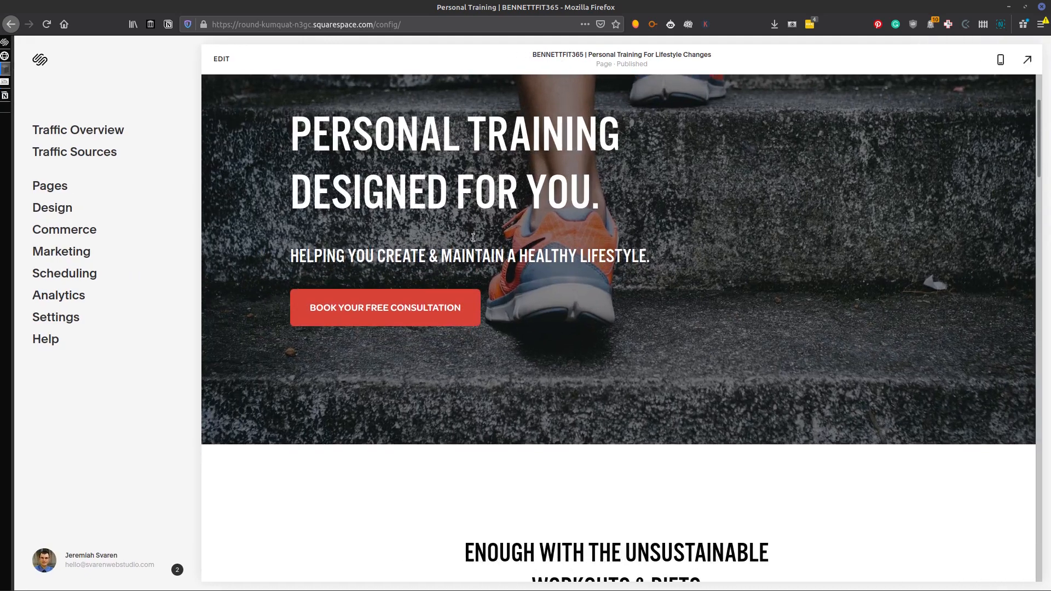
{"action": "scroll", "scroll_direction": "down", "scroll_amount": 3}
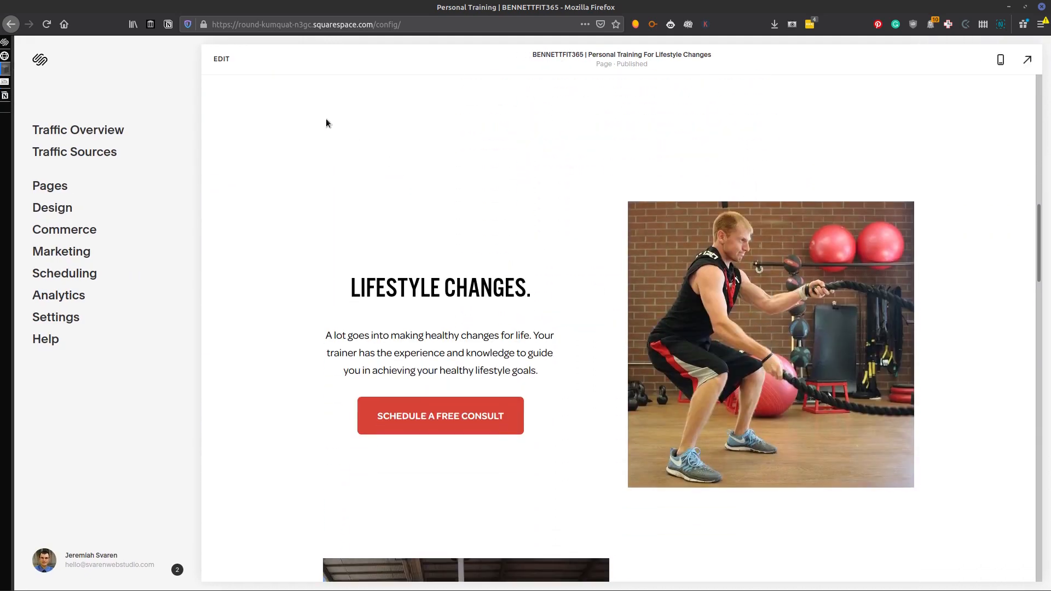
{"action": "mouse_move", "coordinate": [499, 222]}
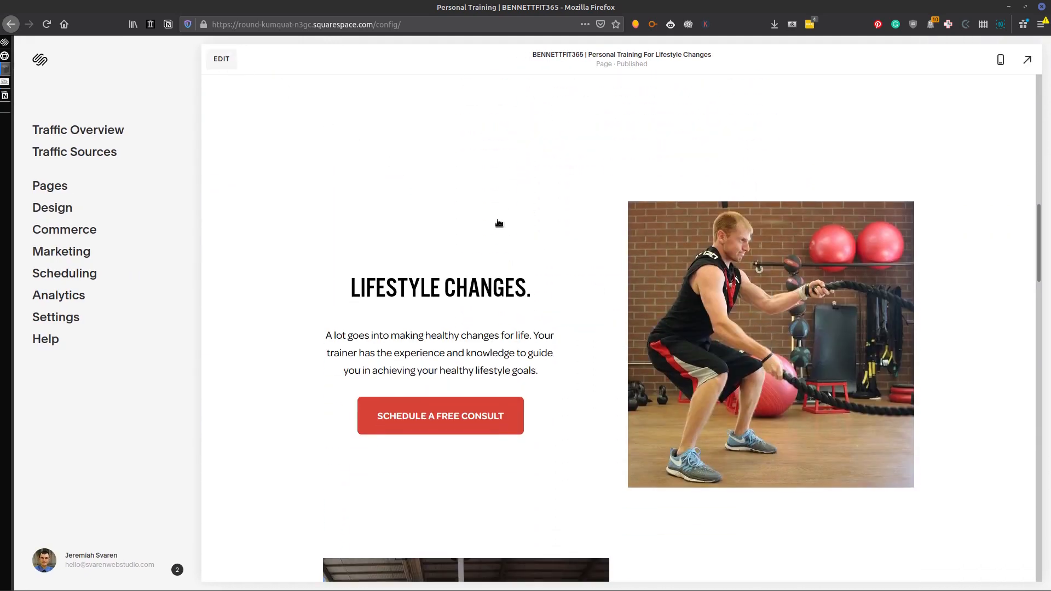
{"action": "left_click", "coordinate": [221, 59]}
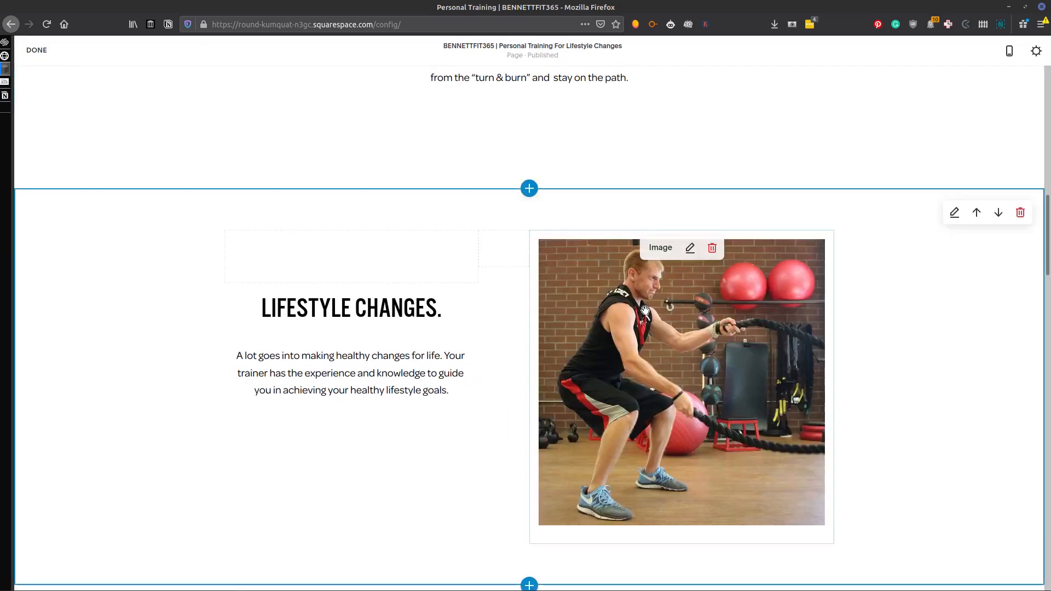
{"action": "left_click", "coordinate": [690, 248]}
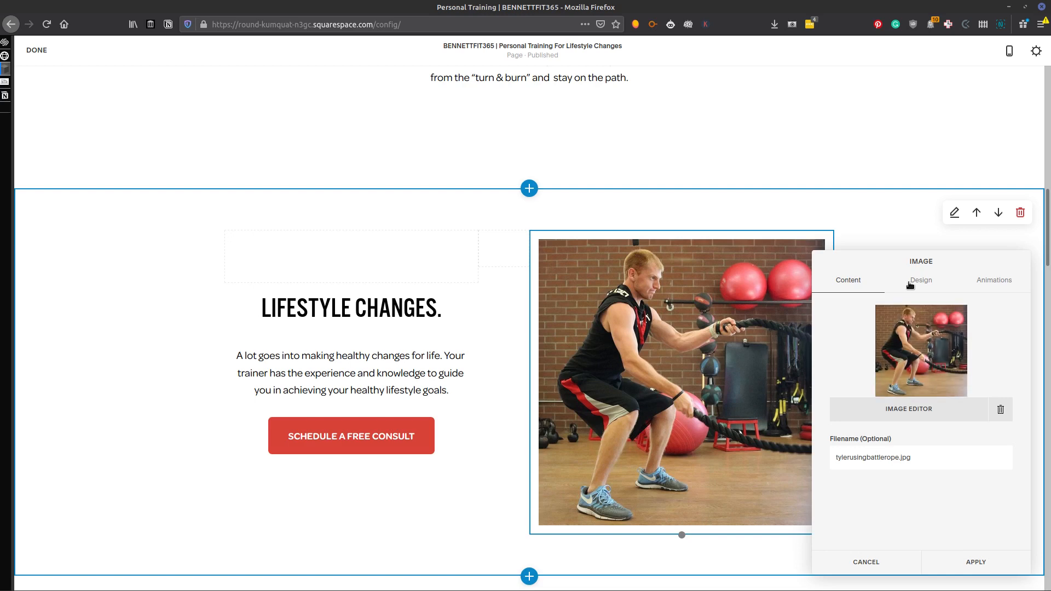
- Show the caption 'Working out with battle ropes' via the caption display option, then dismiss the settings
{"action": "left_click", "coordinate": [921, 280]}
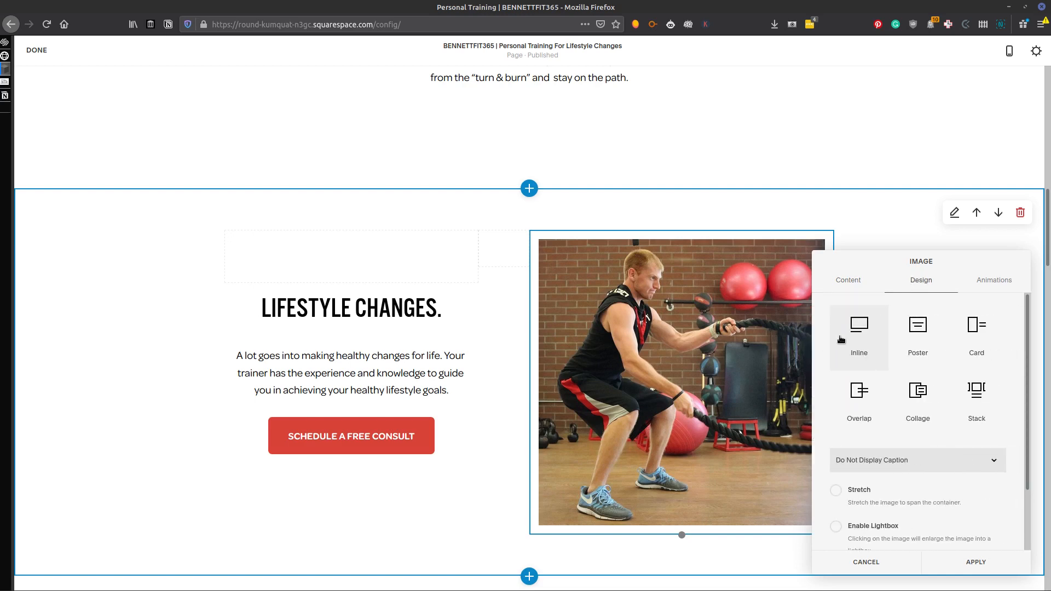
{"action": "left_click", "coordinate": [917, 460]}
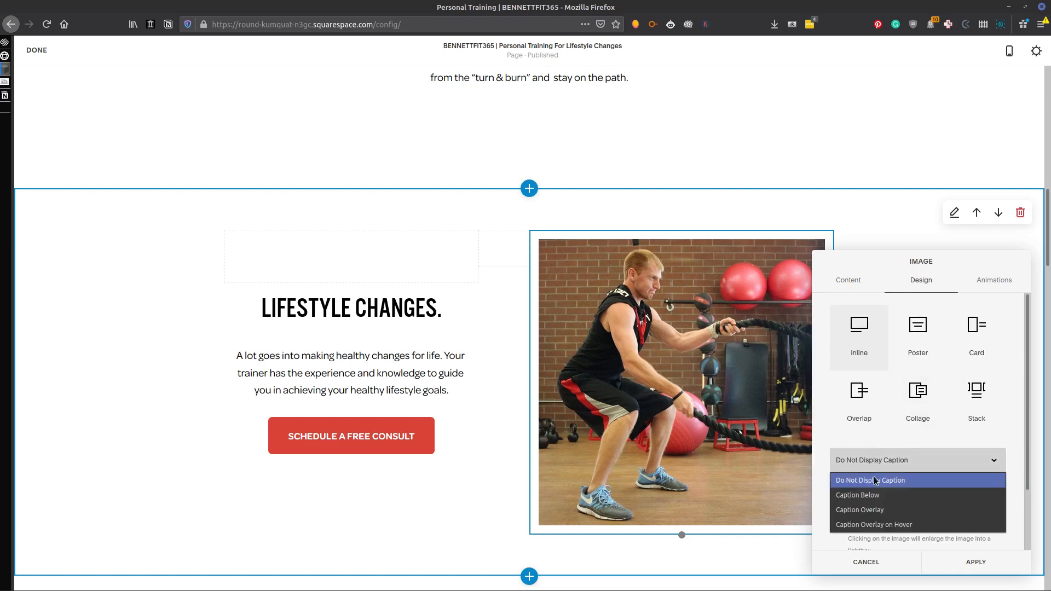
{"action": "left_click", "coordinate": [857, 495]}
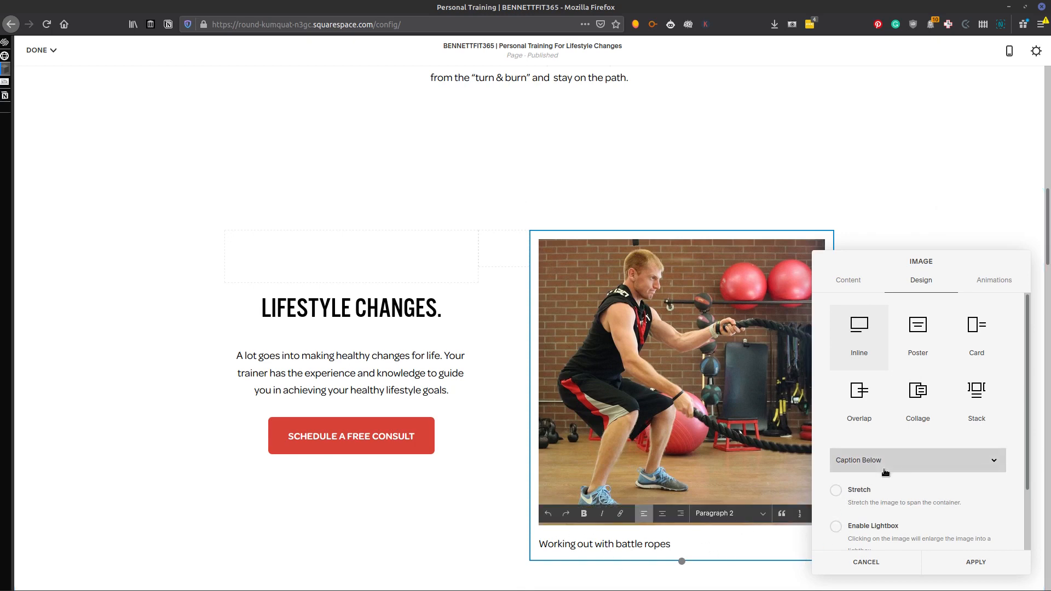
{"action": "left_click", "coordinate": [916, 459]}
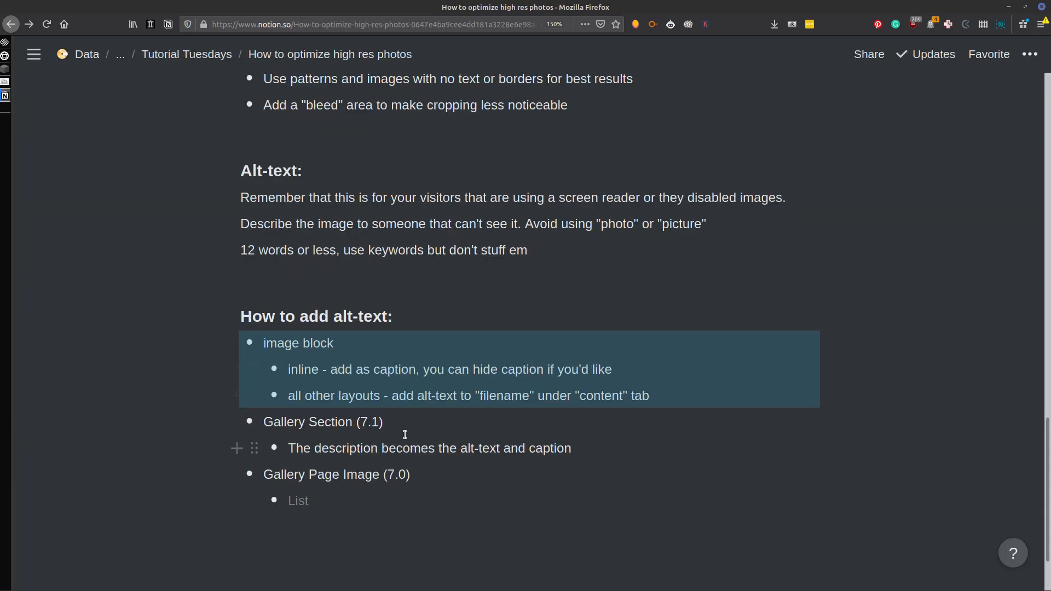
- Exit editing on AlaskaVans and open the Photo Gallery page from the admin menu
{"action": "scroll", "scroll_direction": "down", "scroll_amount": 3}
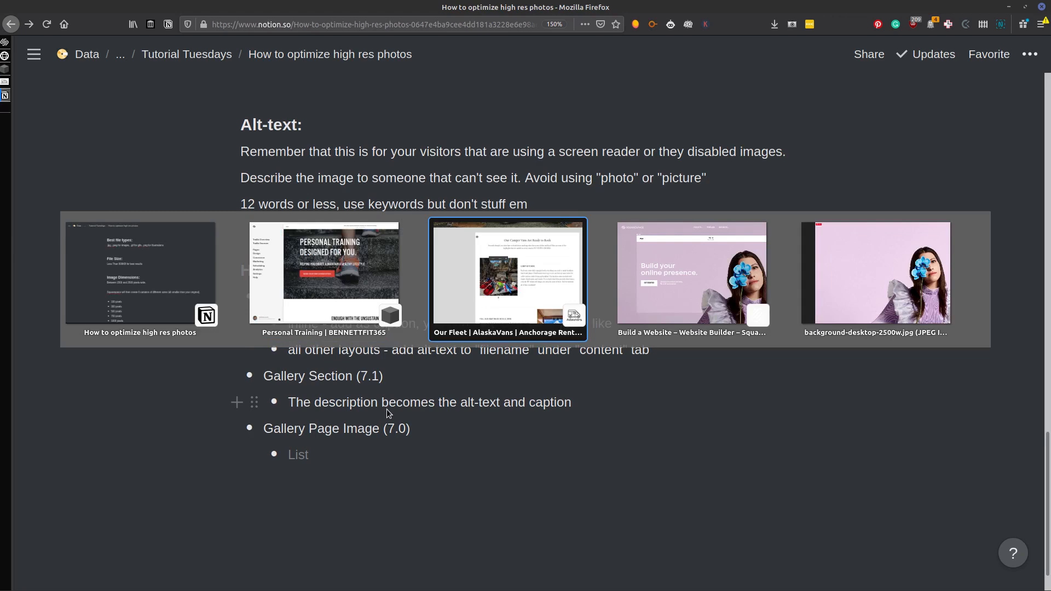
{"action": "left_click", "coordinate": [508, 272]}
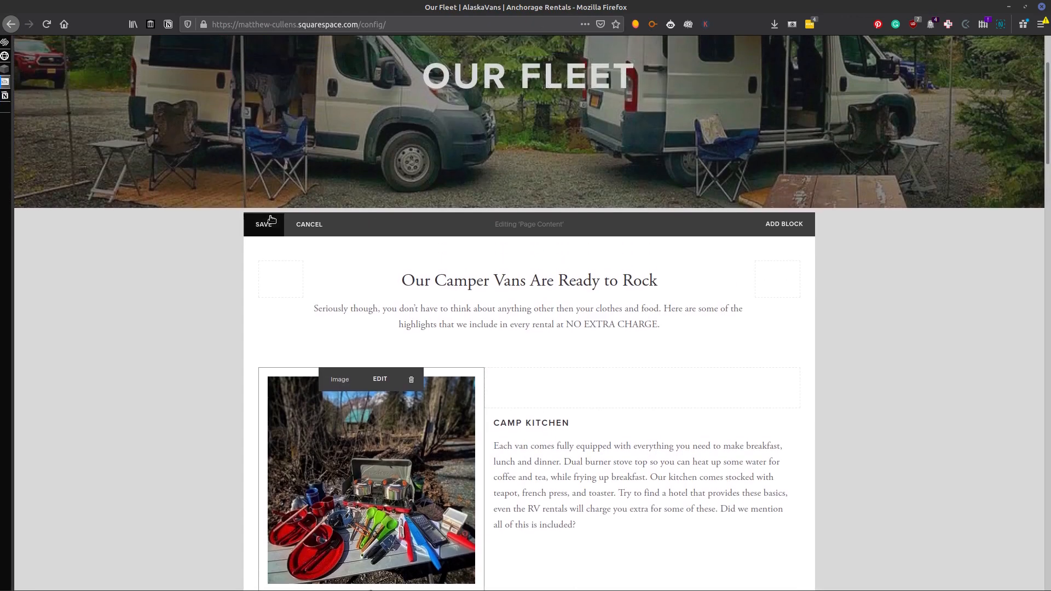
{"action": "left_click", "coordinate": [262, 224]}
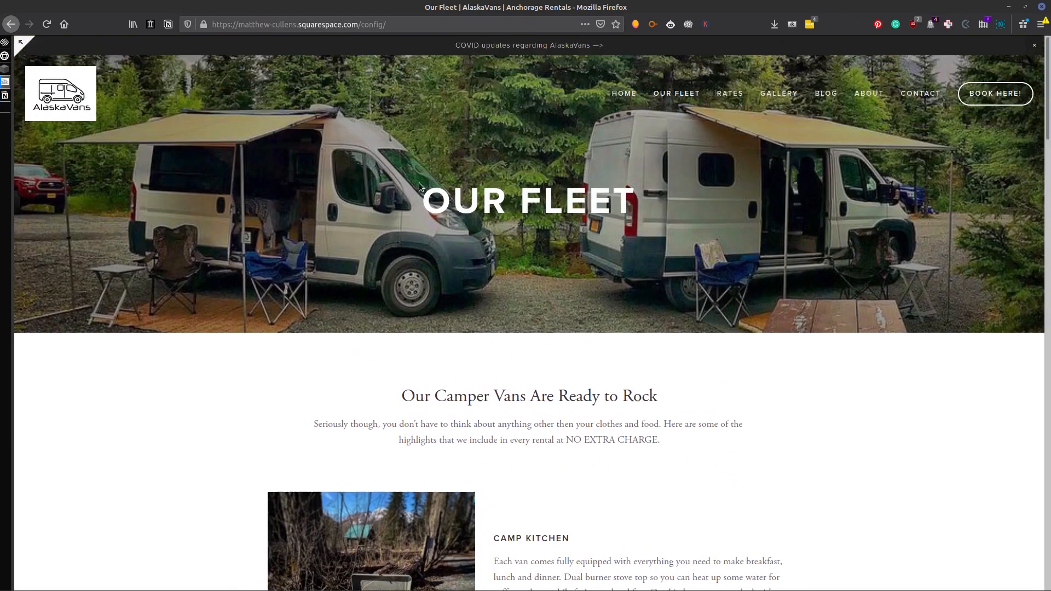
{"action": "left_click", "coordinate": [40, 60]}
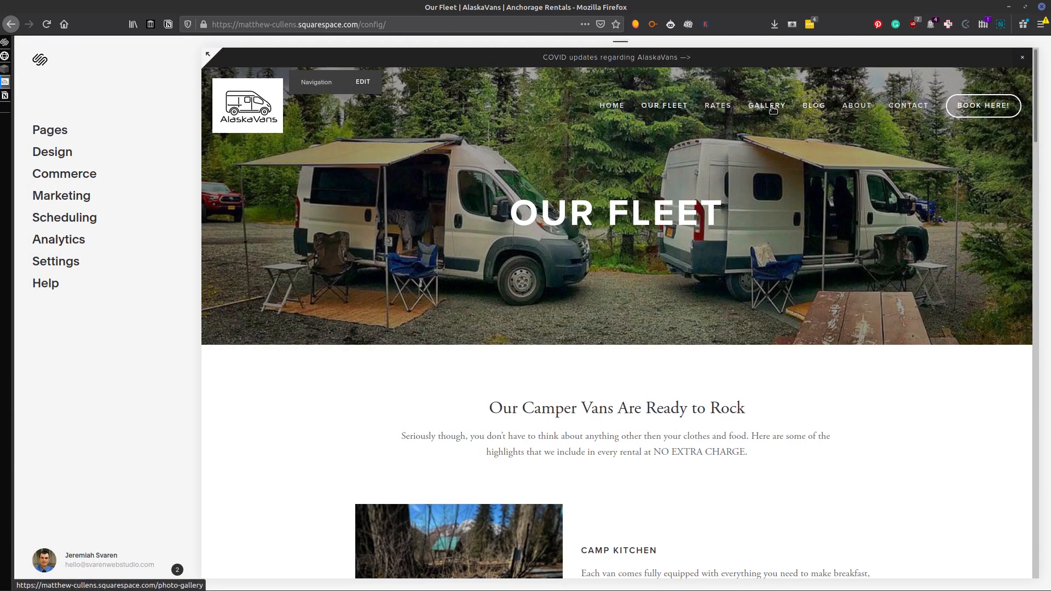
{"action": "left_click", "coordinate": [766, 105]}
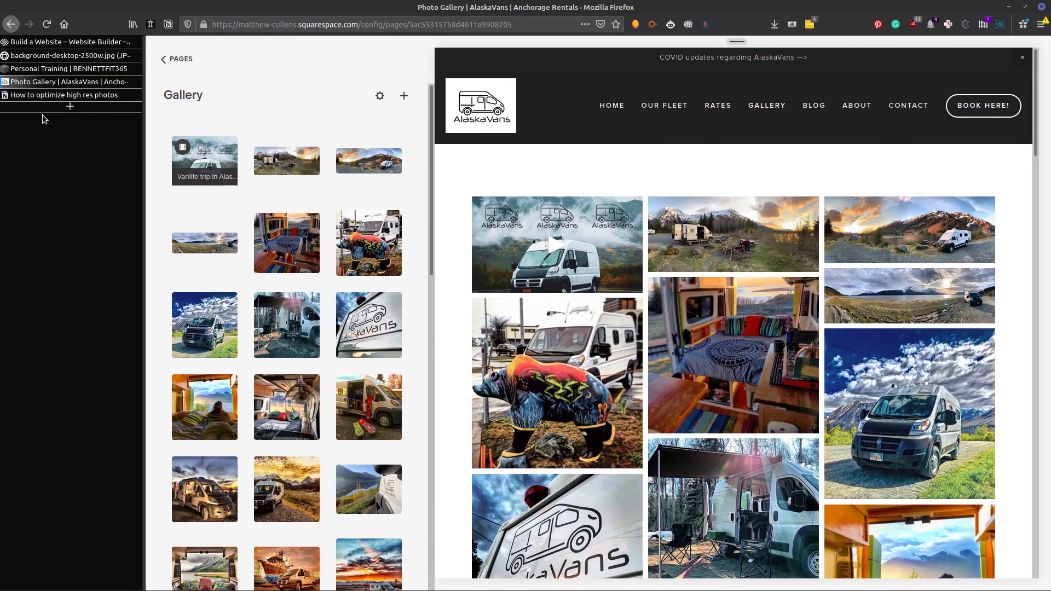
- Return to Notion's file size notes, then open tinypng.com
{"action": "left_click", "coordinate": [63, 94]}
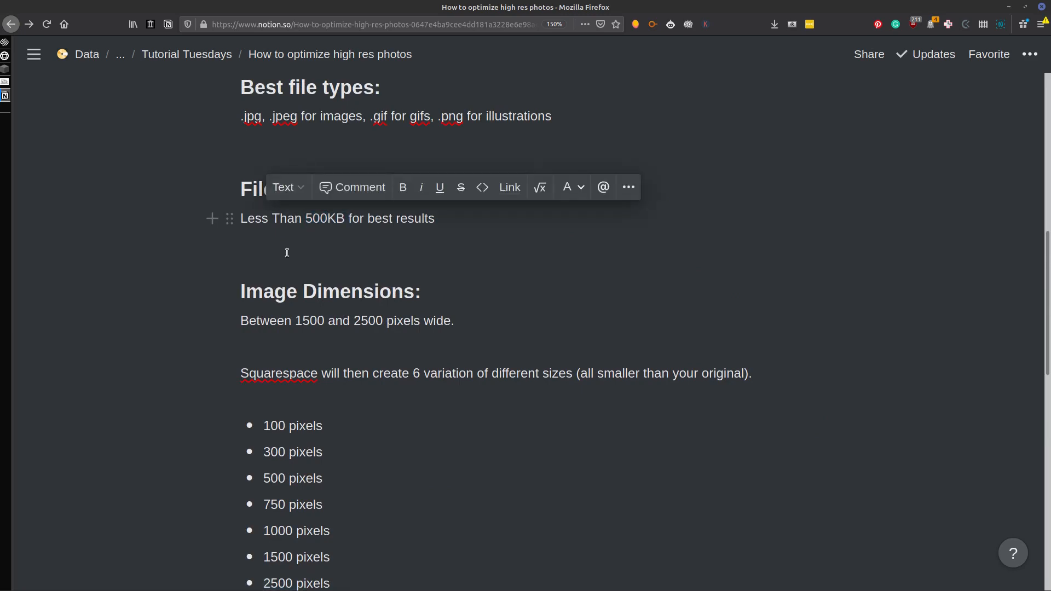
{"action": "left_click", "coordinate": [33, 54]}
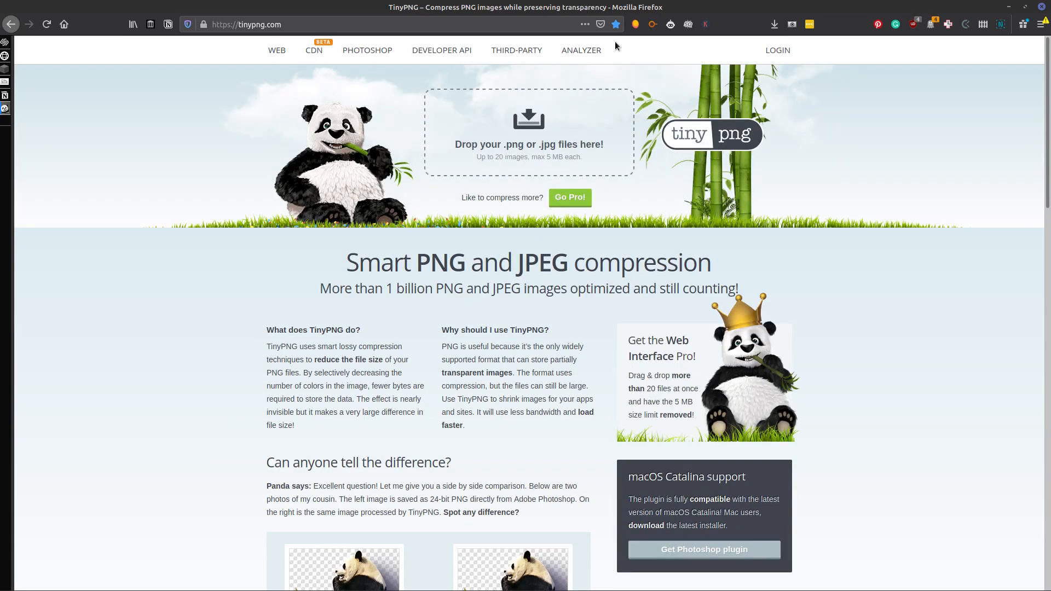
{"action": "mouse_move", "coordinate": [462, 120]}
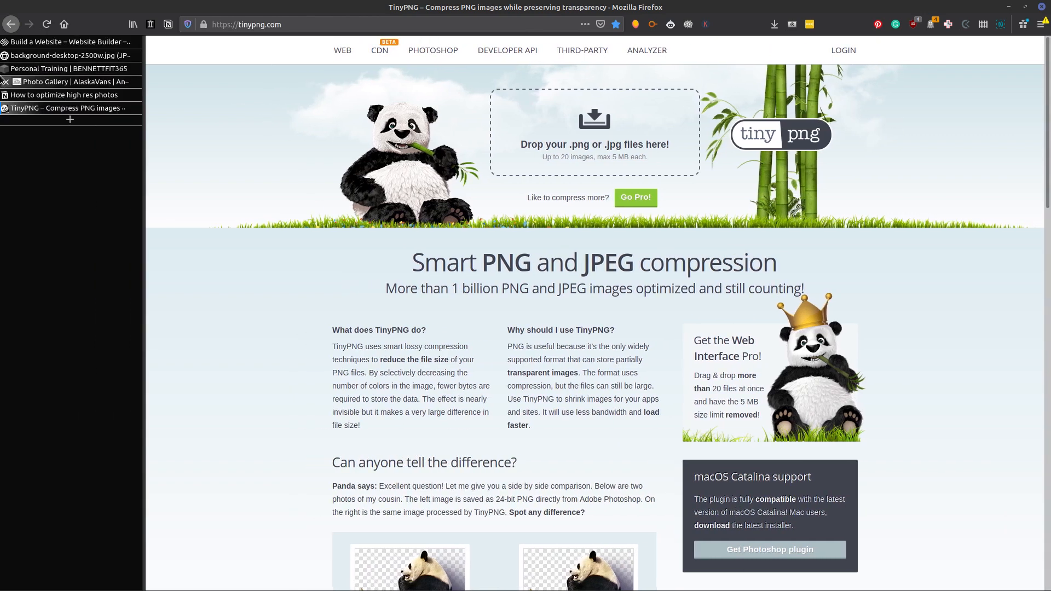
- Return from TinyPNG to the 'How to optimize high res photos' notes in Notion
{"action": "left_click", "coordinate": [72, 94]}
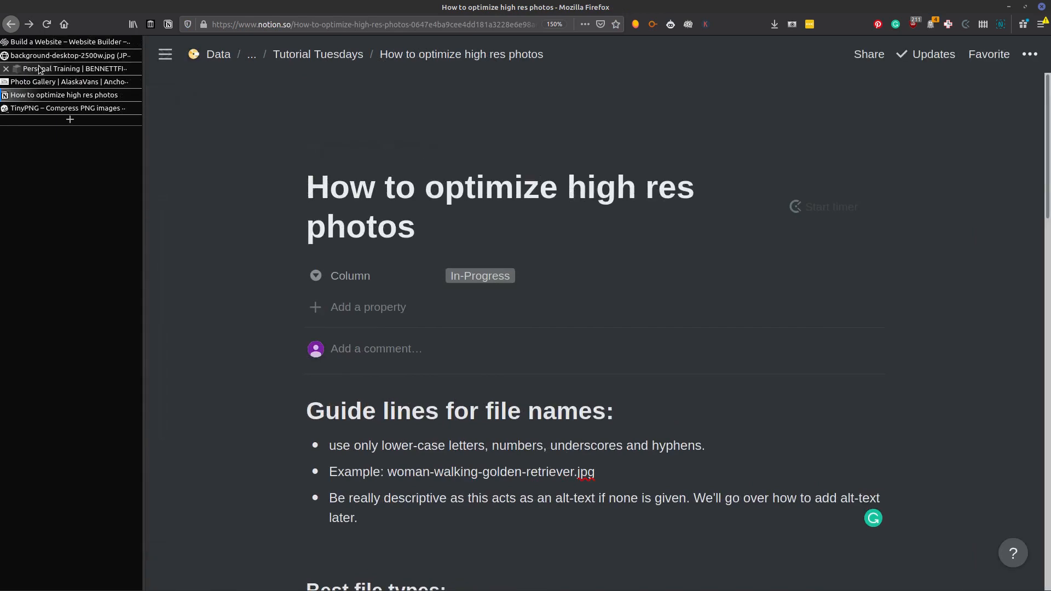
- Switch to the BENNETTFIT365 personal training site and start editing its homepage
{"action": "left_click", "coordinate": [67, 68]}
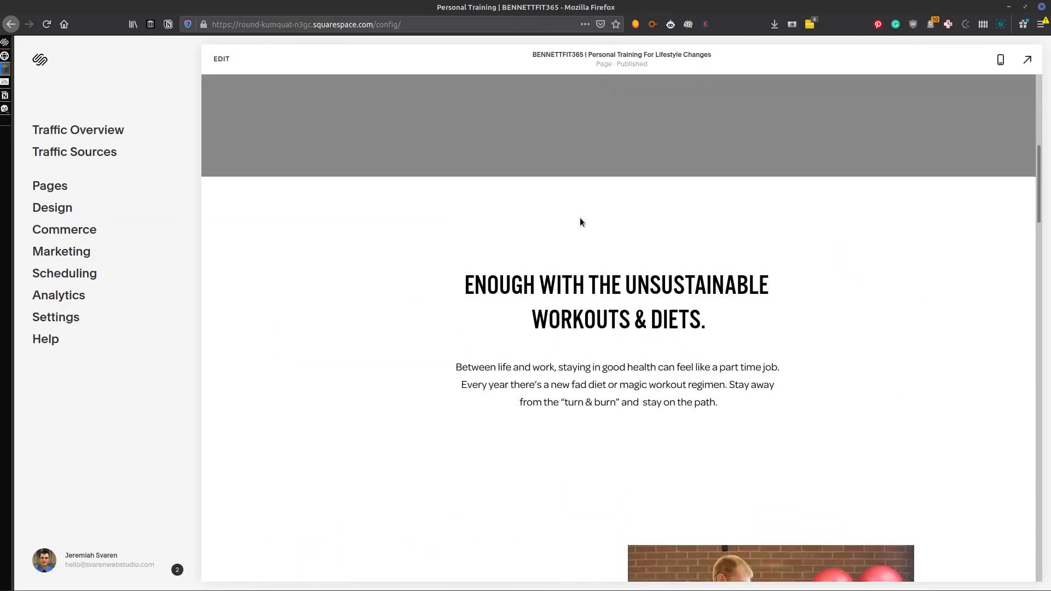
{"action": "scroll", "scroll_direction": "up", "scroll_amount": 3}
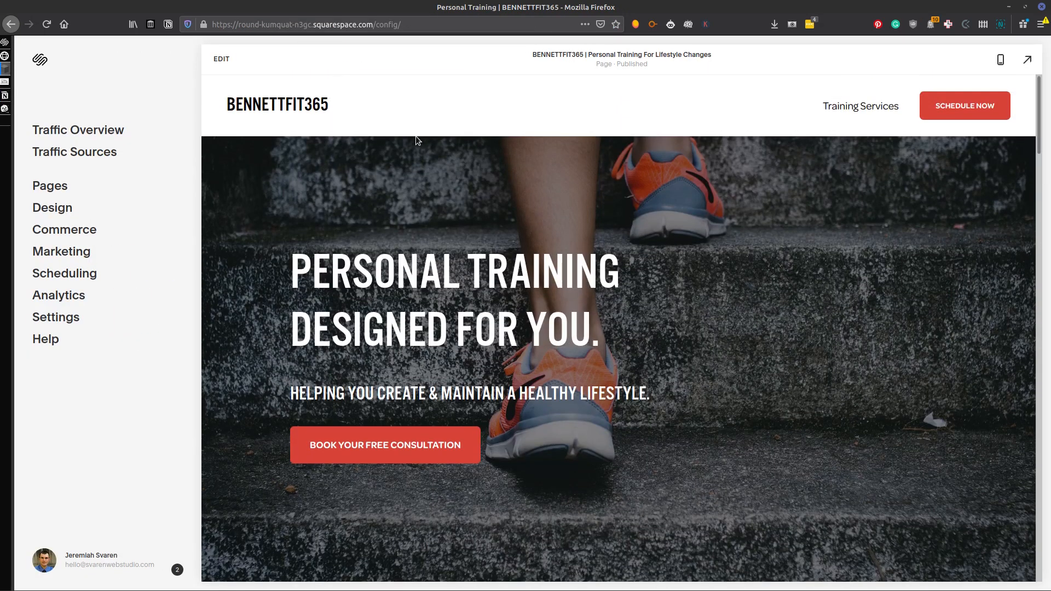
{"action": "mouse_move", "coordinate": [328, 177]}
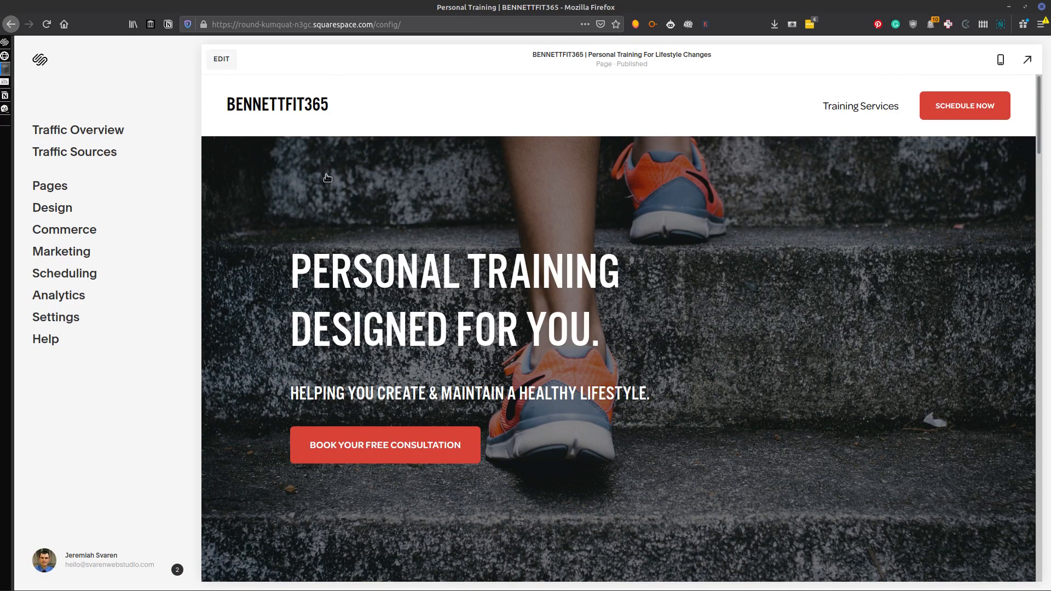
{"action": "left_click", "coordinate": [220, 59]}
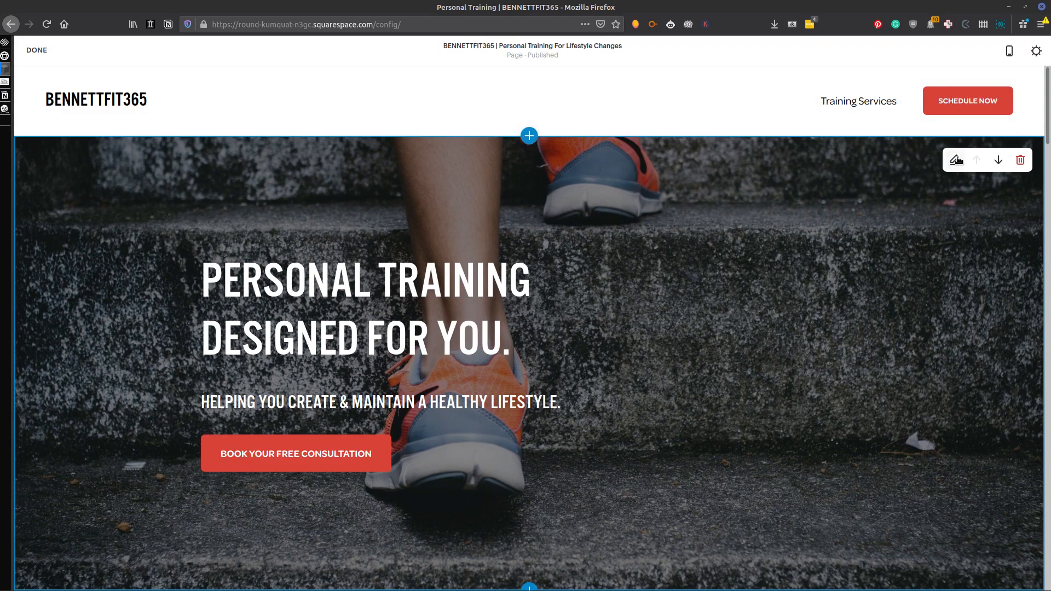
- Open the hero section's background settings and load its image in the image editor
{"action": "left_click", "coordinate": [955, 159]}
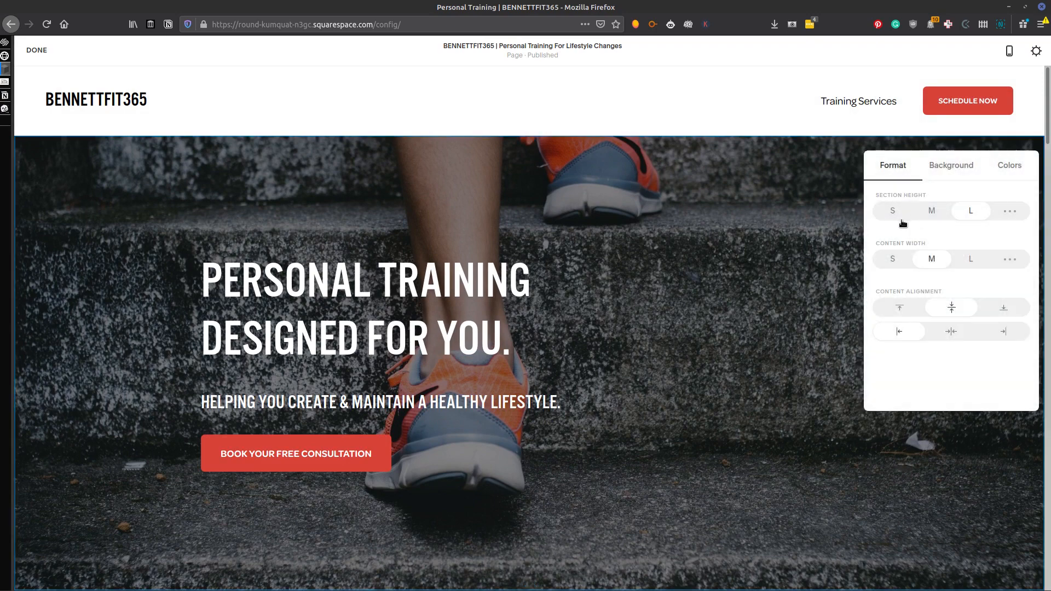
{"action": "left_click", "coordinate": [950, 166]}
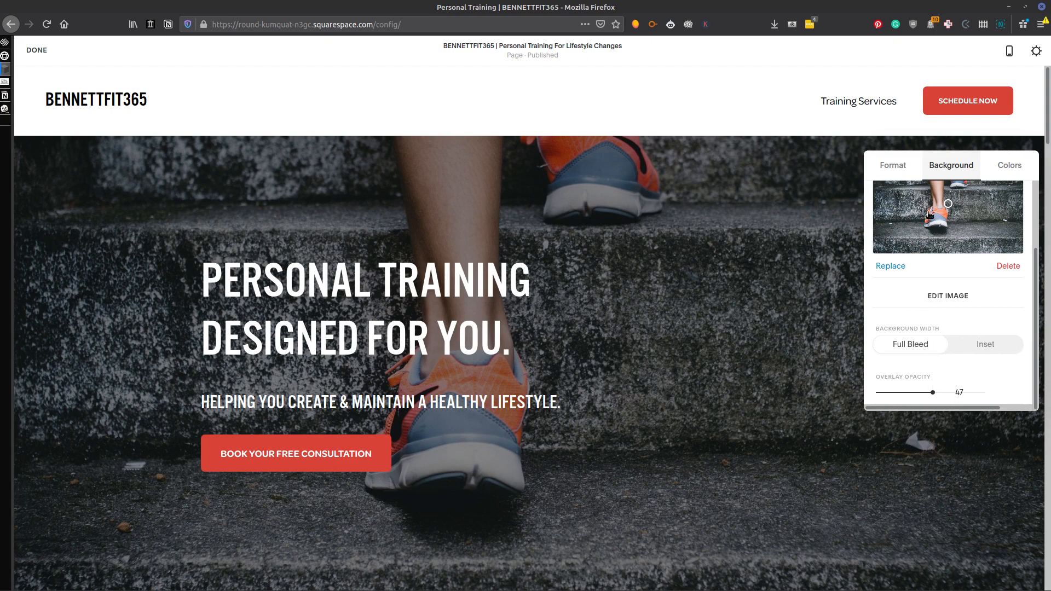
{"action": "left_click", "coordinate": [947, 296]}
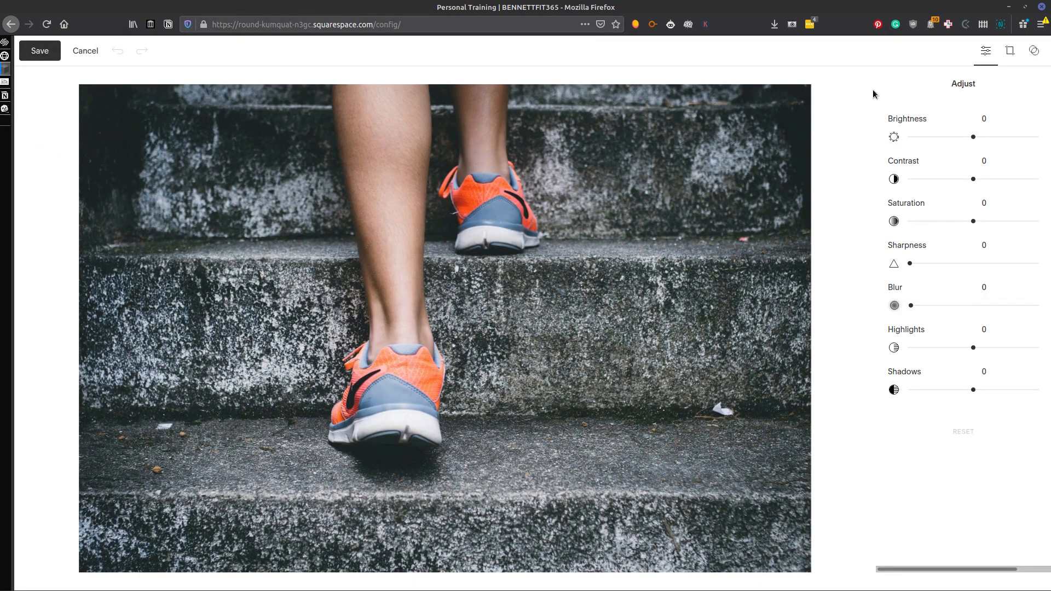
- Show the hero image's crop and rotate options, keeping the original ratio
{"action": "left_click", "coordinate": [1009, 50]}
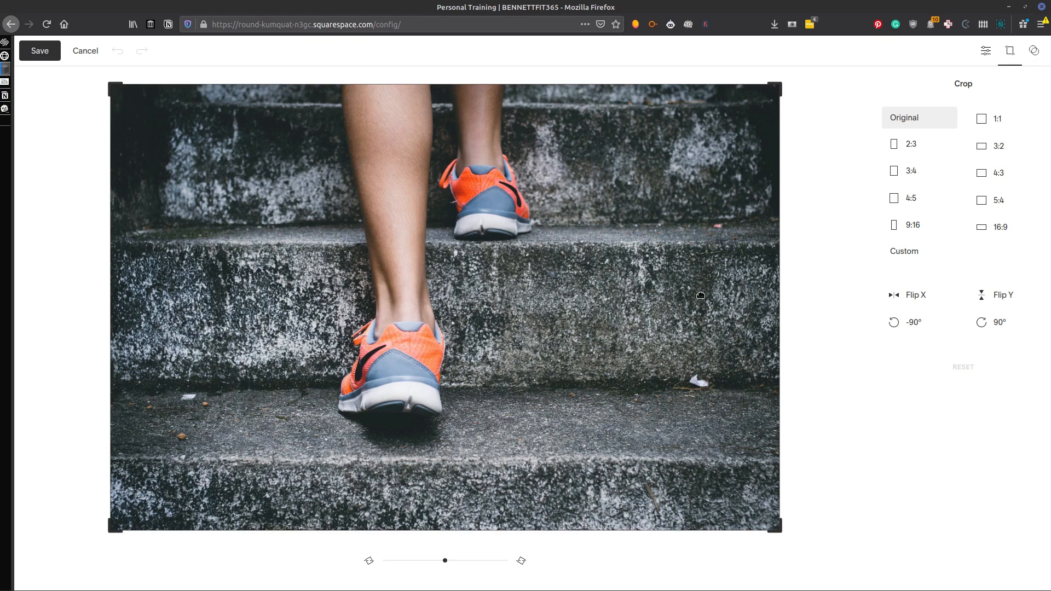
{"action": "mouse_move", "coordinate": [514, 167]}
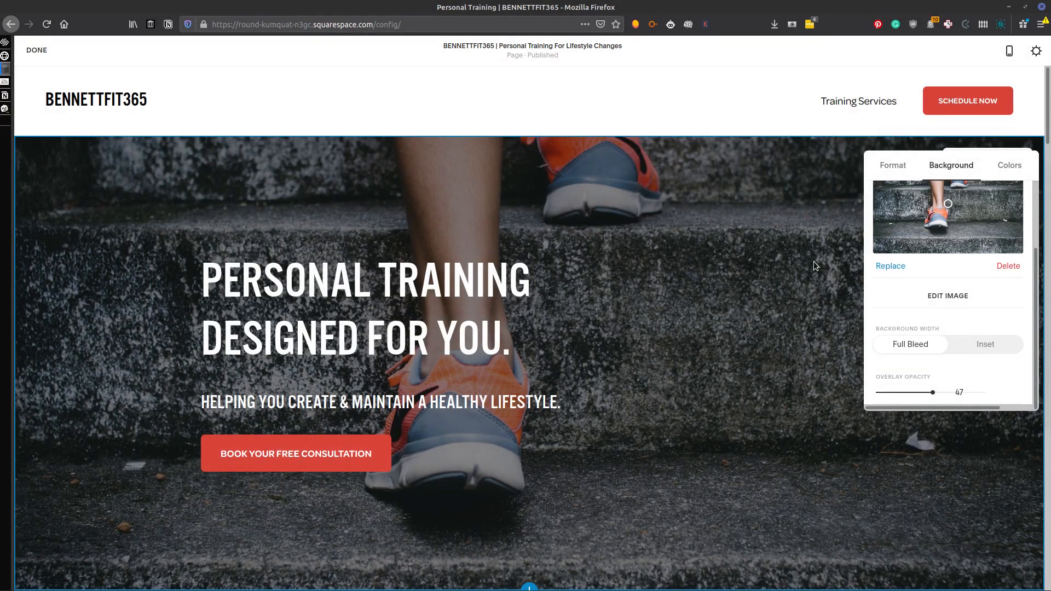
{"action": "mouse_move", "coordinate": [610, 201]}
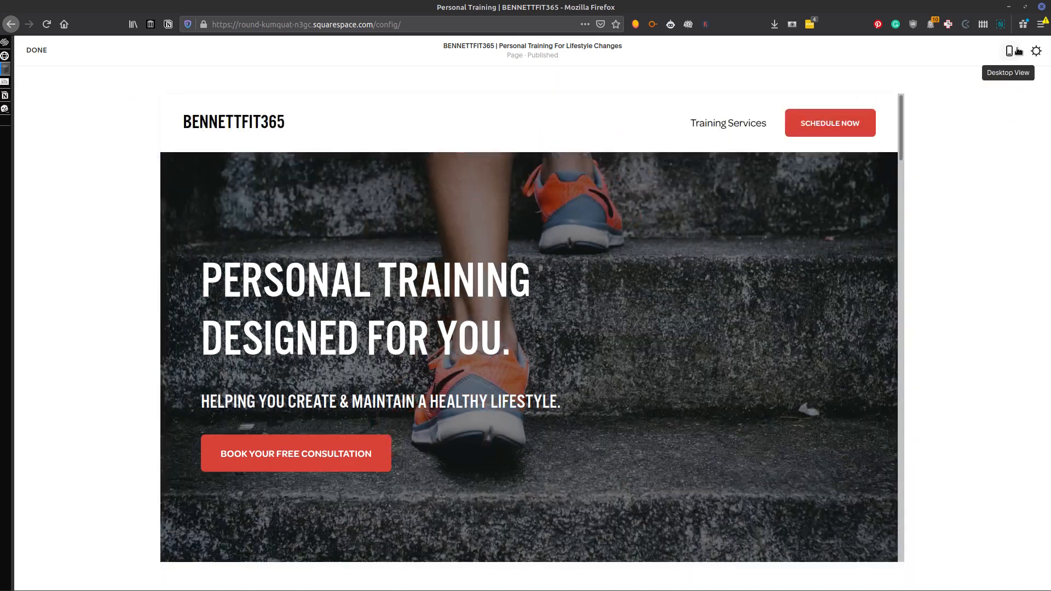
{"action": "left_click", "coordinate": [1008, 50]}
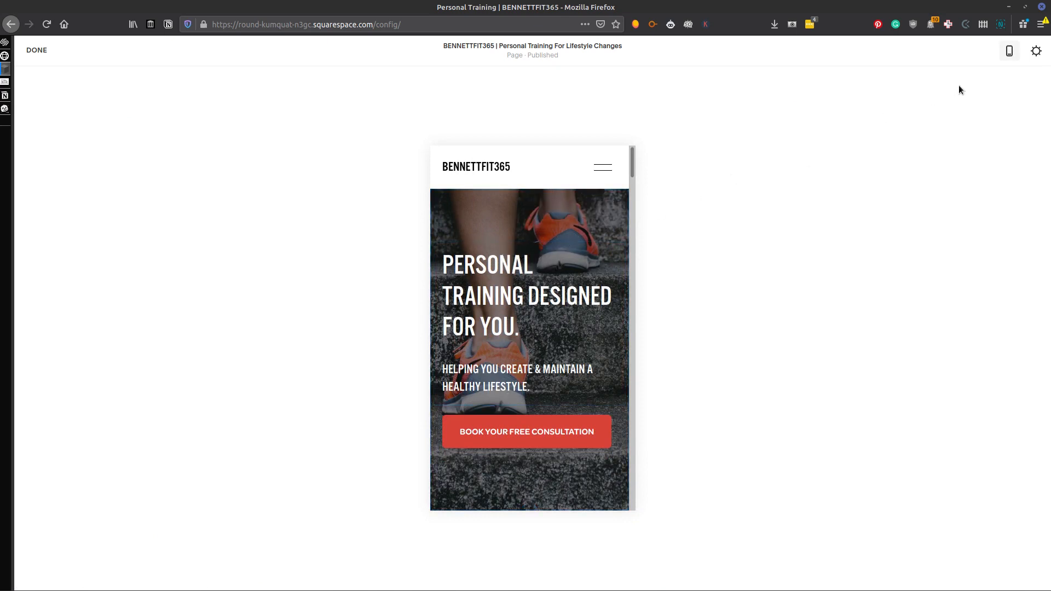
{"action": "mouse_move", "coordinate": [1017, 48]}
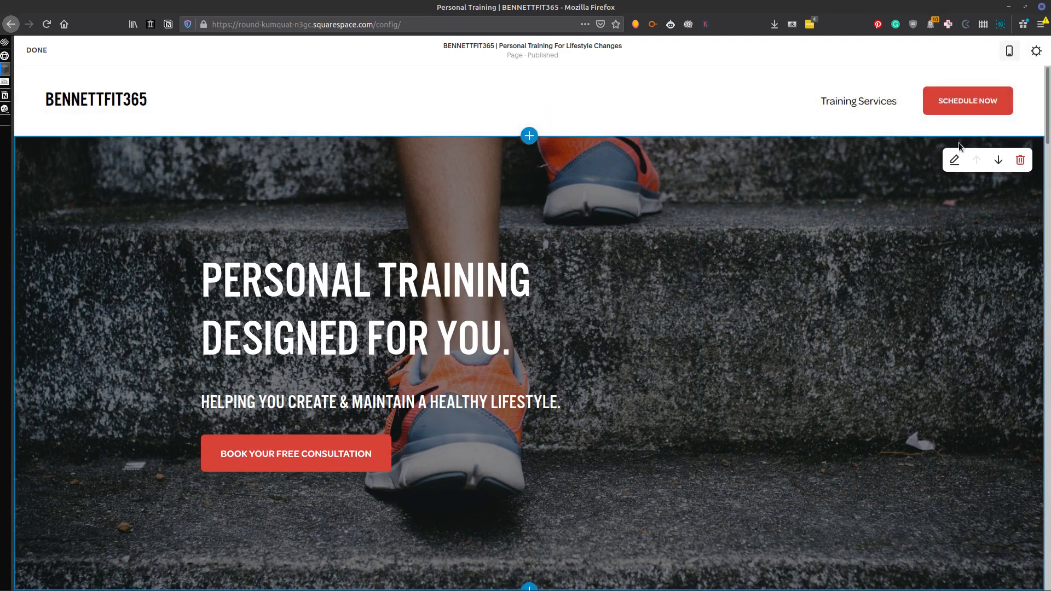
{"action": "left_click", "coordinate": [1008, 51]}
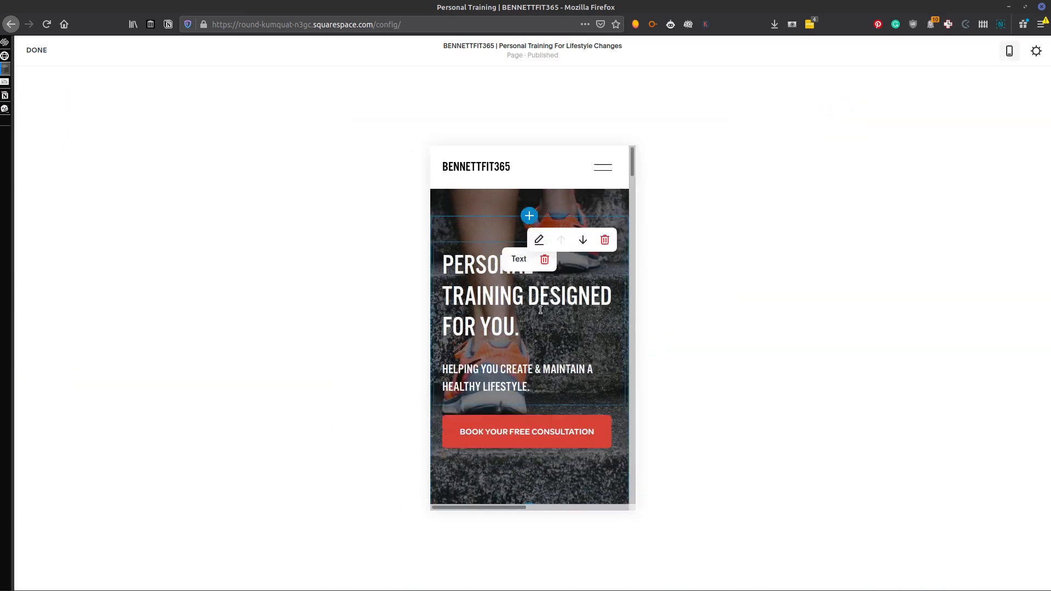
{"action": "left_click", "coordinate": [964, 77]}
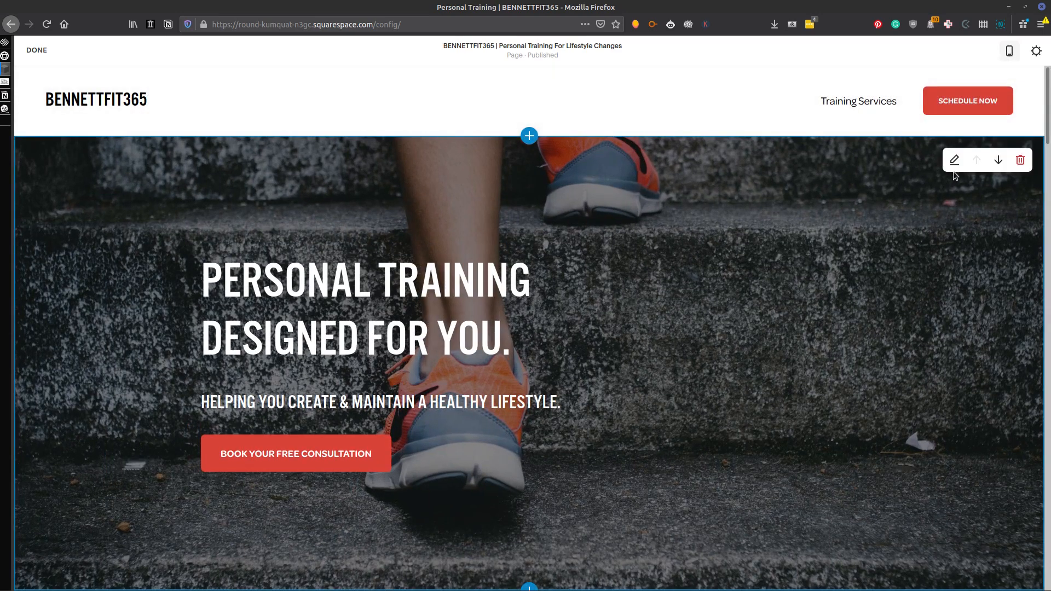
{"action": "left_click", "coordinate": [954, 160]}
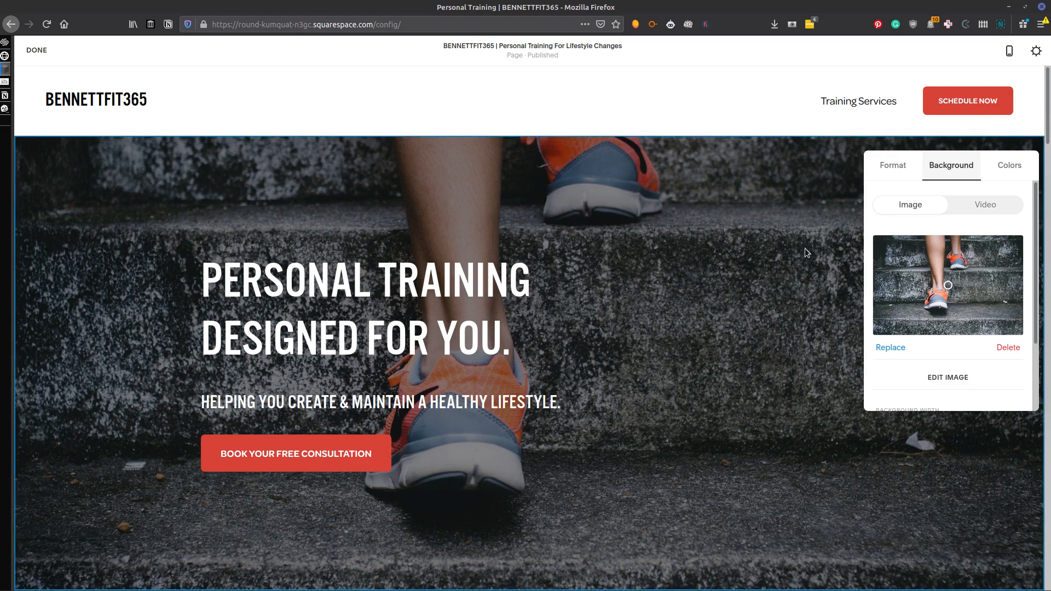
{"action": "mouse_move", "coordinate": [807, 251]}
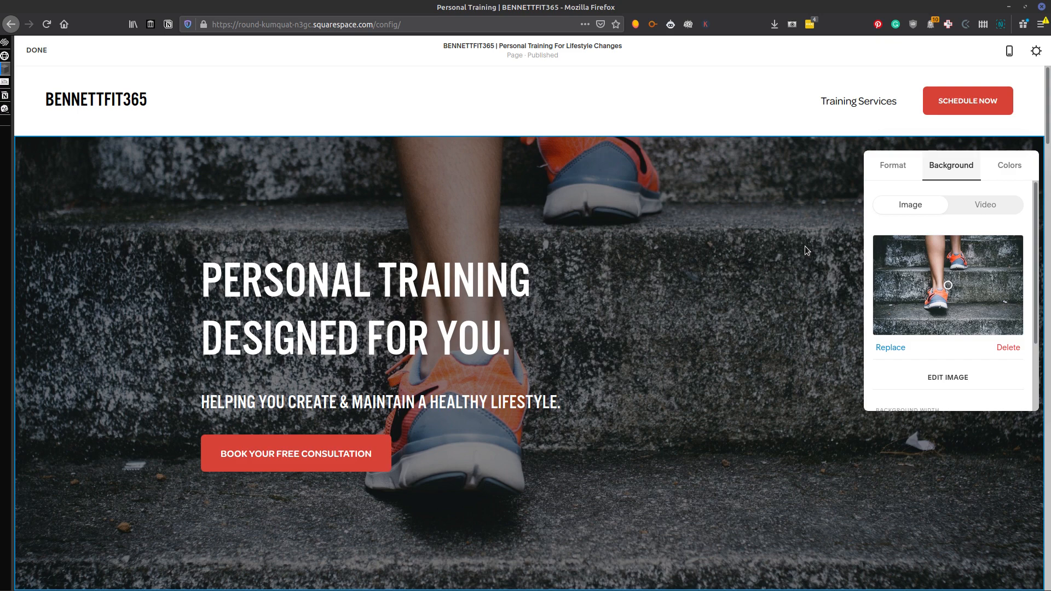
{"action": "mouse_move", "coordinate": [736, 240]}
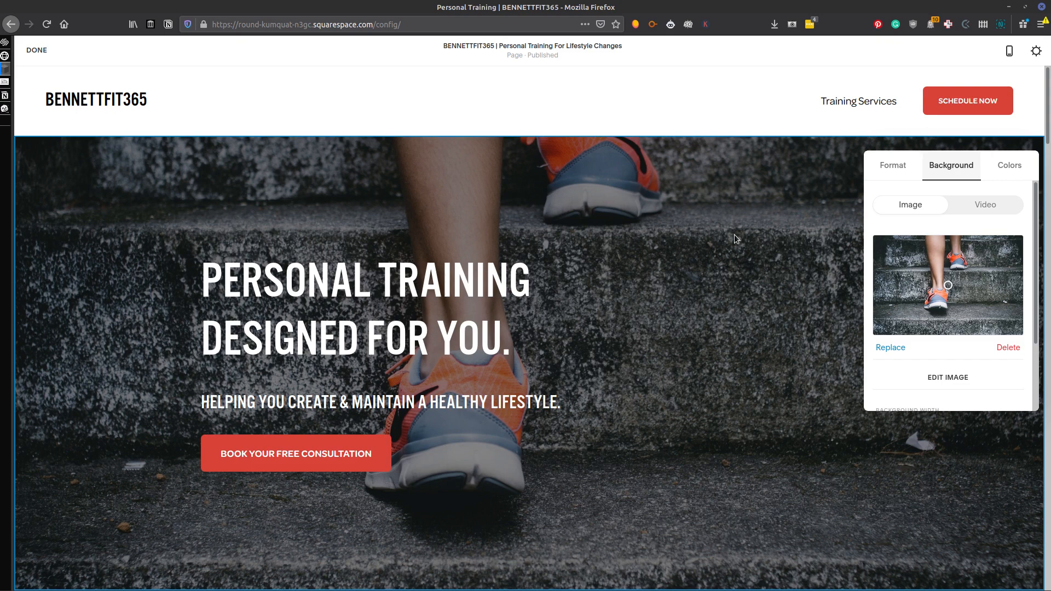
{"action": "mouse_move", "coordinate": [718, 235]}
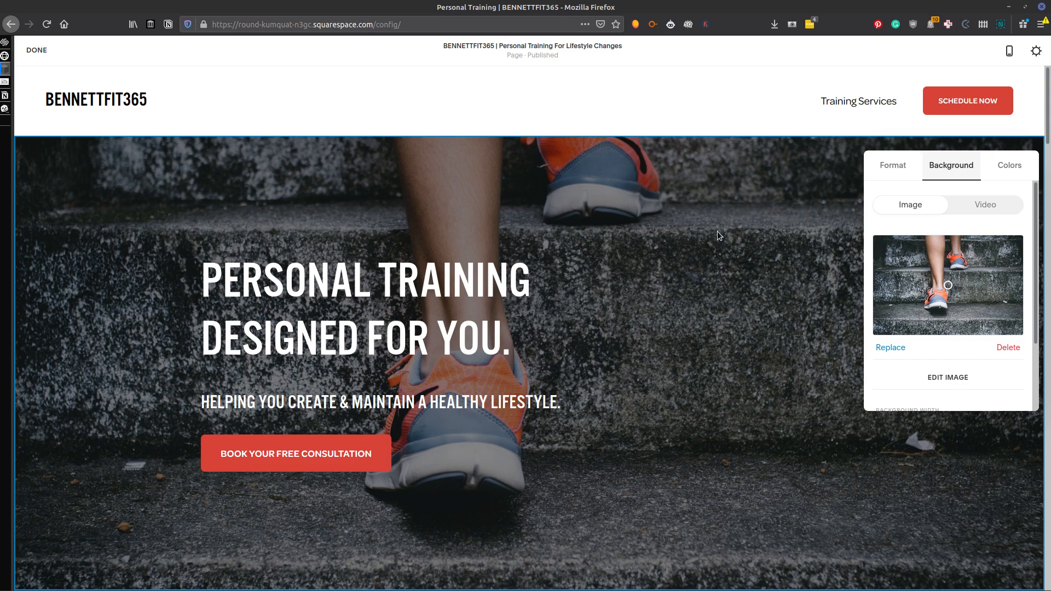